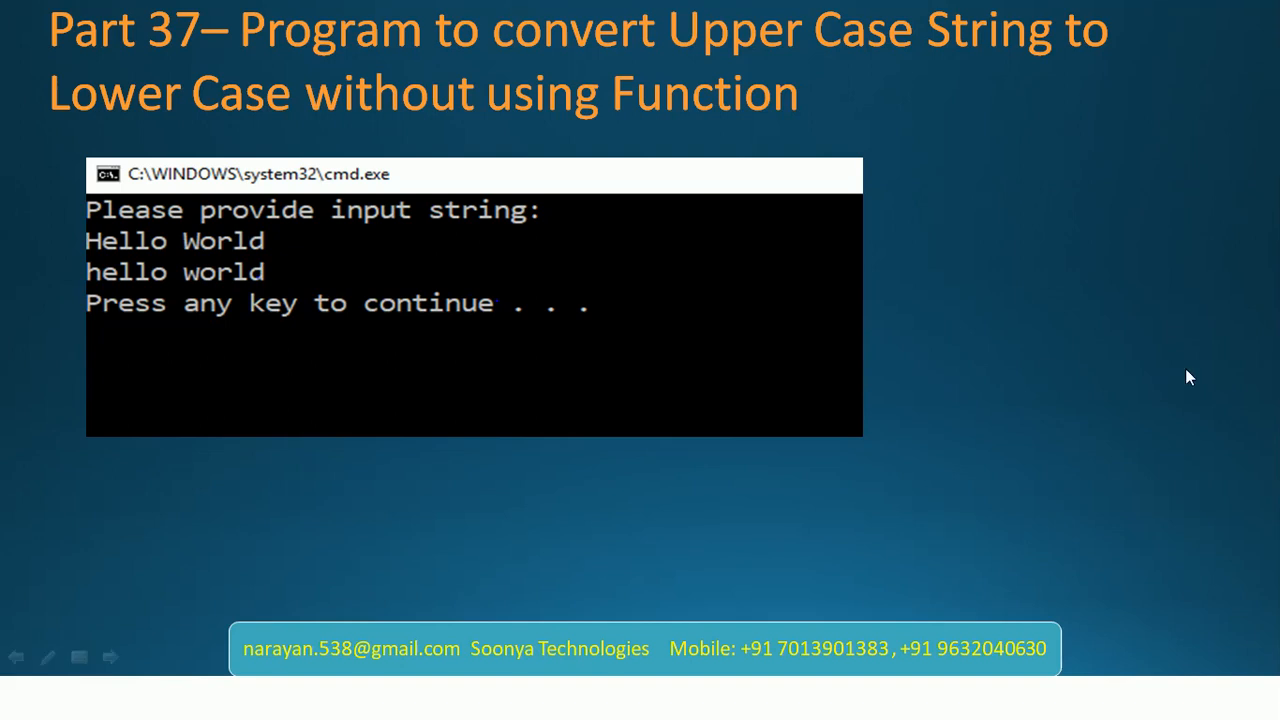
mouse_move(510, 68)
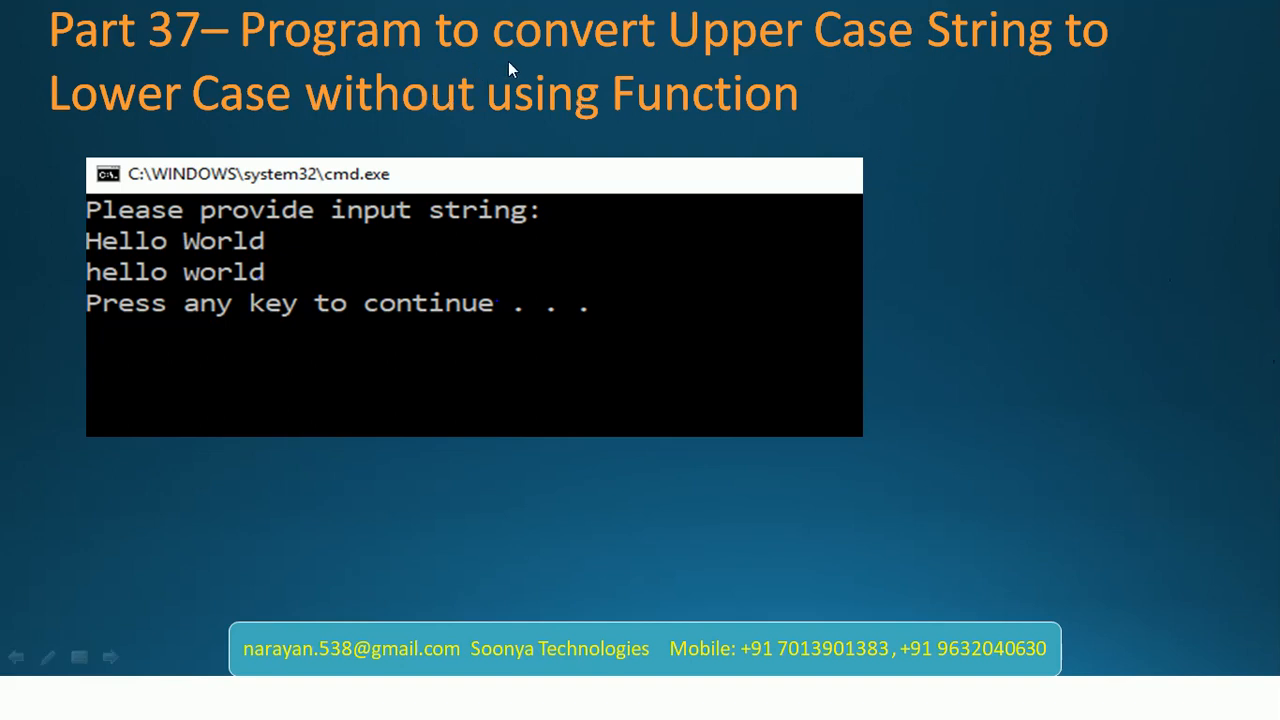
mouse_move(982, 75)
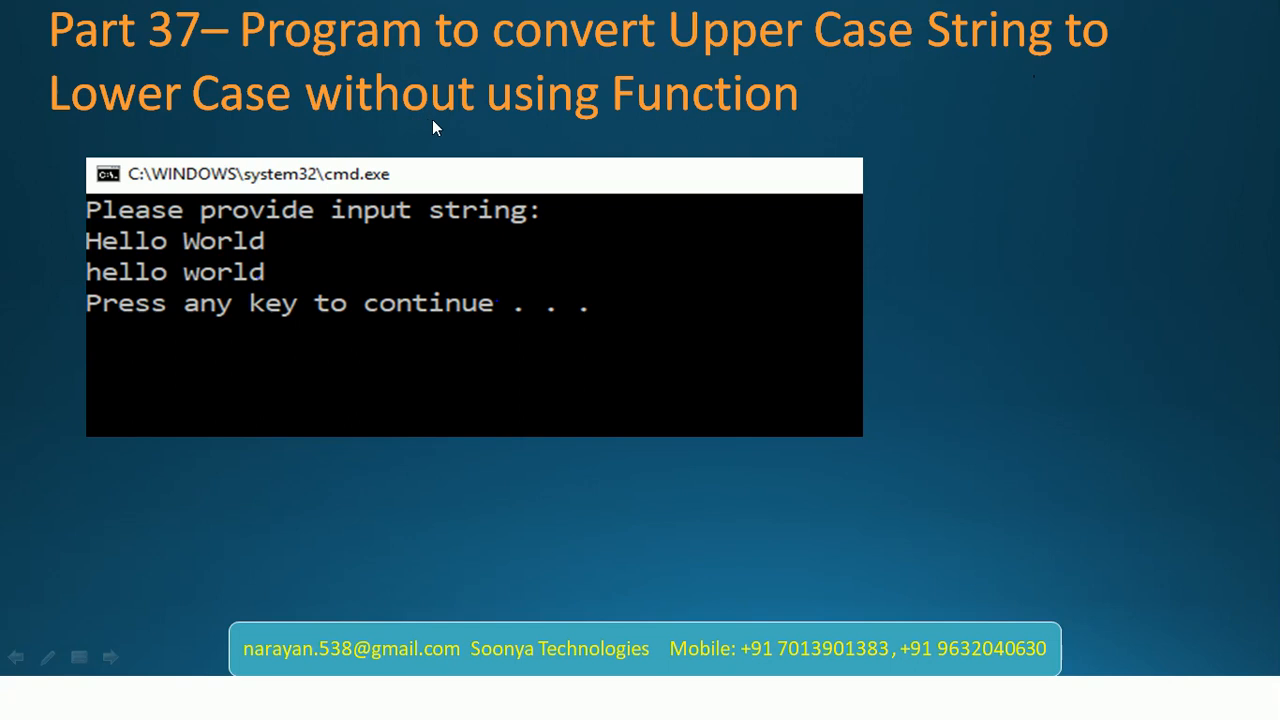
mouse_move(458, 108)
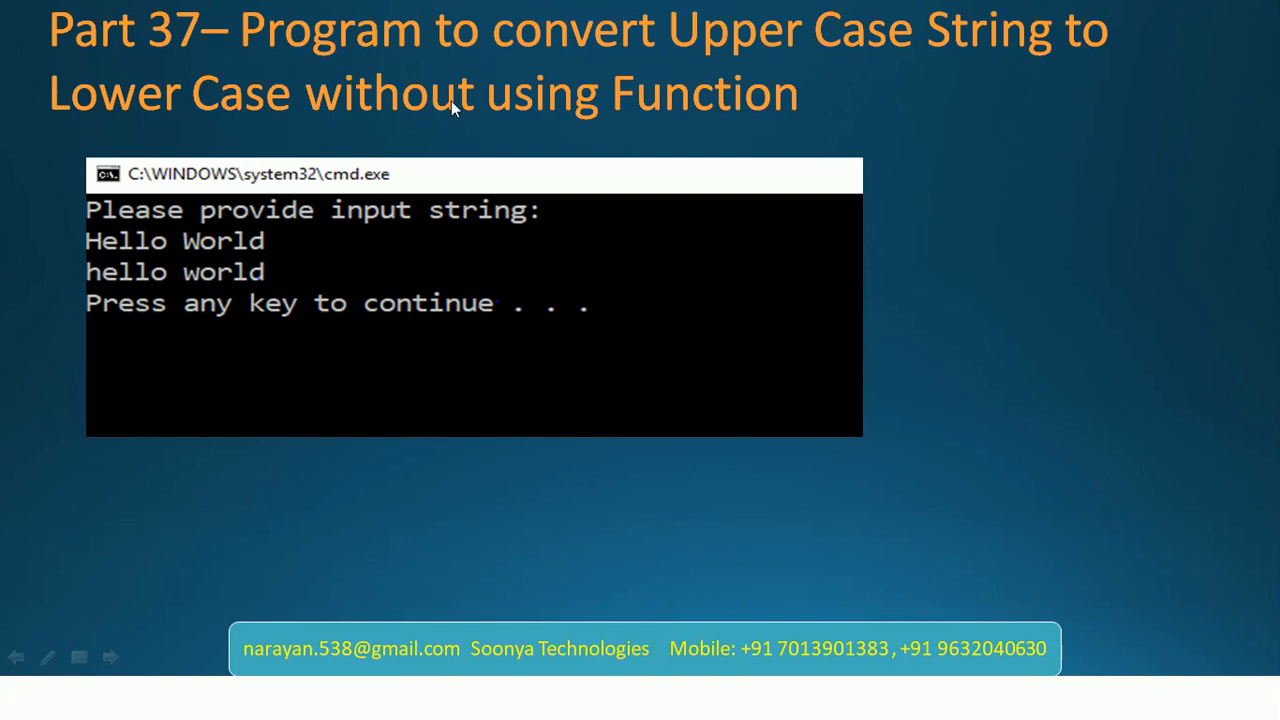
mouse_move(108, 265)
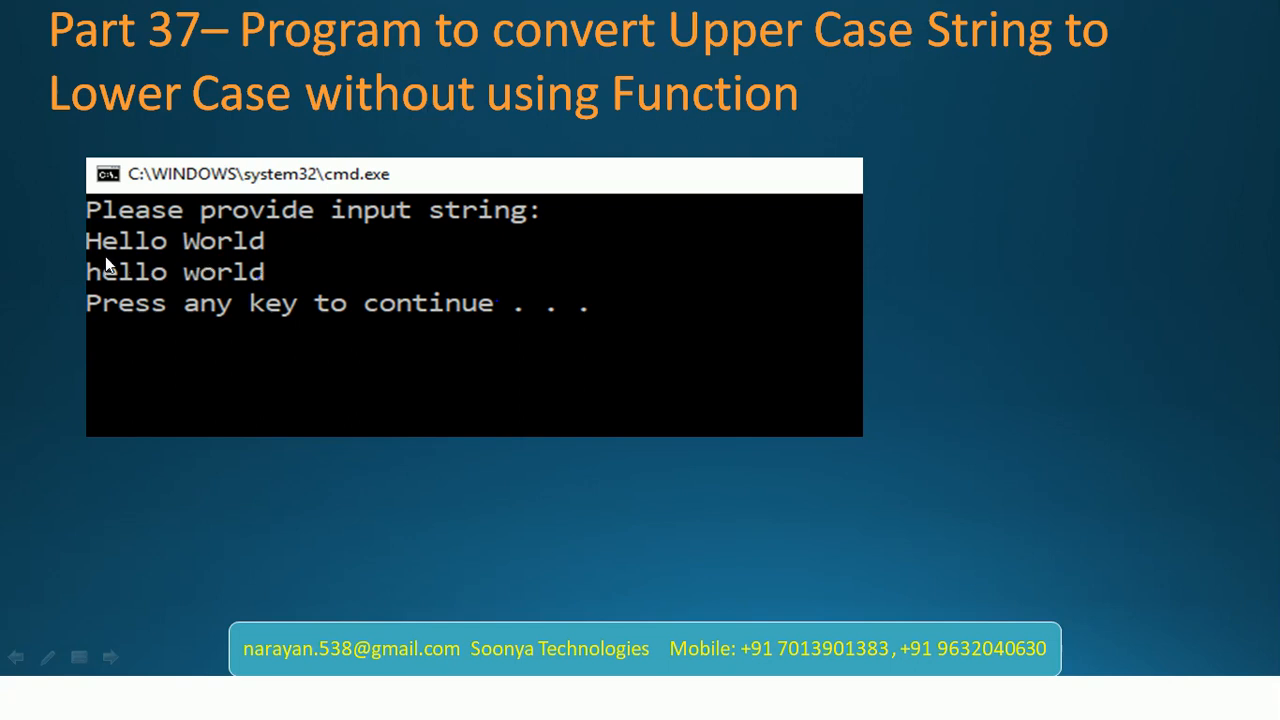
mouse_move(92, 258)
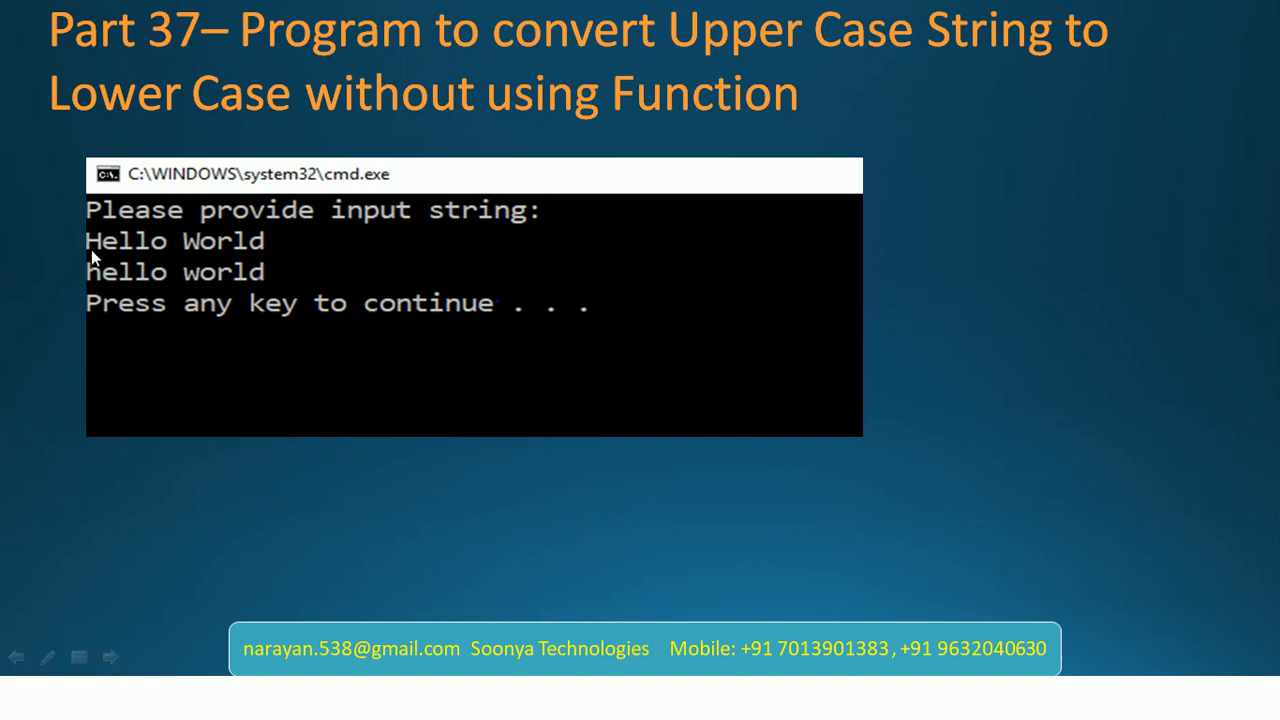
mouse_move(195, 265)
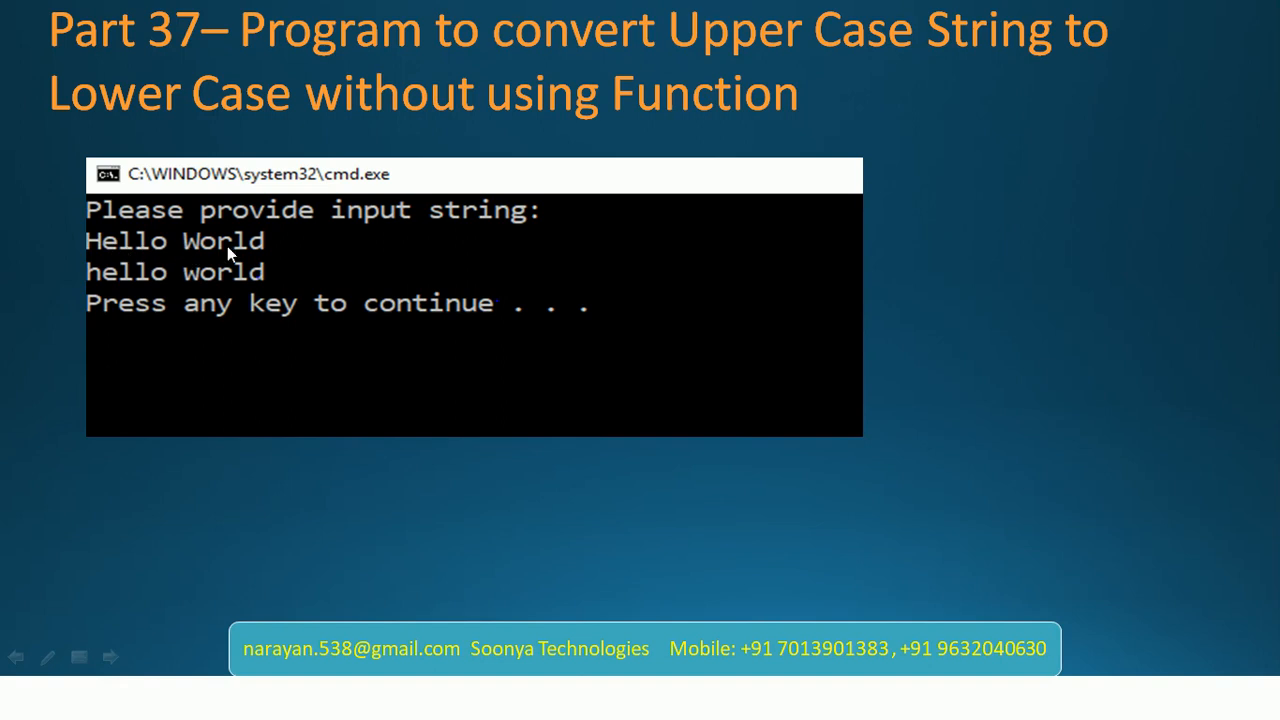
mouse_move(113, 290)
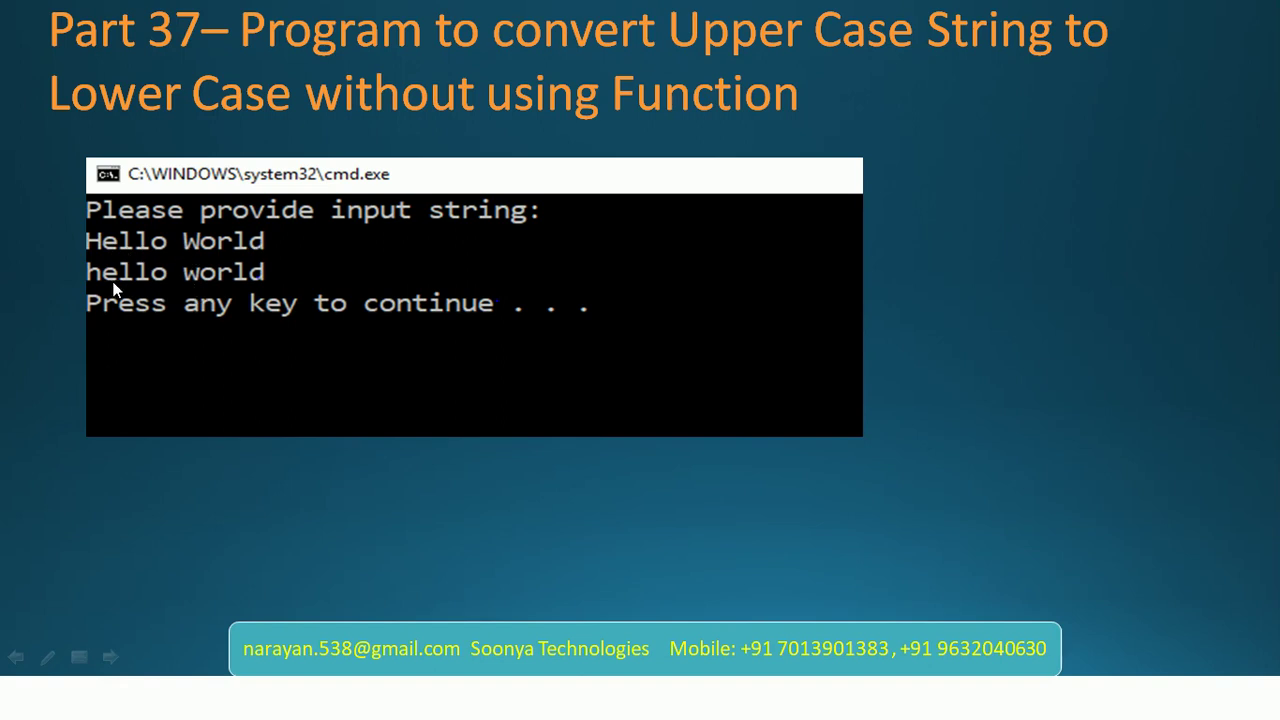
mouse_move(248, 303)
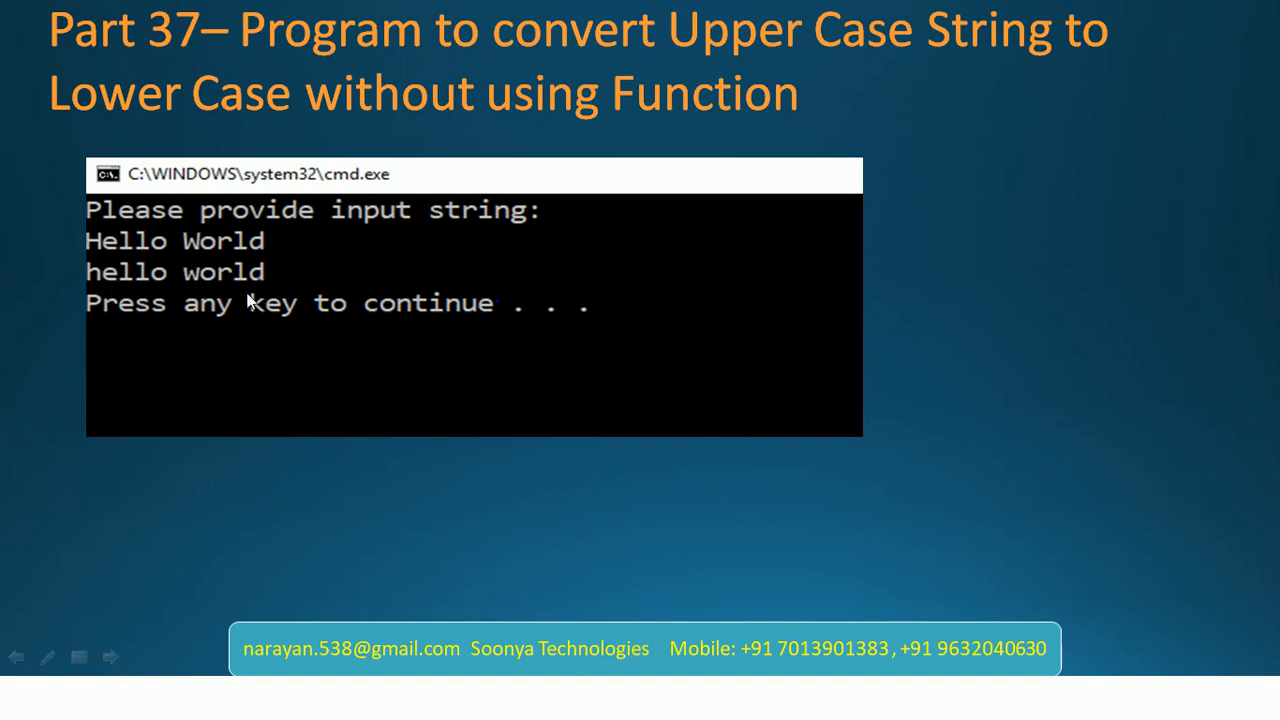
mouse_move(270, 290)
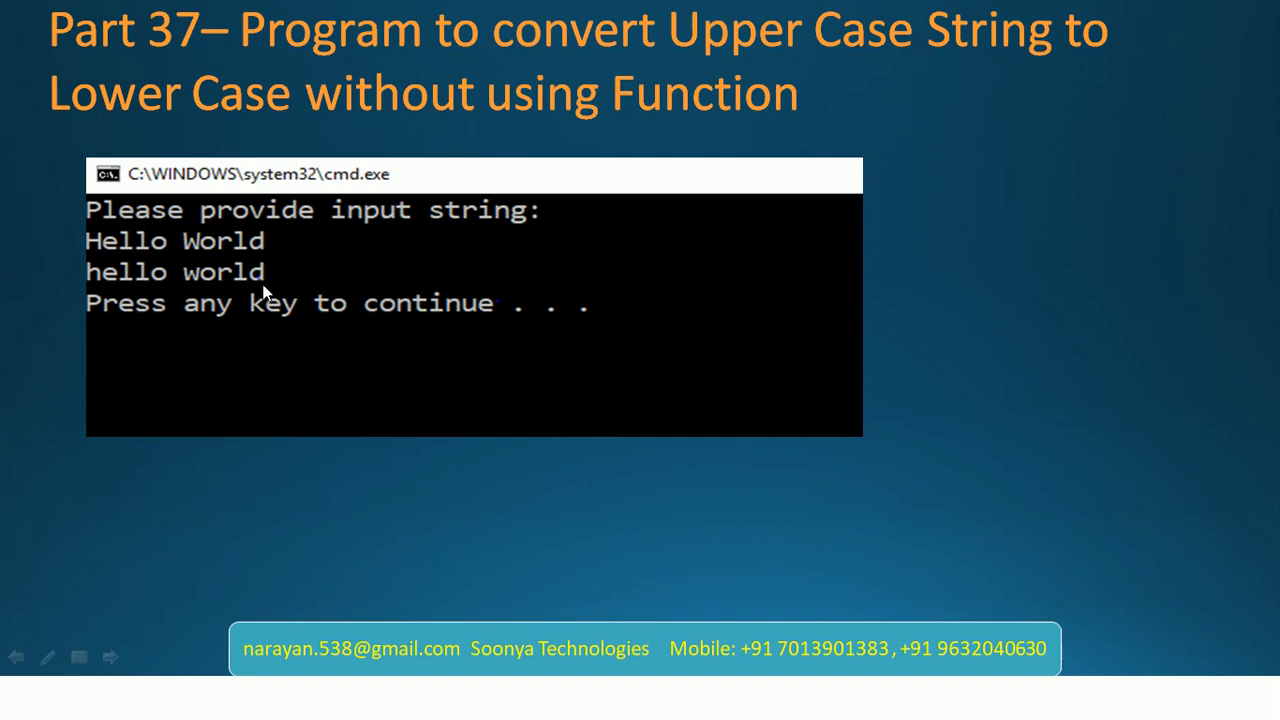
mouse_move(352, 298)
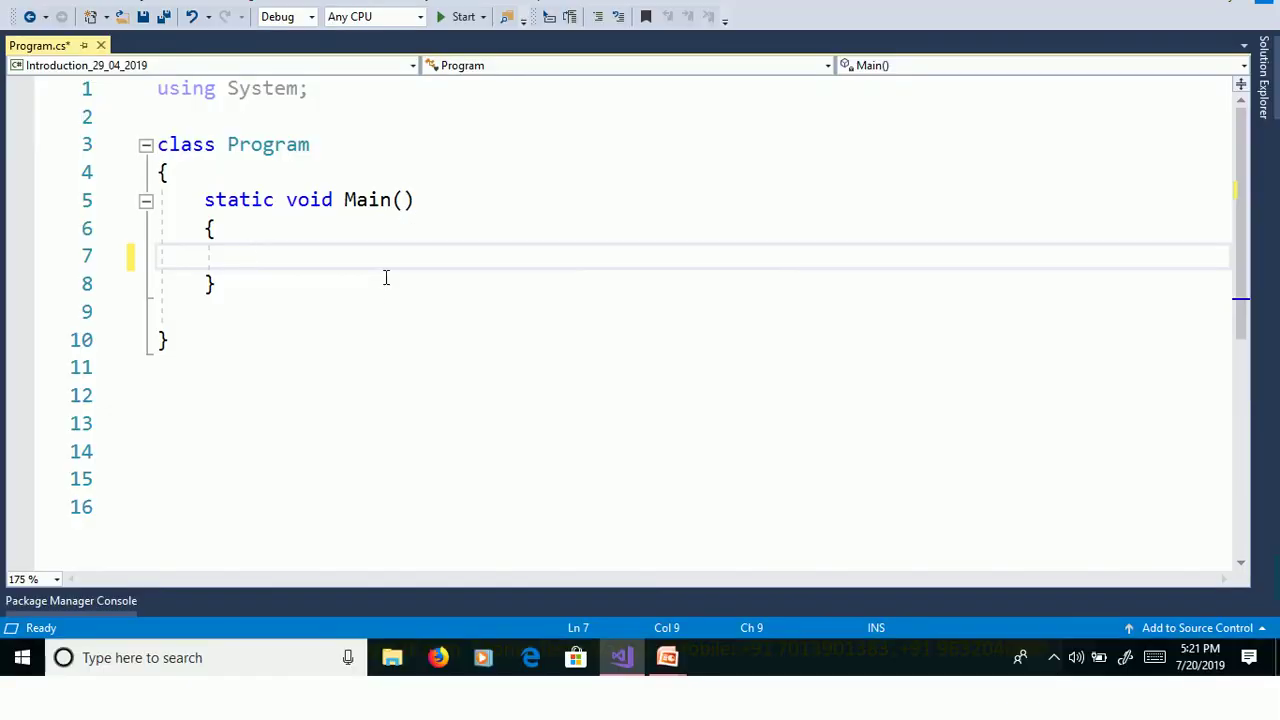
Add Console.Write("Please provide input string:"); to Main using IntelliSense.
type("cons")
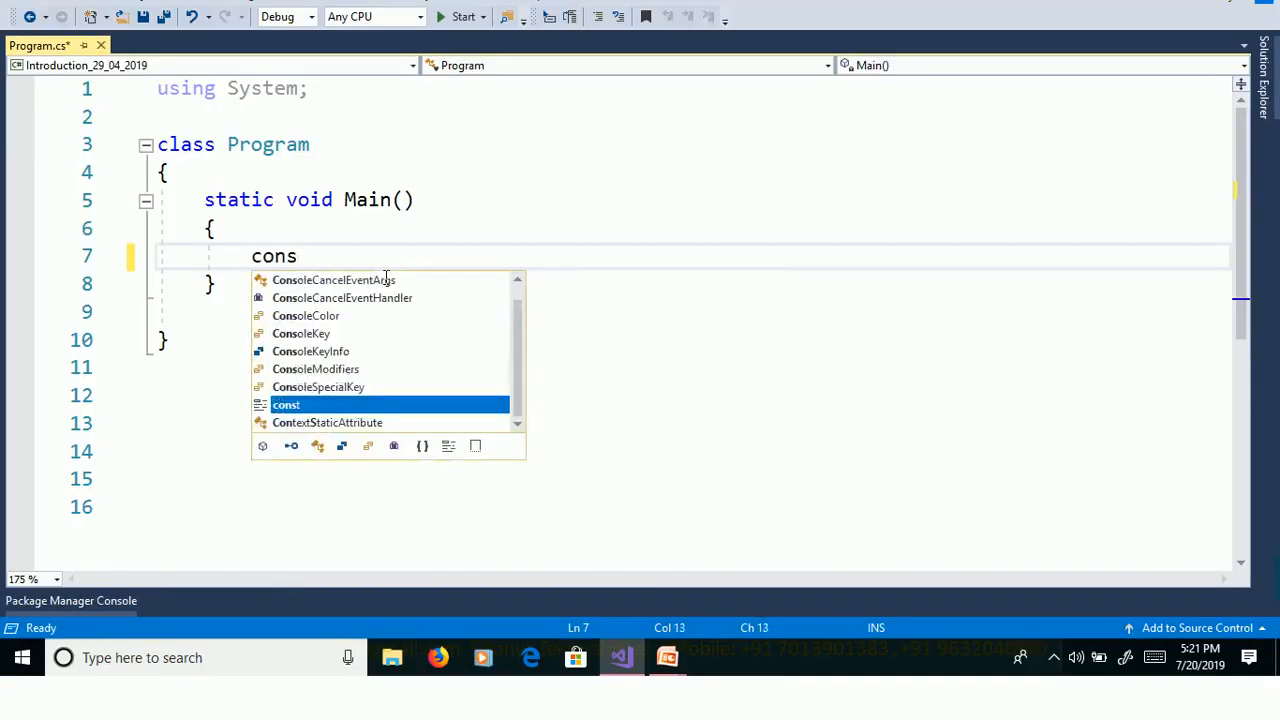
type("ole.Write(")
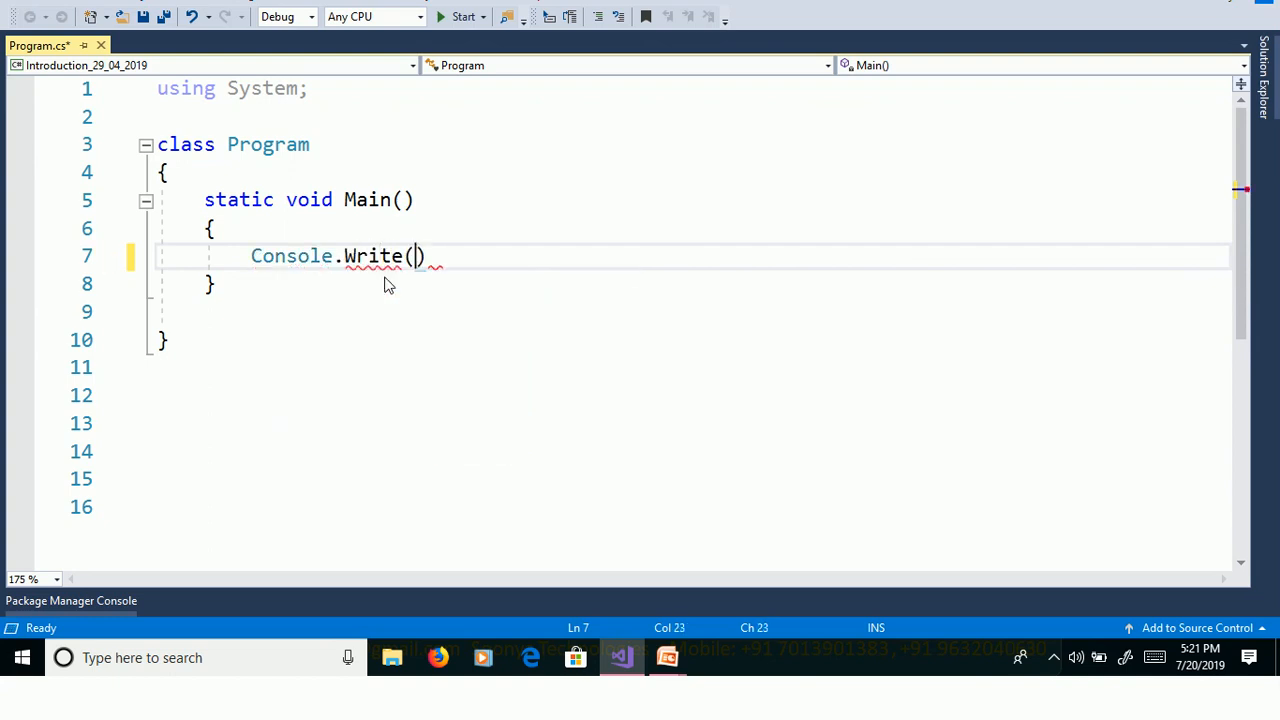
type("\"Ple\"")
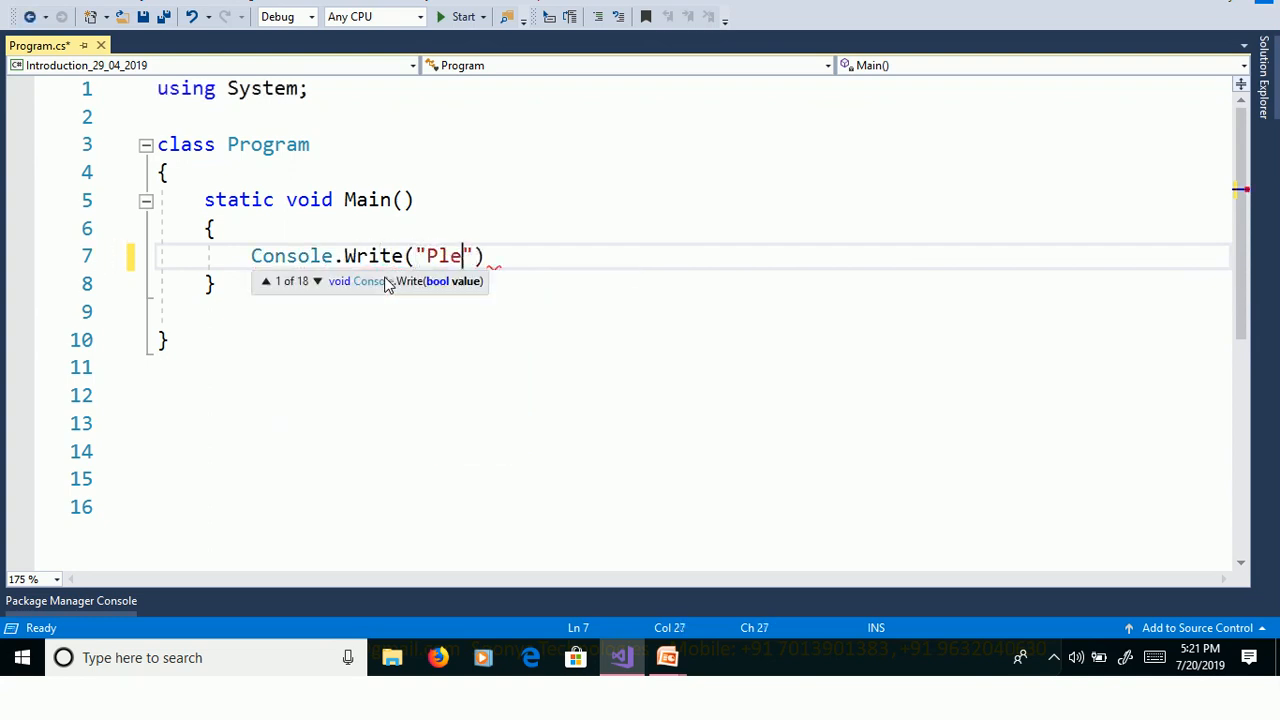
type("ase pro")
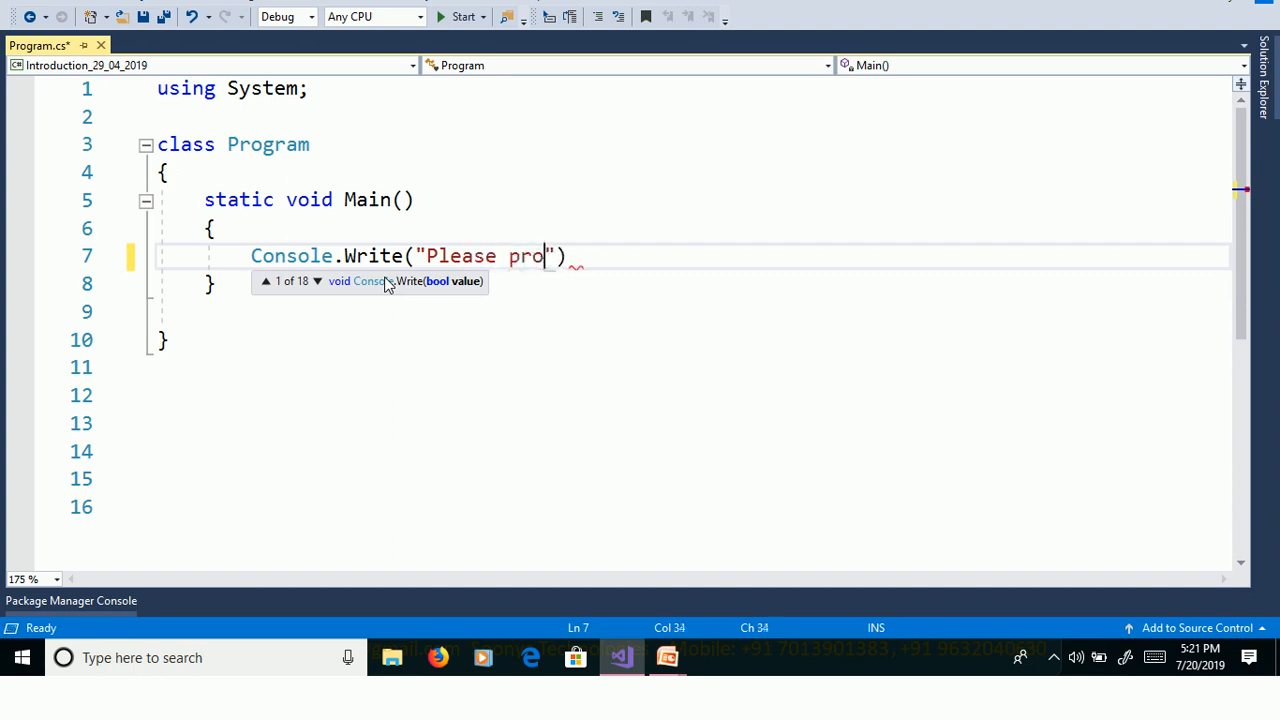
type("vide inp")
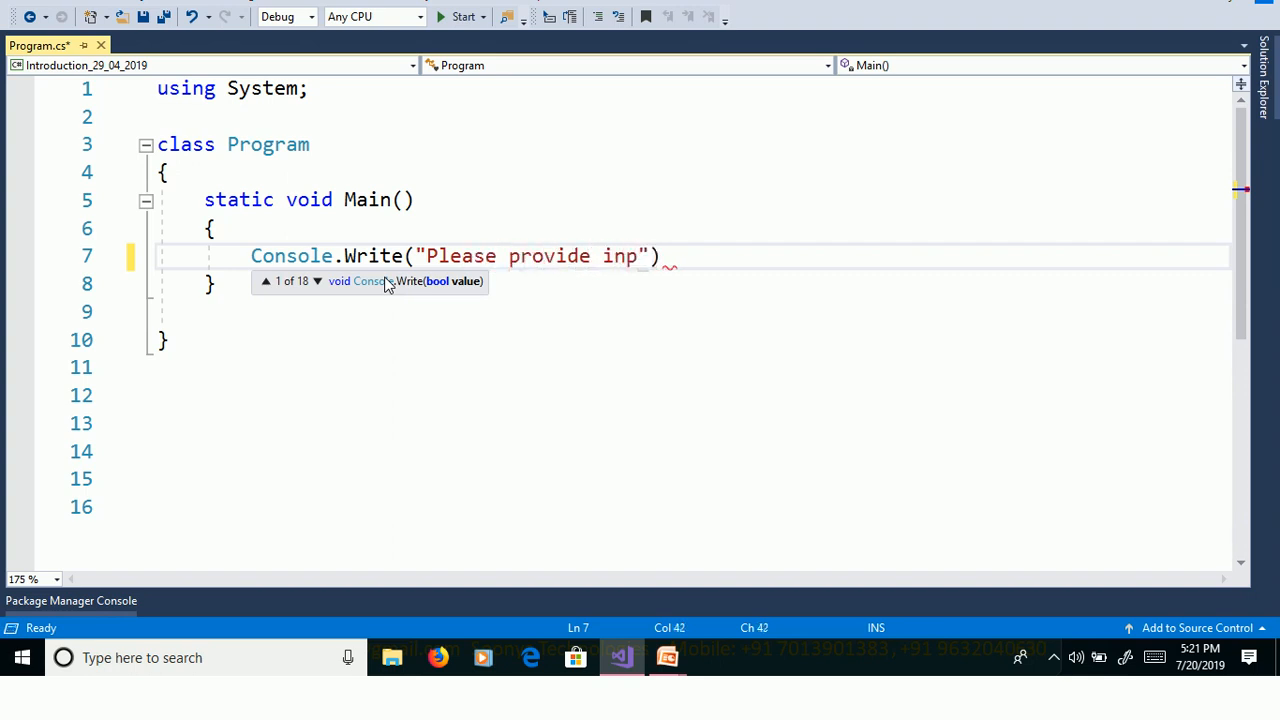
type("ut sti")
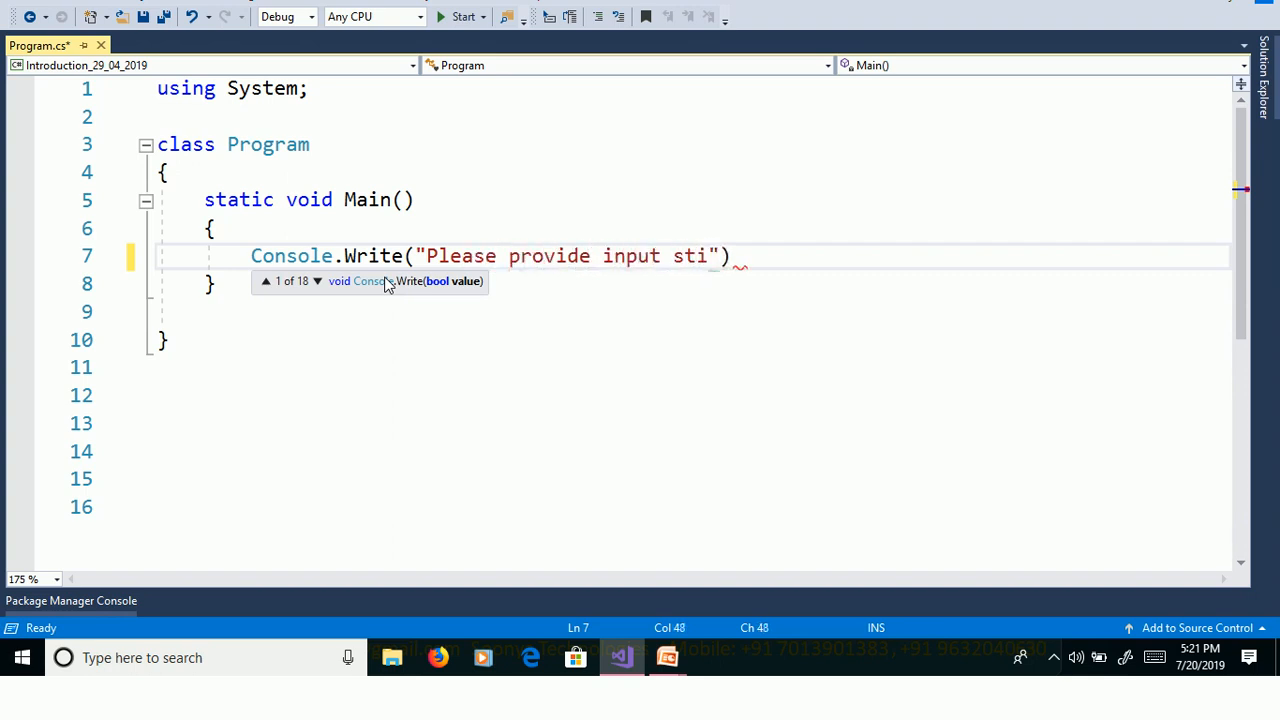
type("ng:")
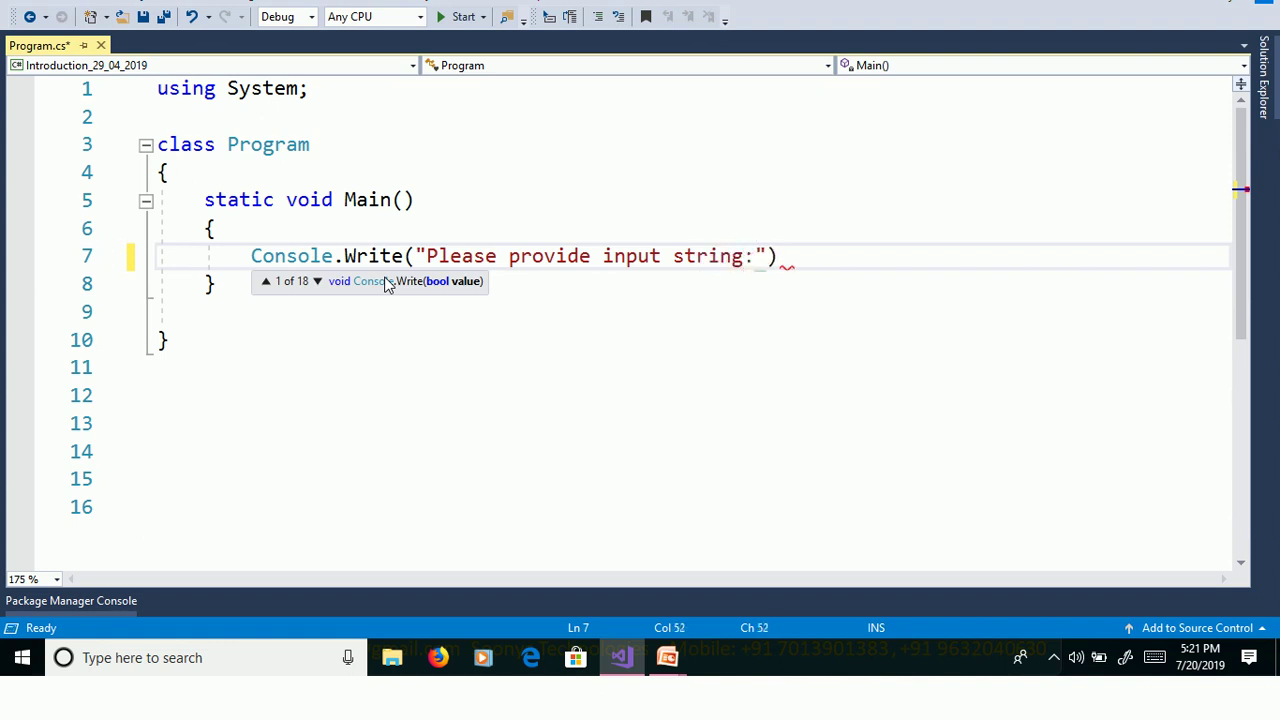
type(";")
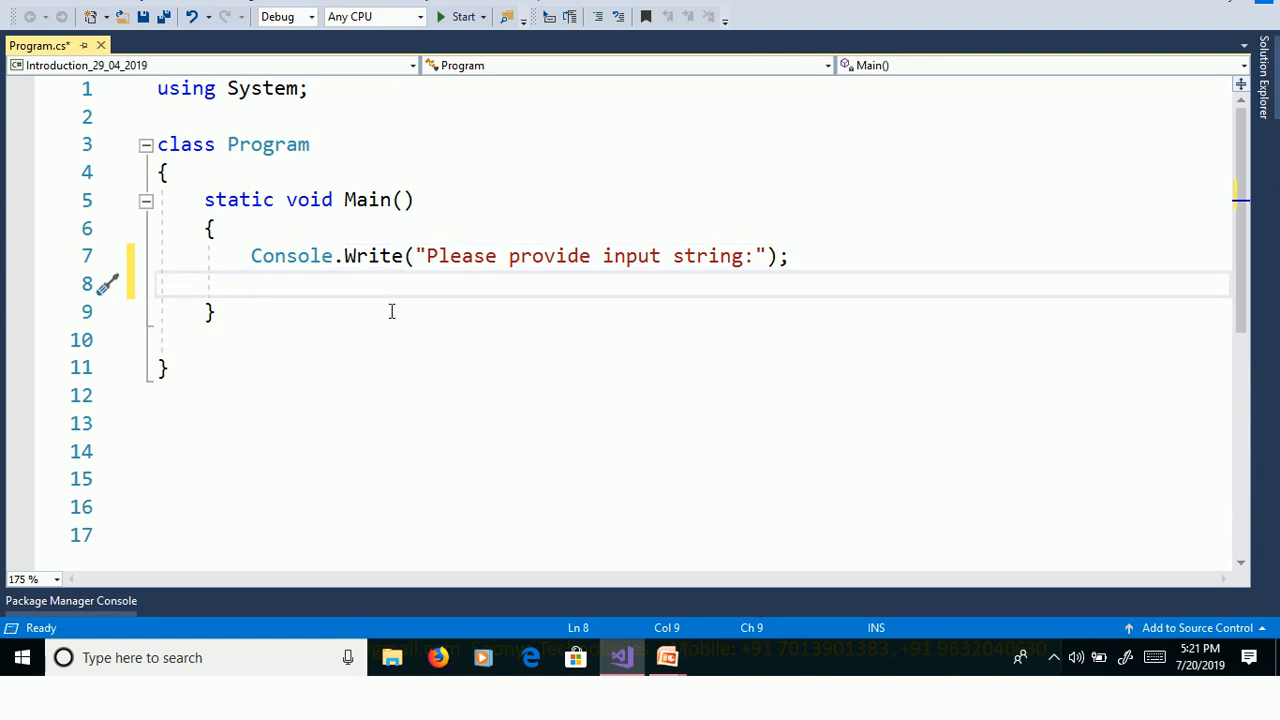
Declare string input = Console.ReadLine(); and begin a for statement below it.
type("string inpu")
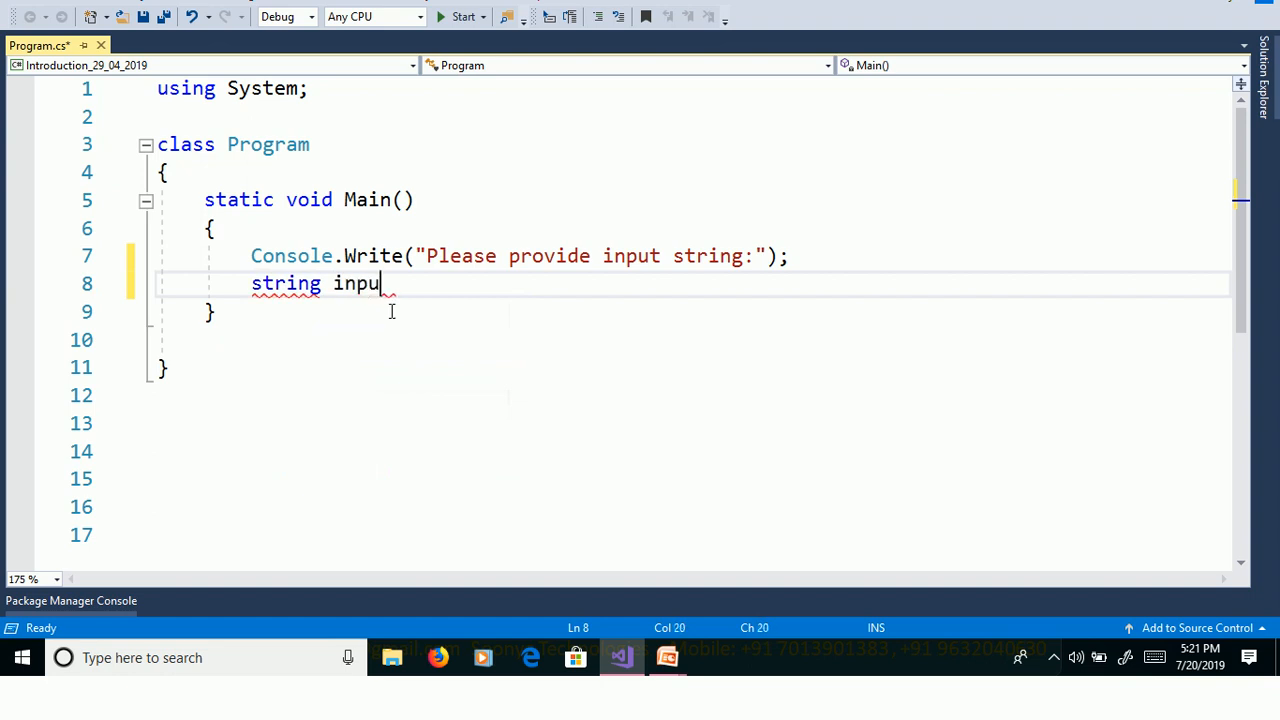
type("t=c")
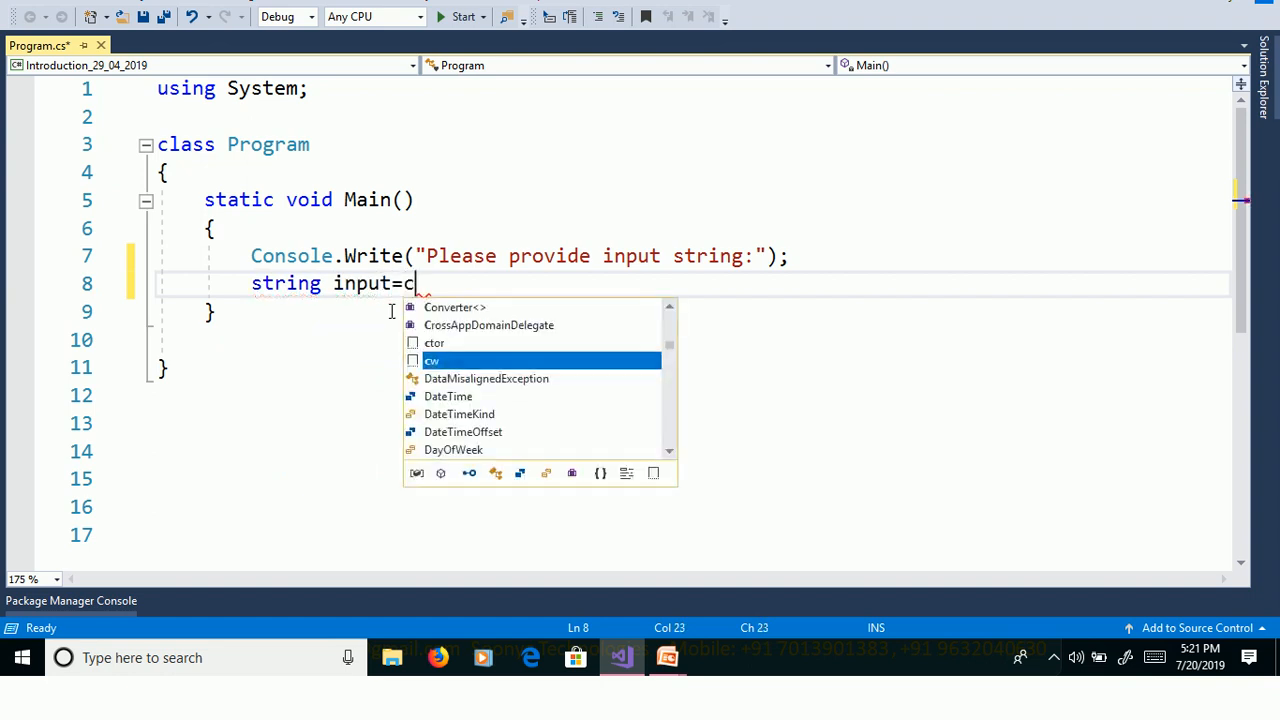
type("onsole.r")
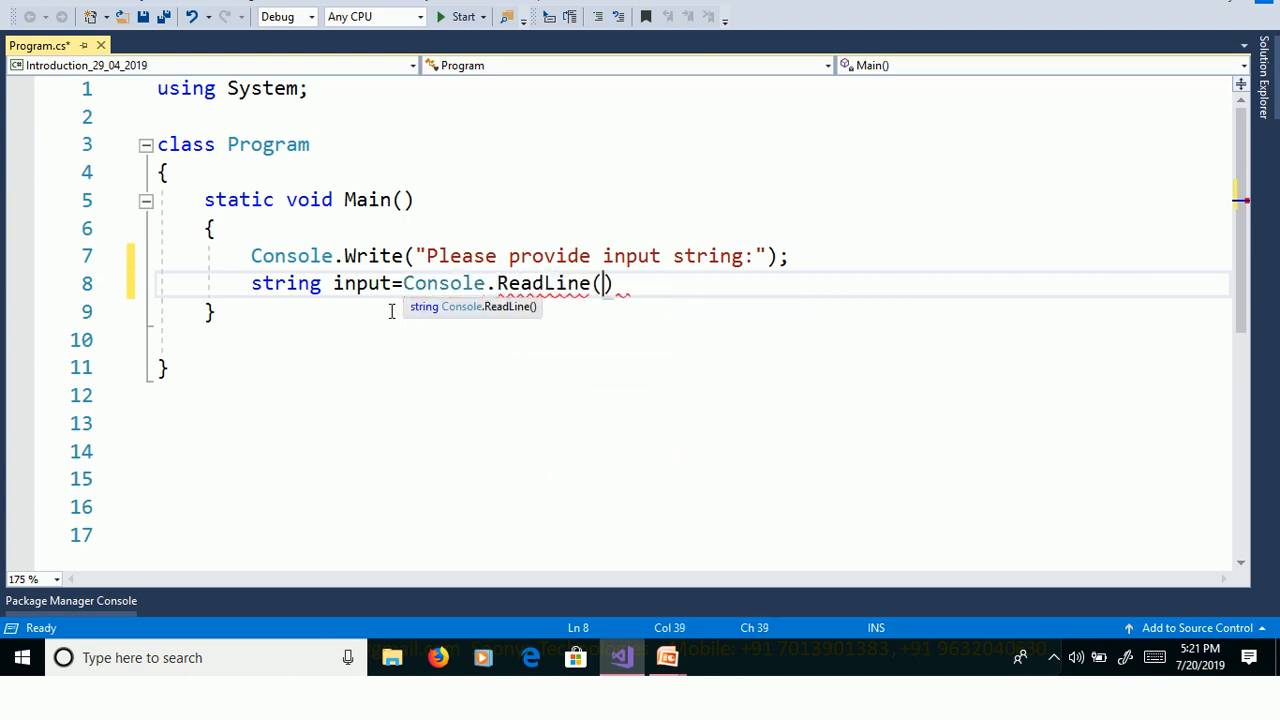
type(";")
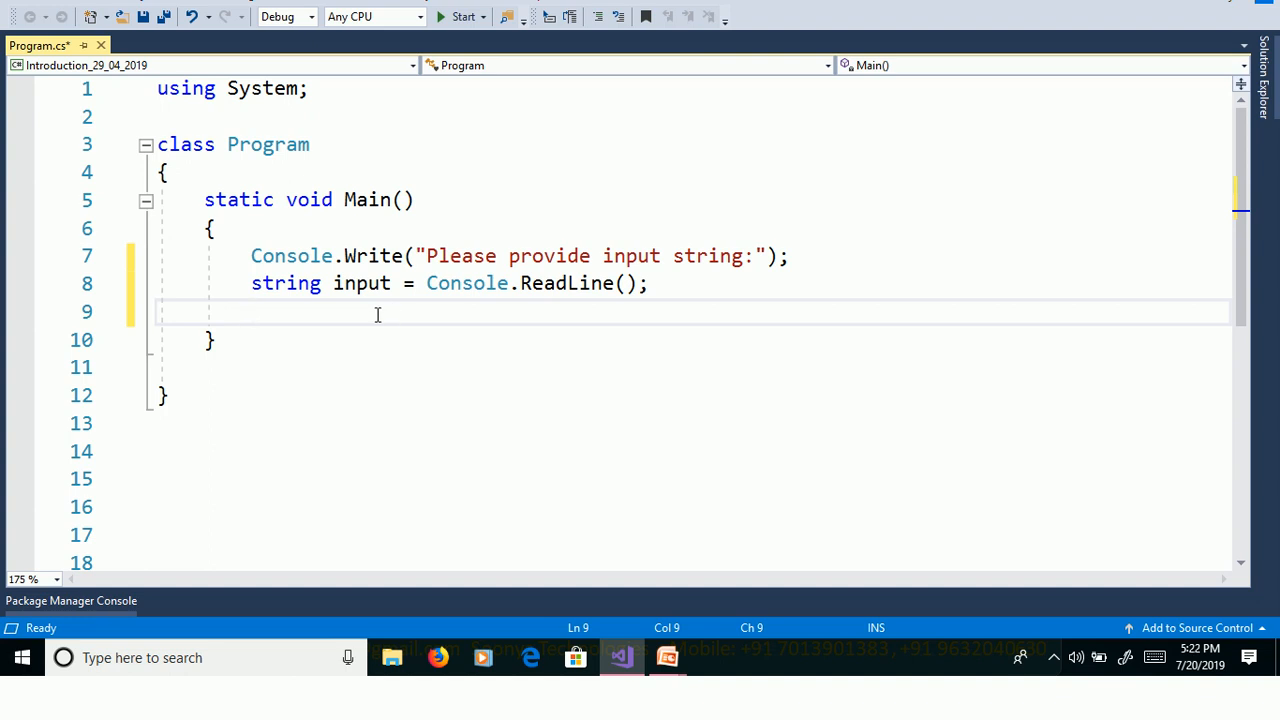
type("for(")
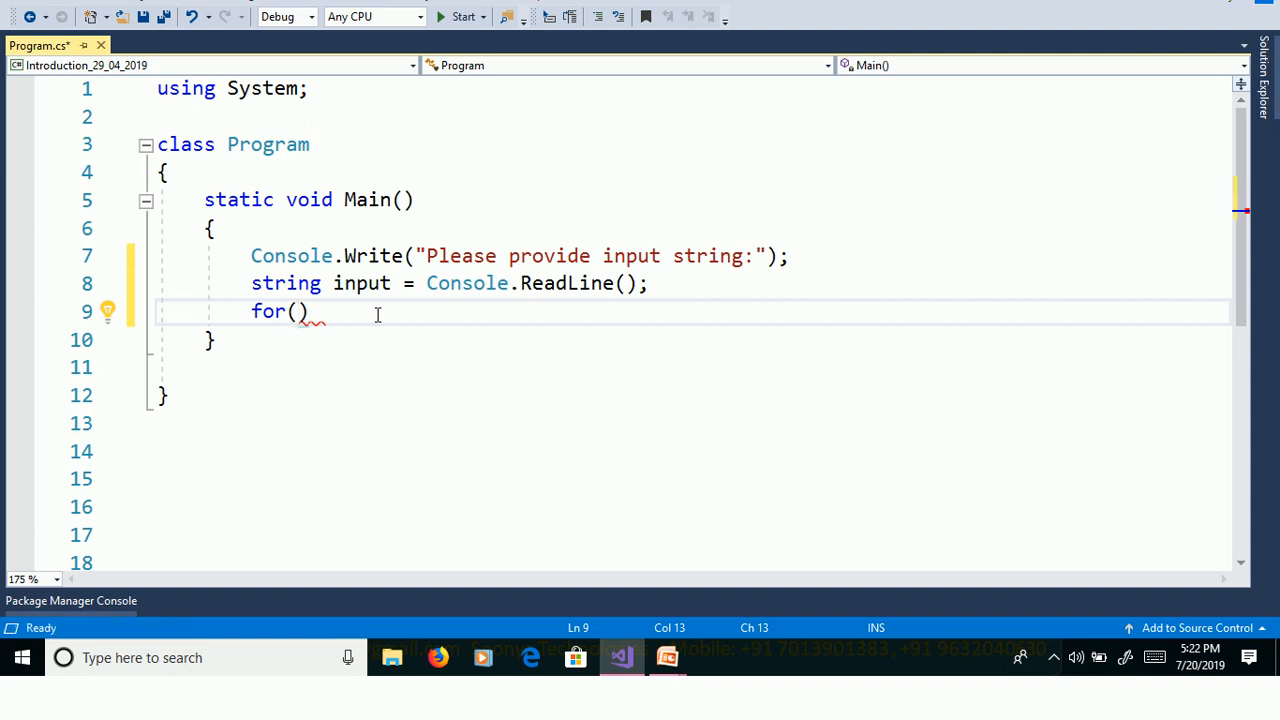
Complete the loop header for(int i=0;i<input.Length;i++) with an opening brace.
type("int i=")
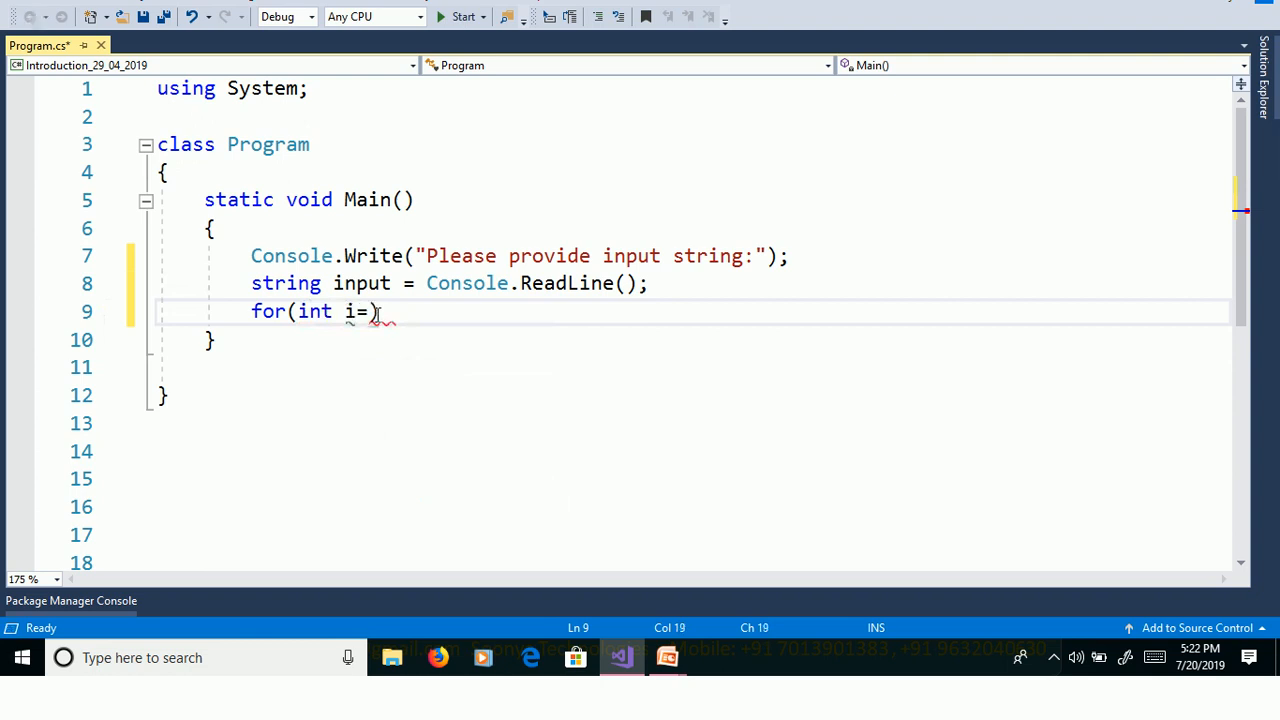
type("0;i")
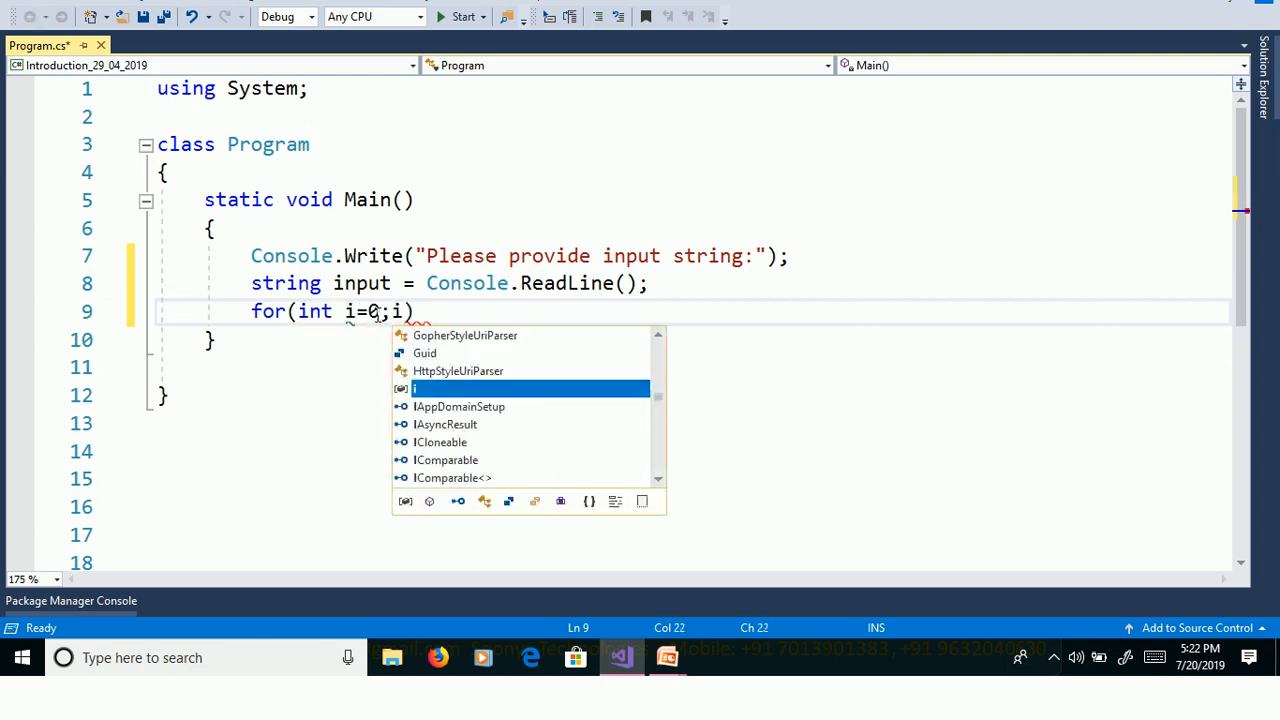
type("<")
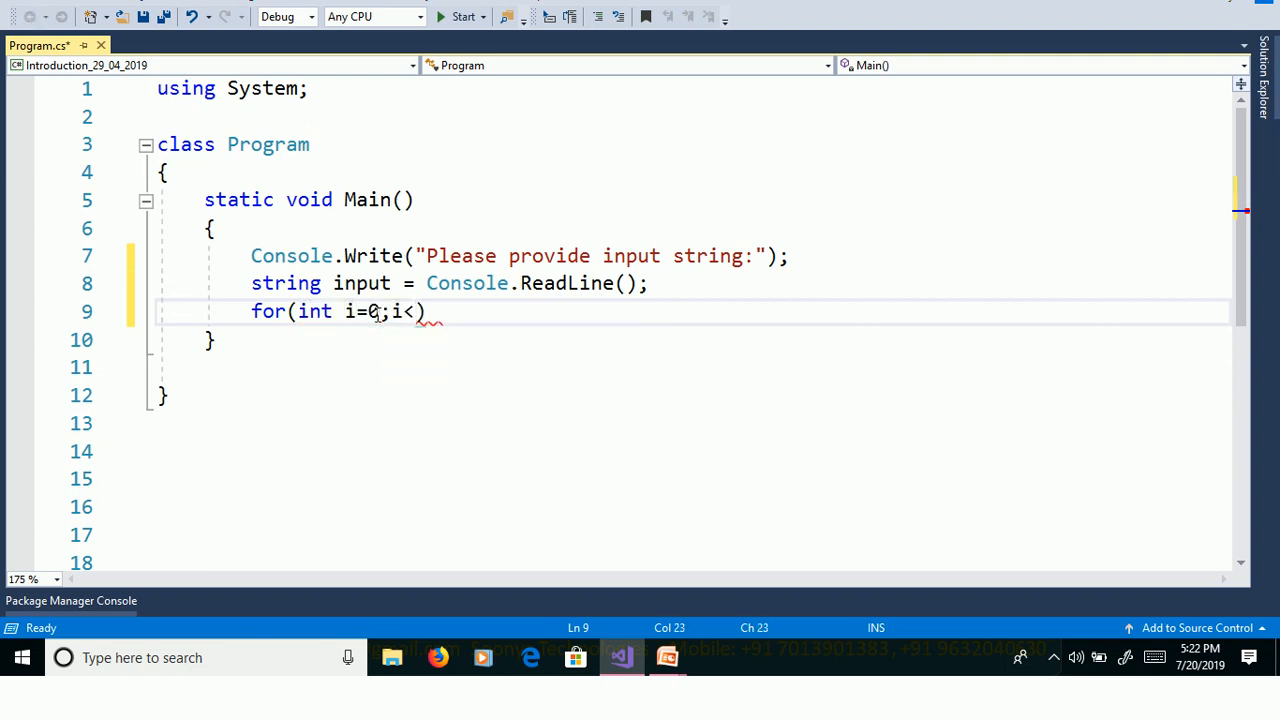
type("input.")
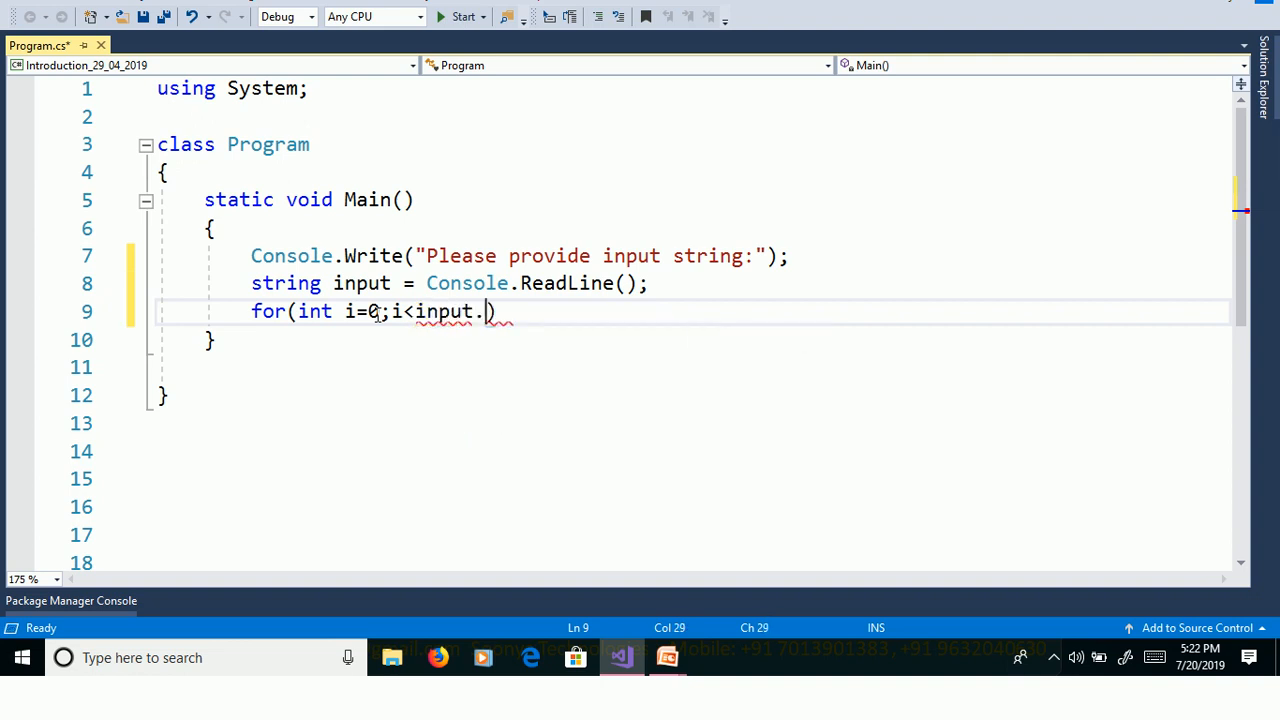
type("Length;")
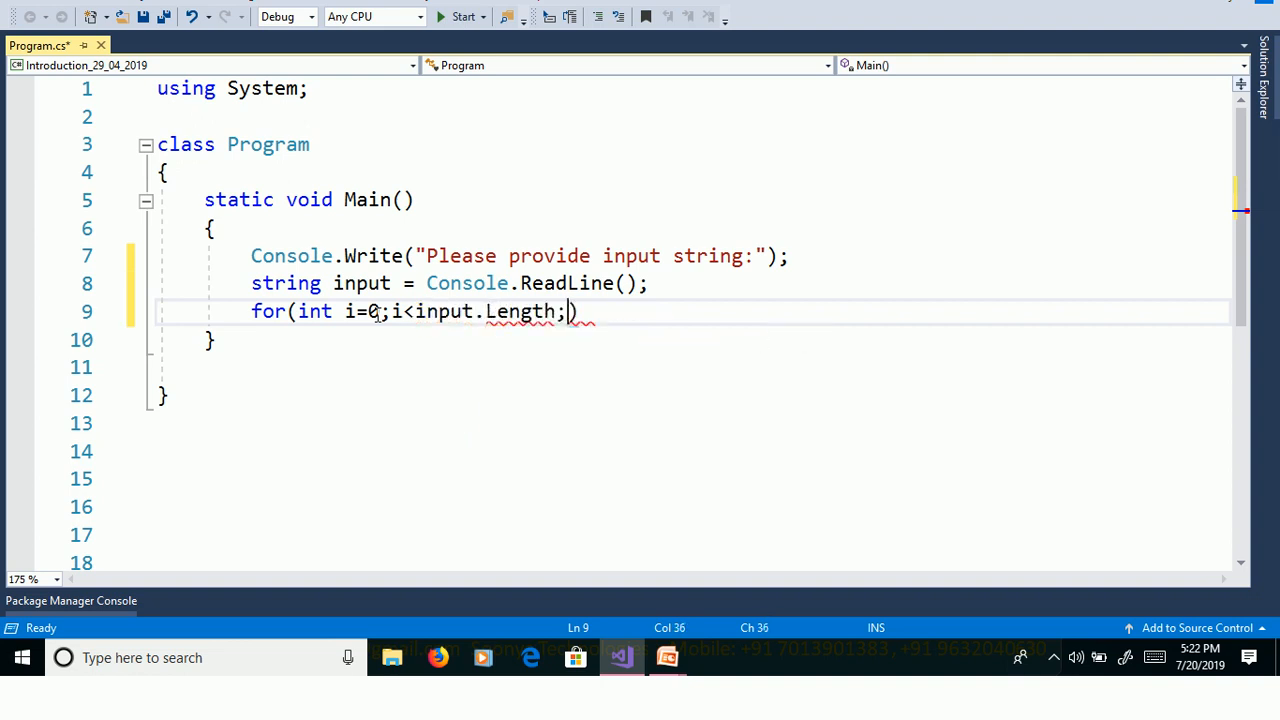
type("i")
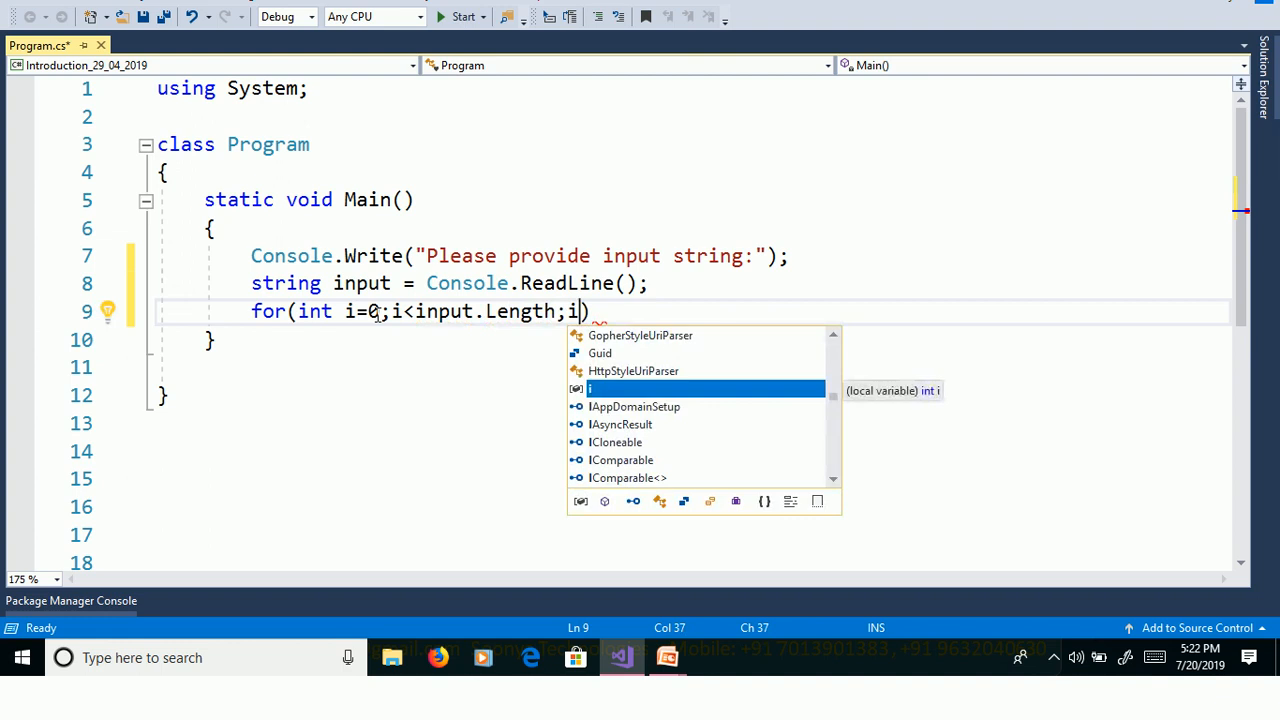
type("++")
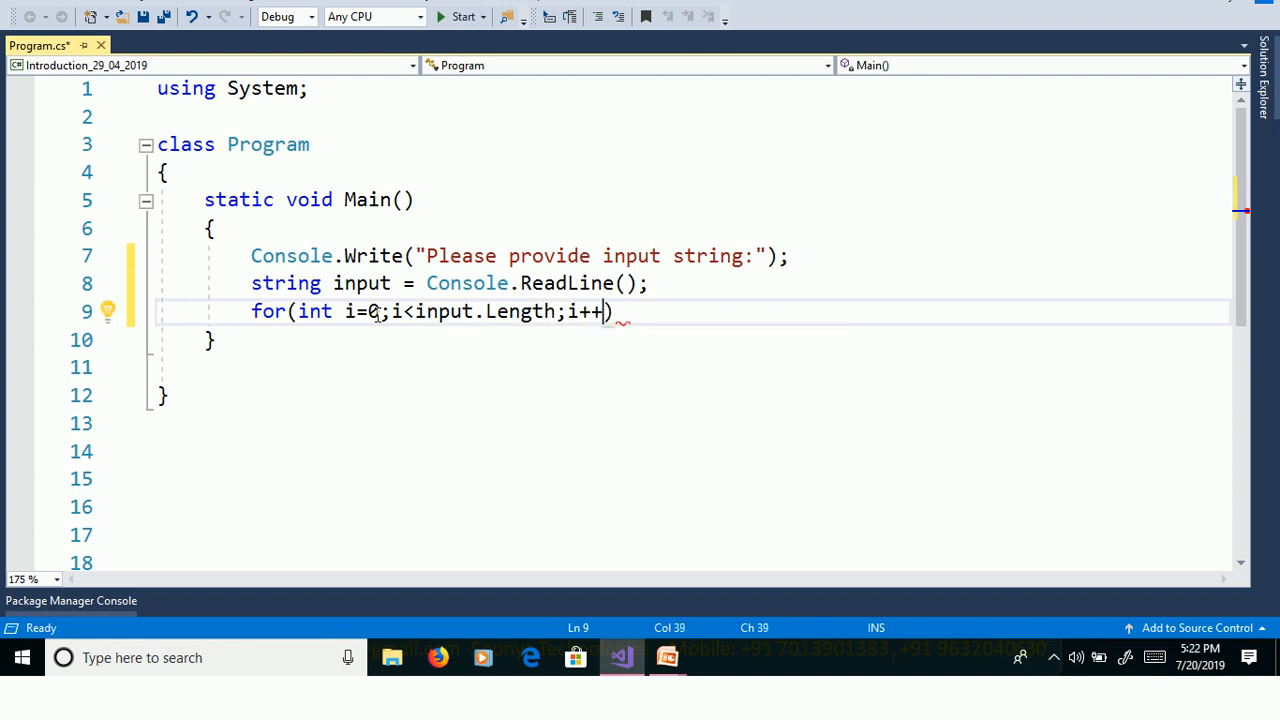
type("{")
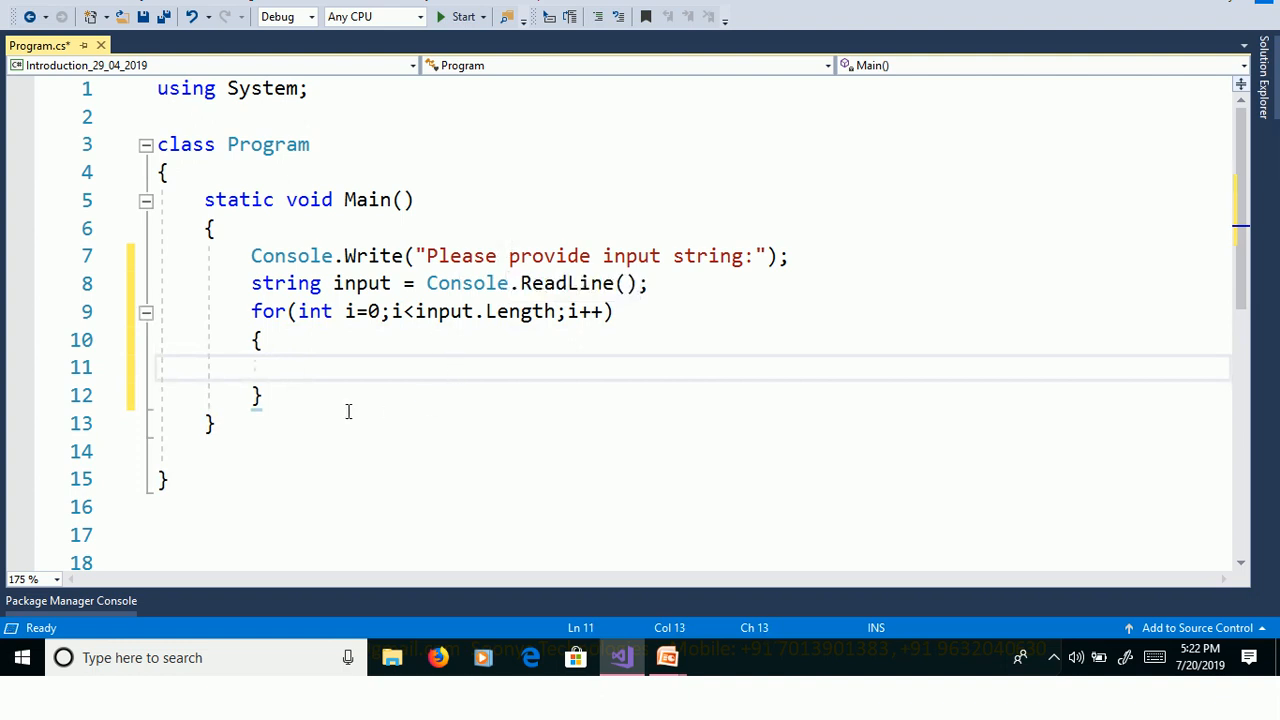
mouse_move(345, 407)
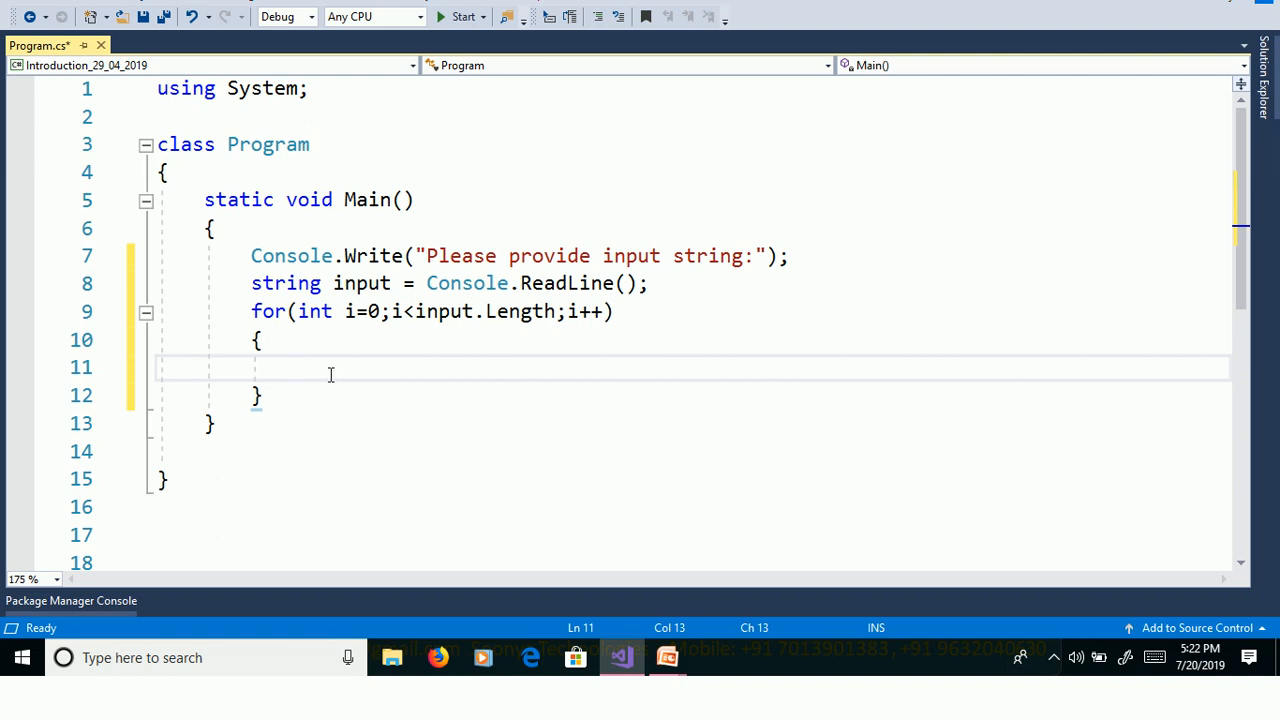
Write the check if(input[i]>='A'&&input[i]<='Z') inside the loop and open its body.
type("i")
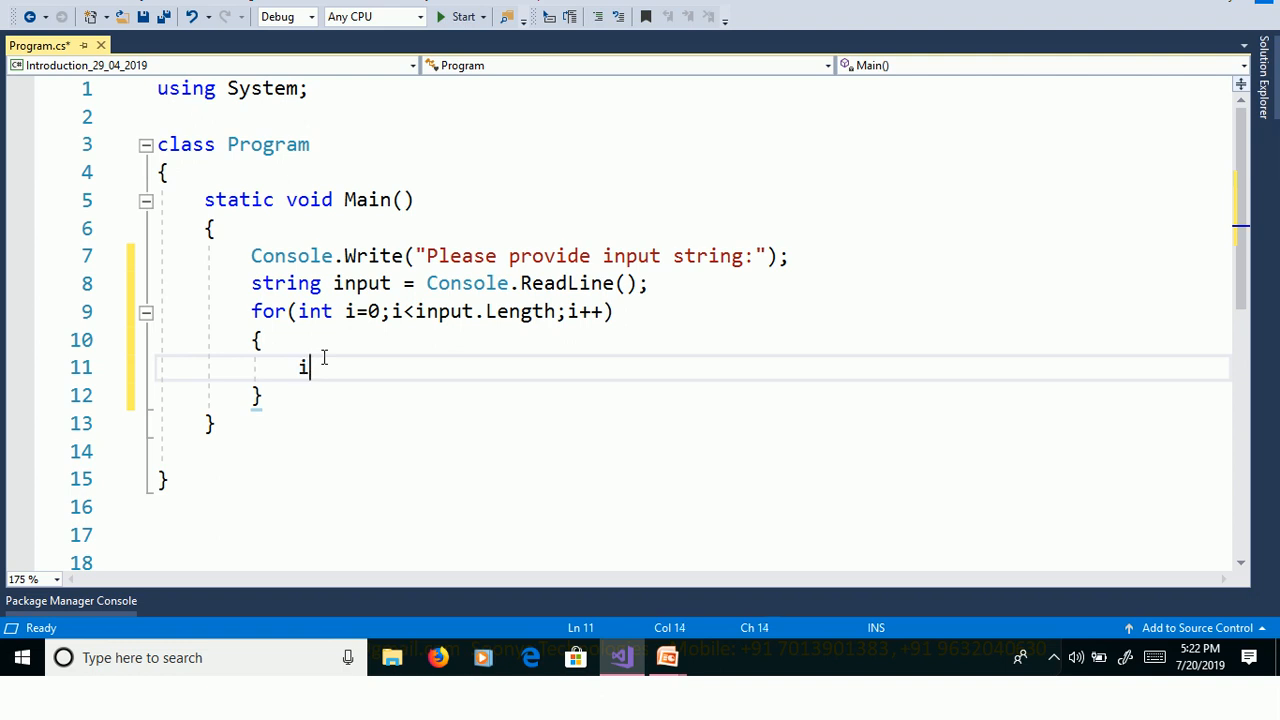
type("f(i)")
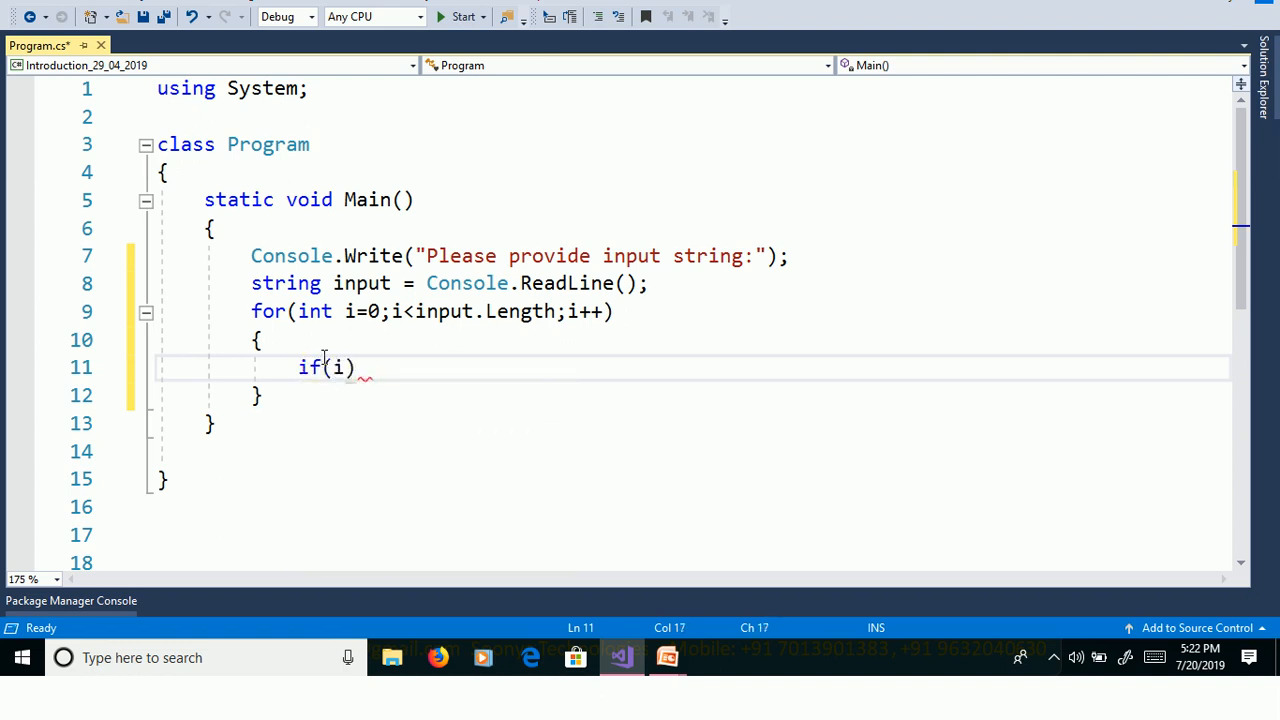
type("input[]")
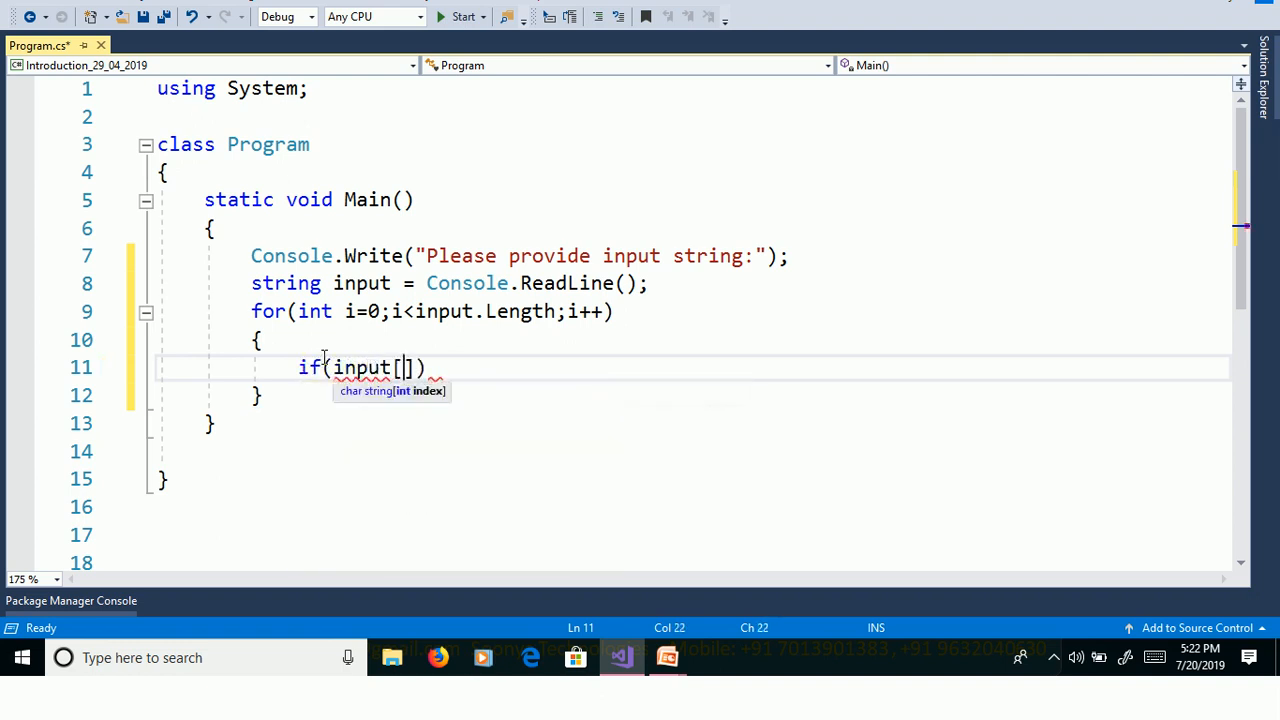
type("i")
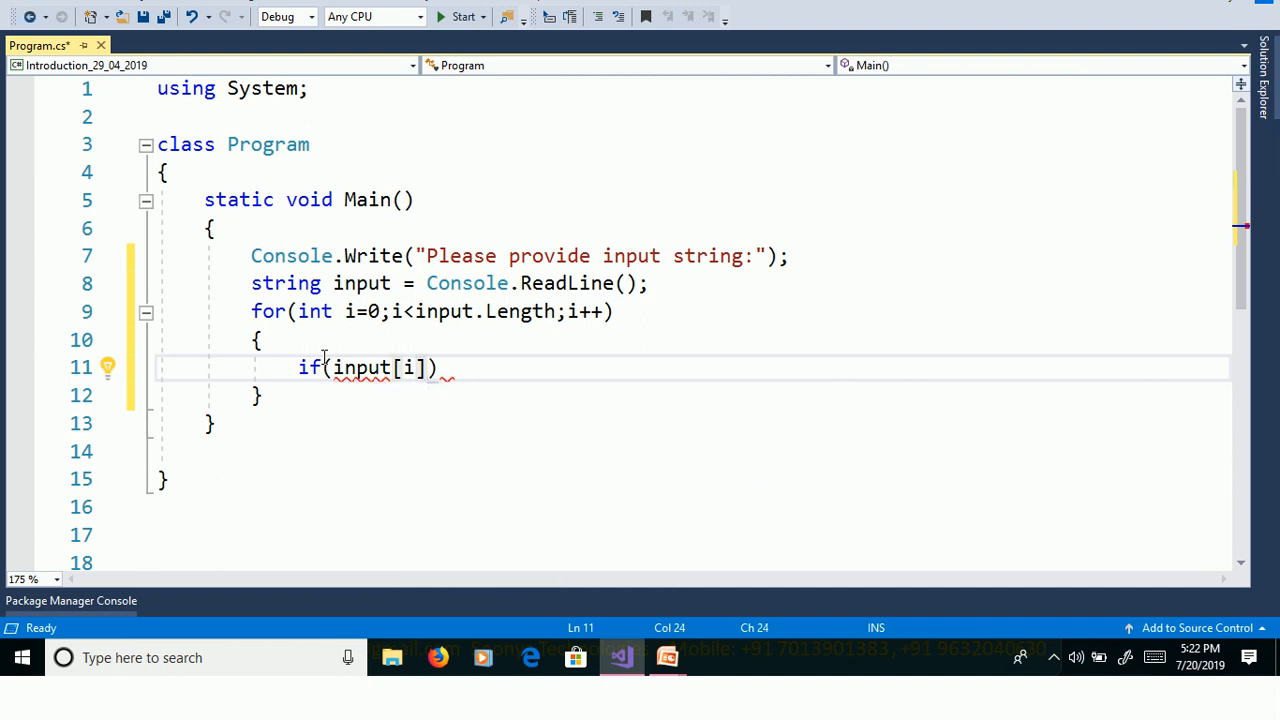
type(">=''")
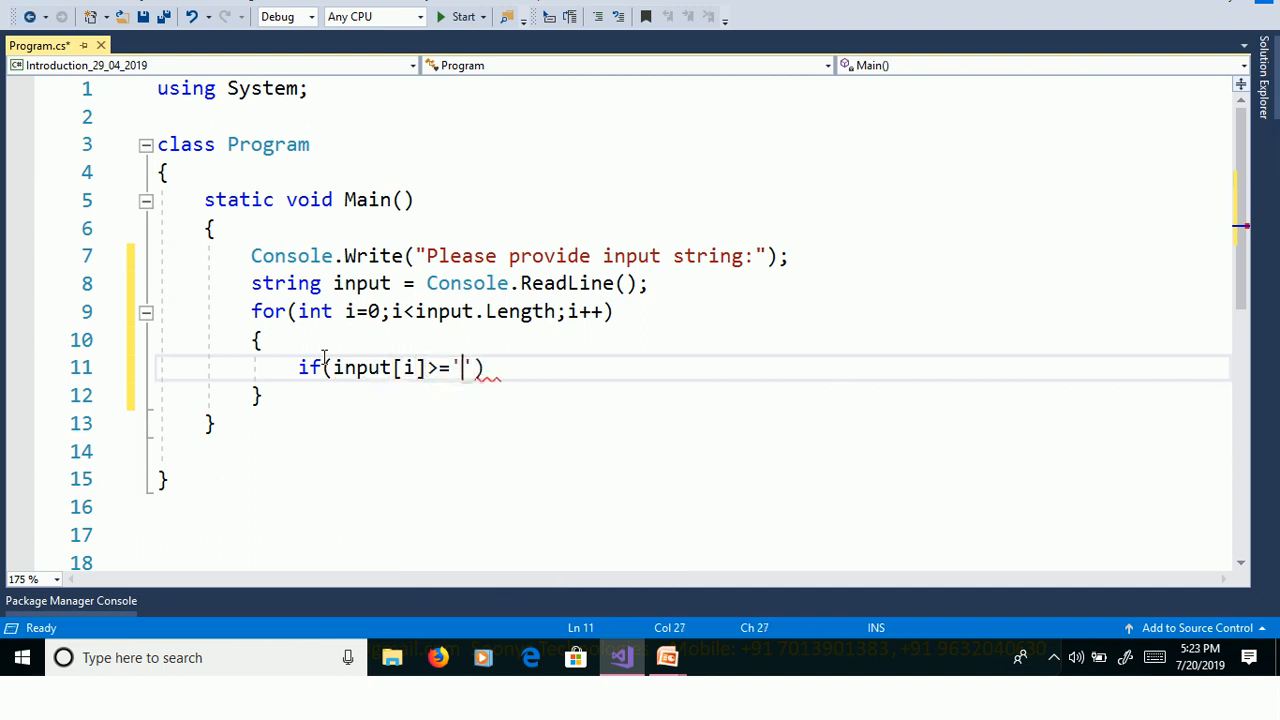
type("A")
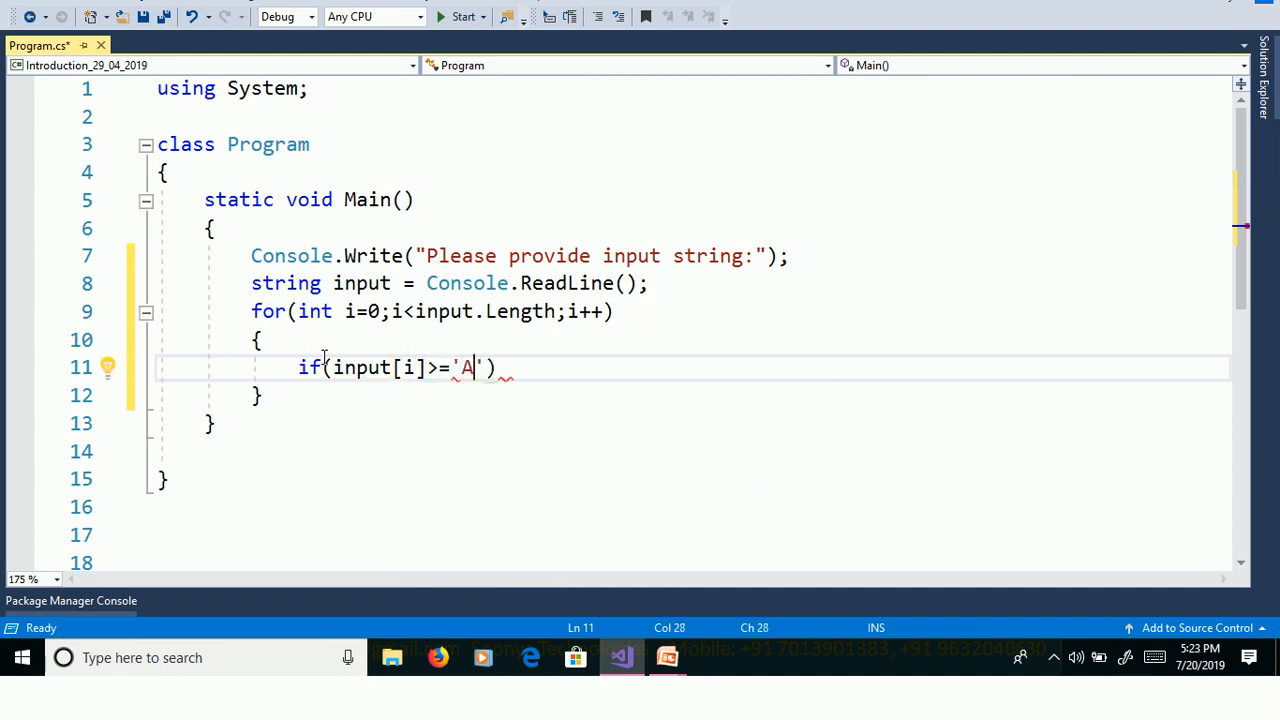
type("&&")
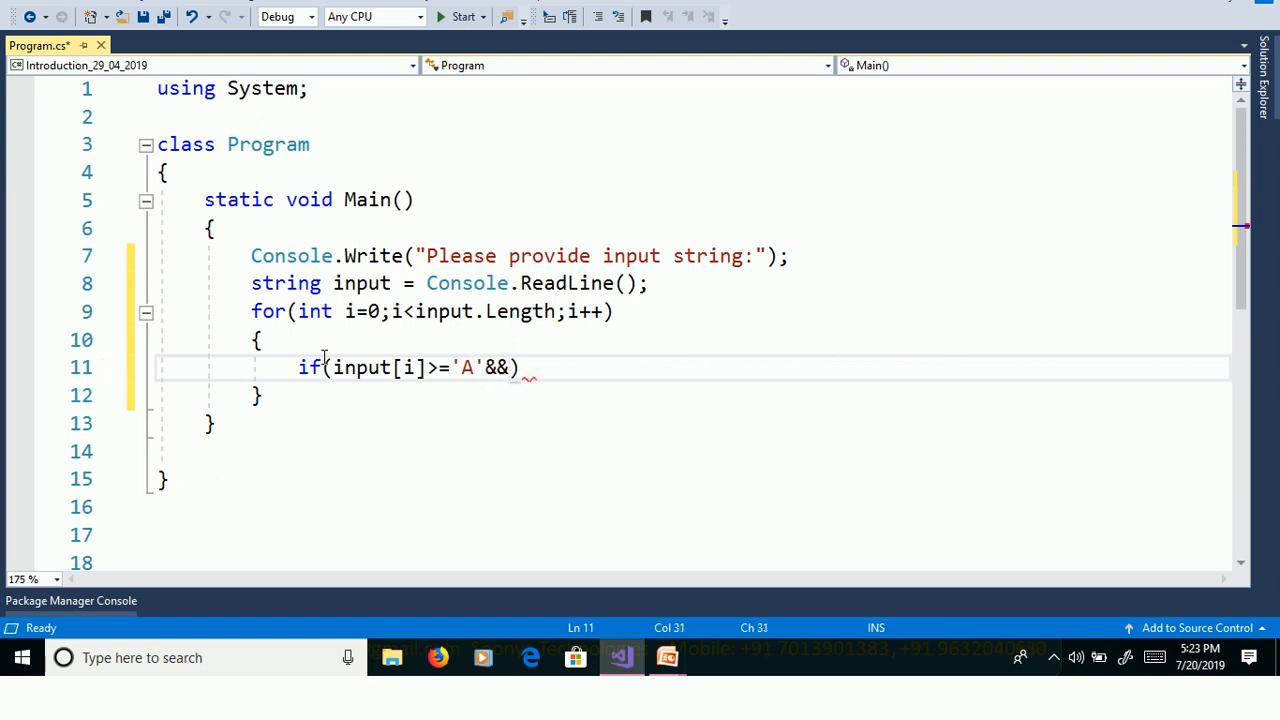
type("input[i")
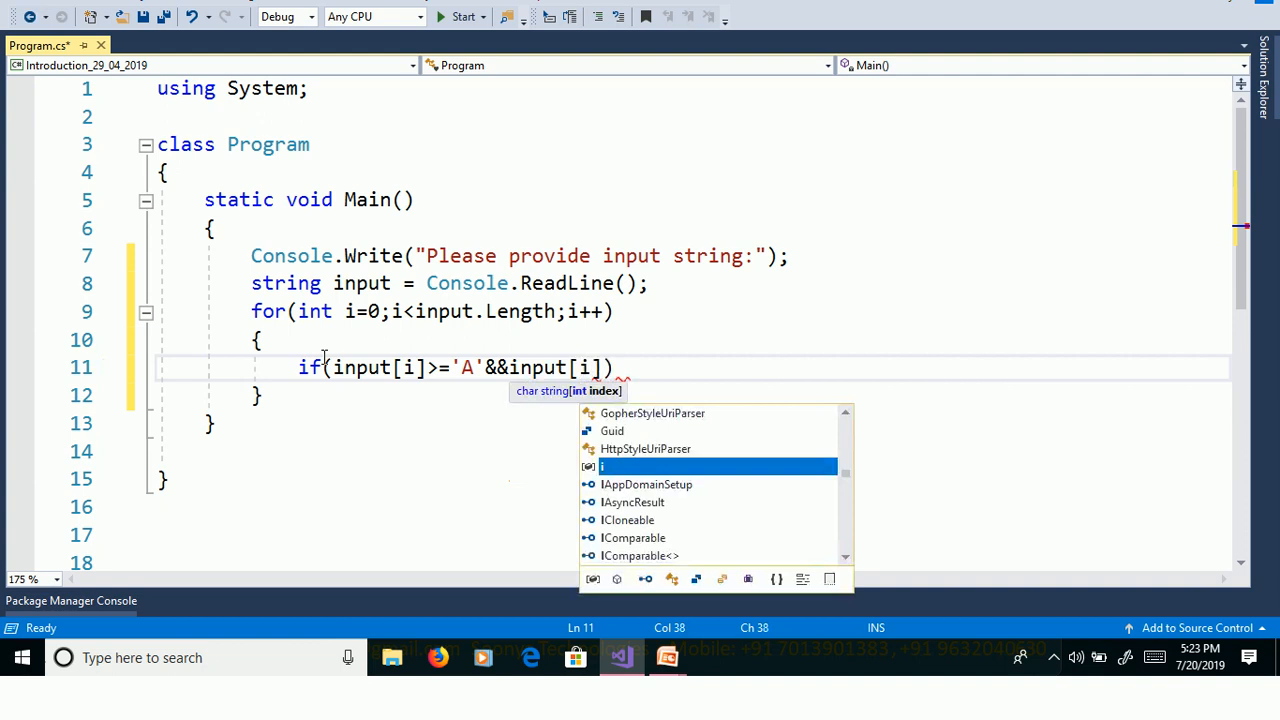
type("<=")
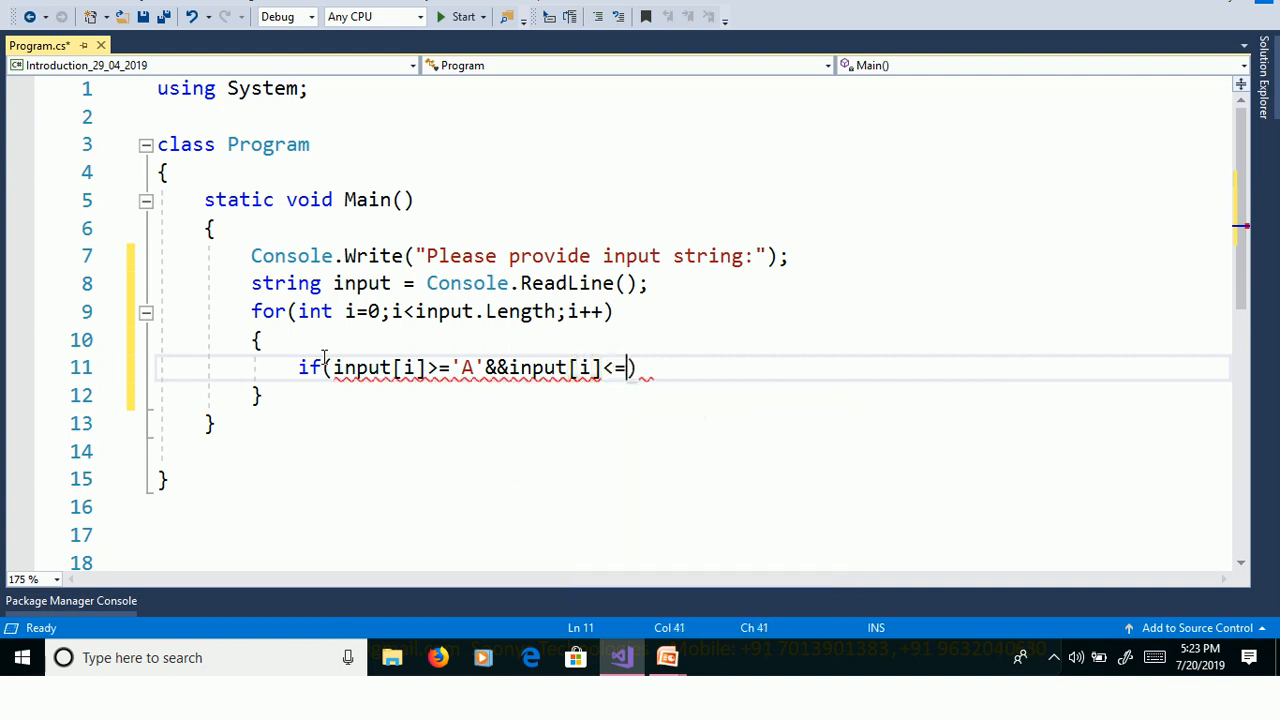
type("'Z")
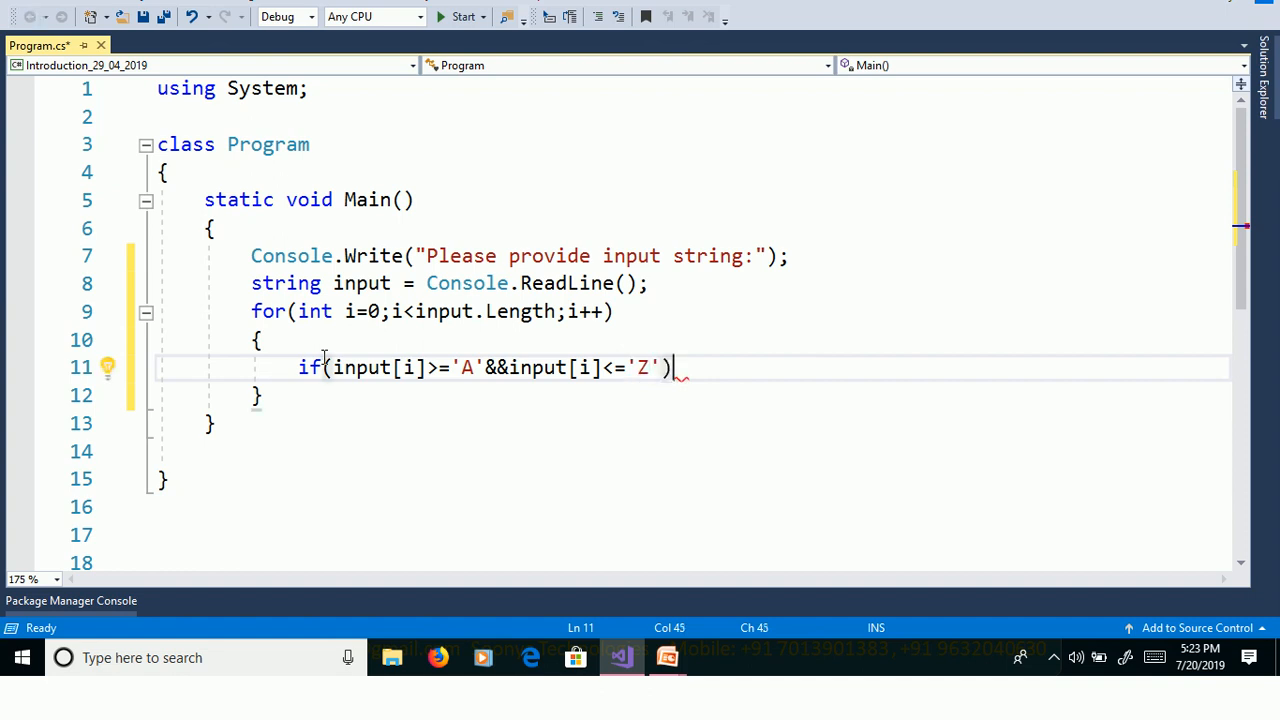
key("Enter")
type("{")
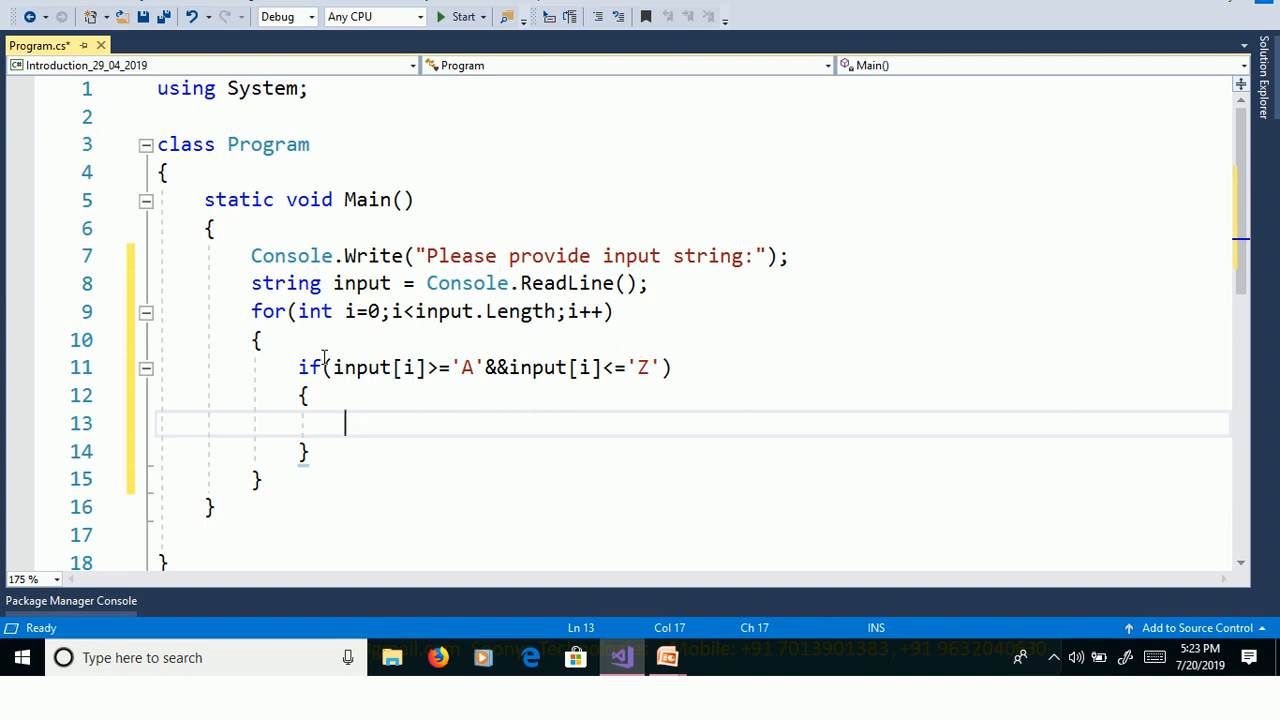
mouse_move(357, 368)
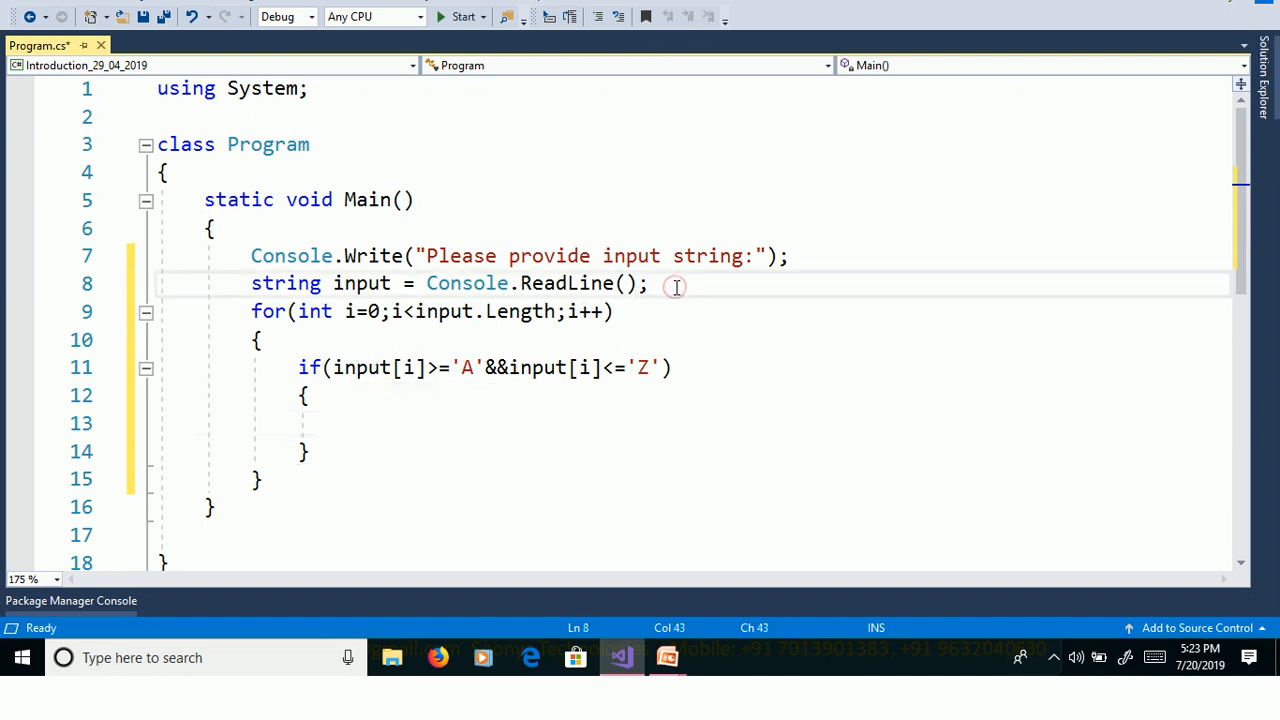
Declare string result = string.Empty and append input[i] + 32 to result.
type("string resu")
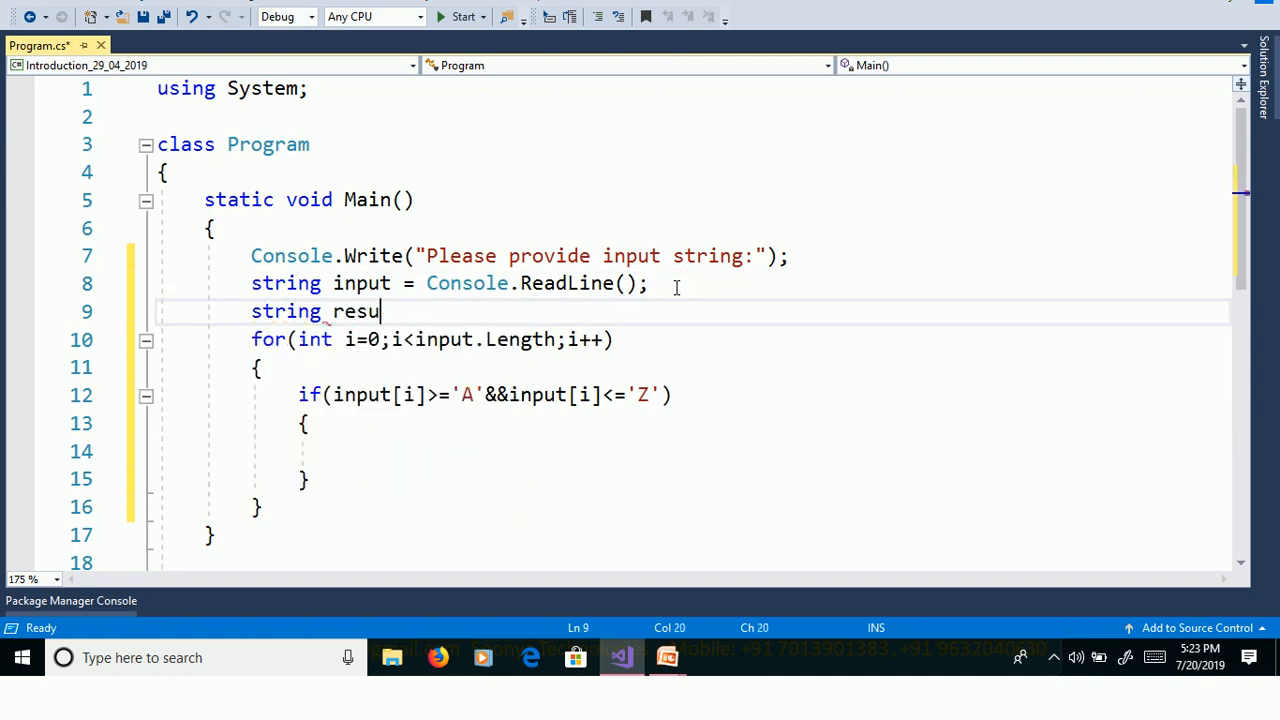
type("lt=")
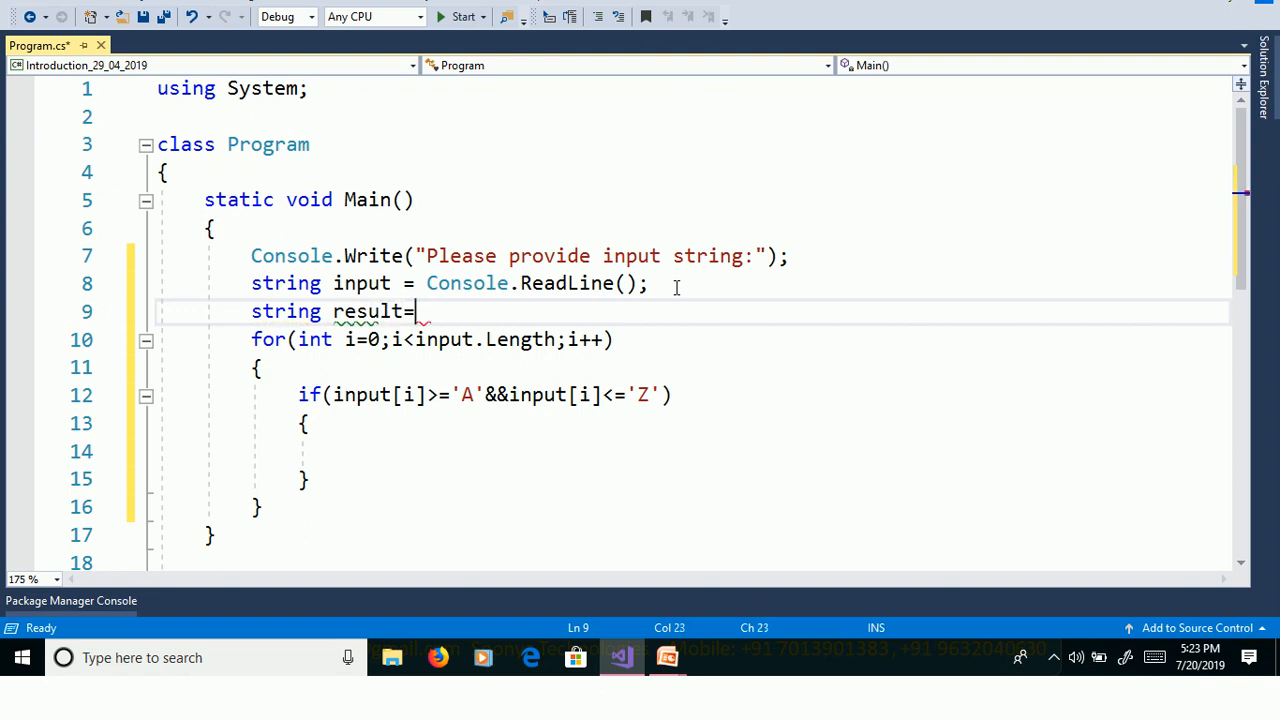
type("string.e")
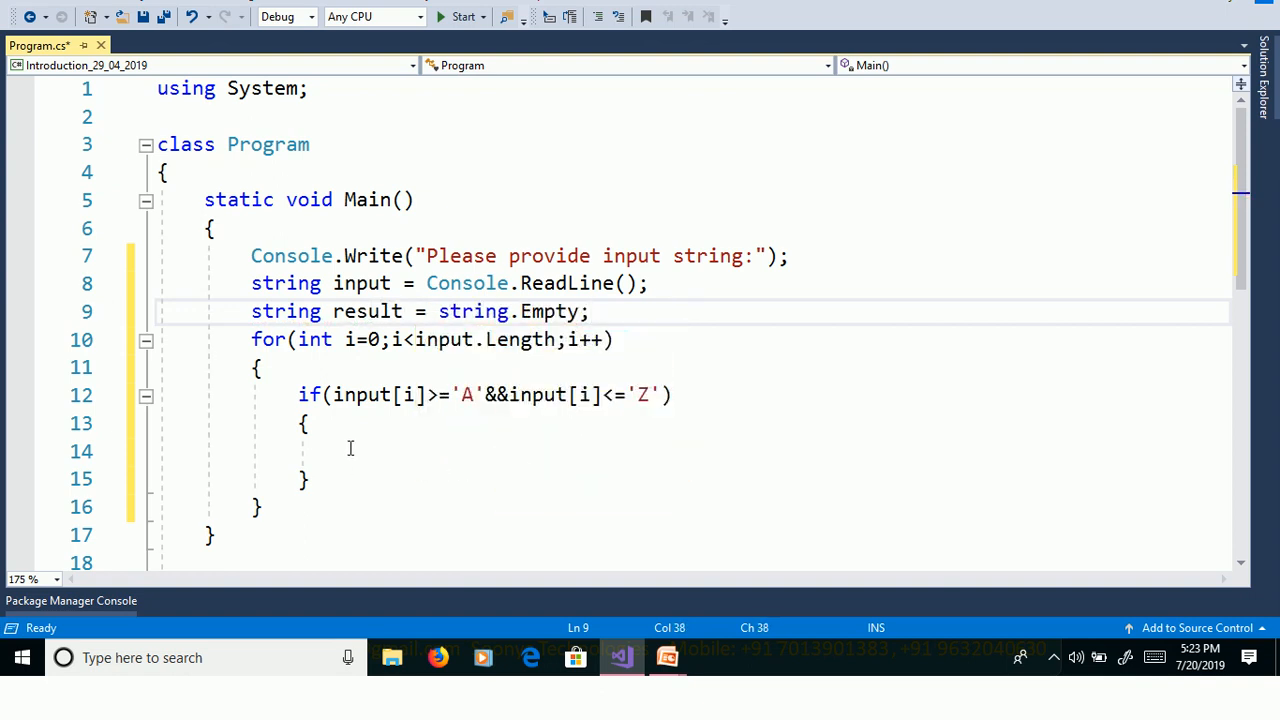
type("result +=")
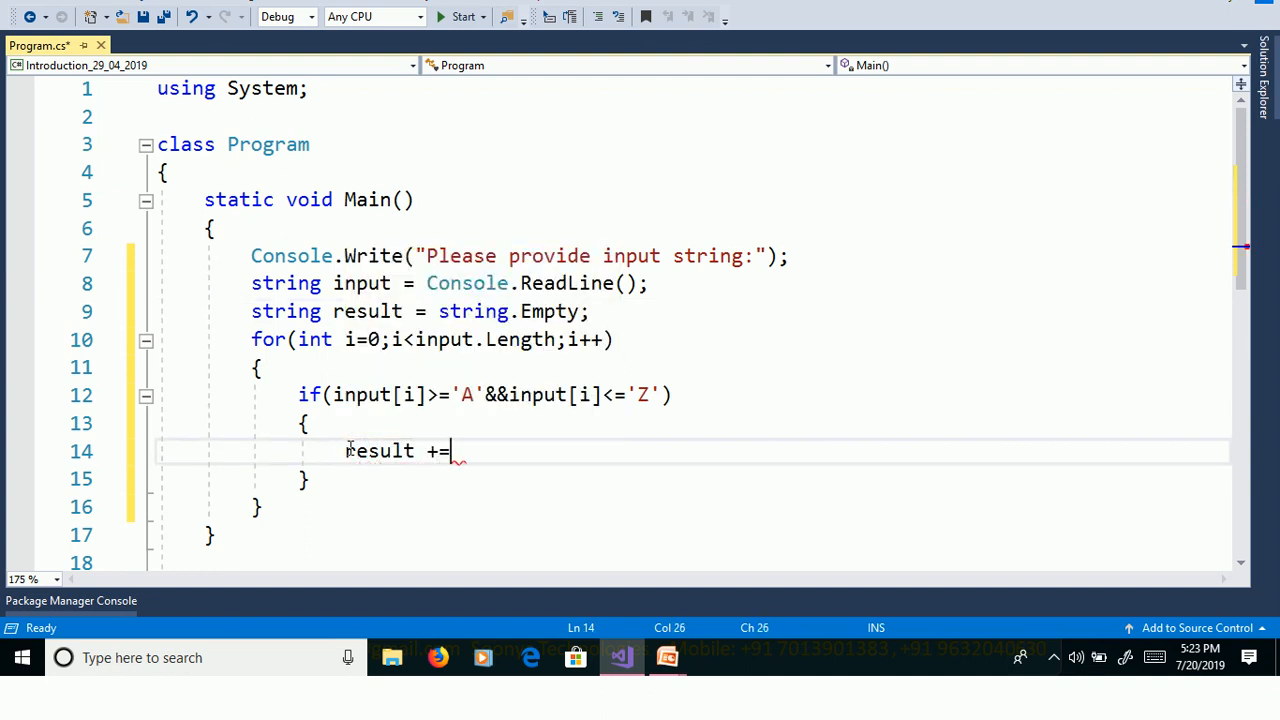
type("input[i")
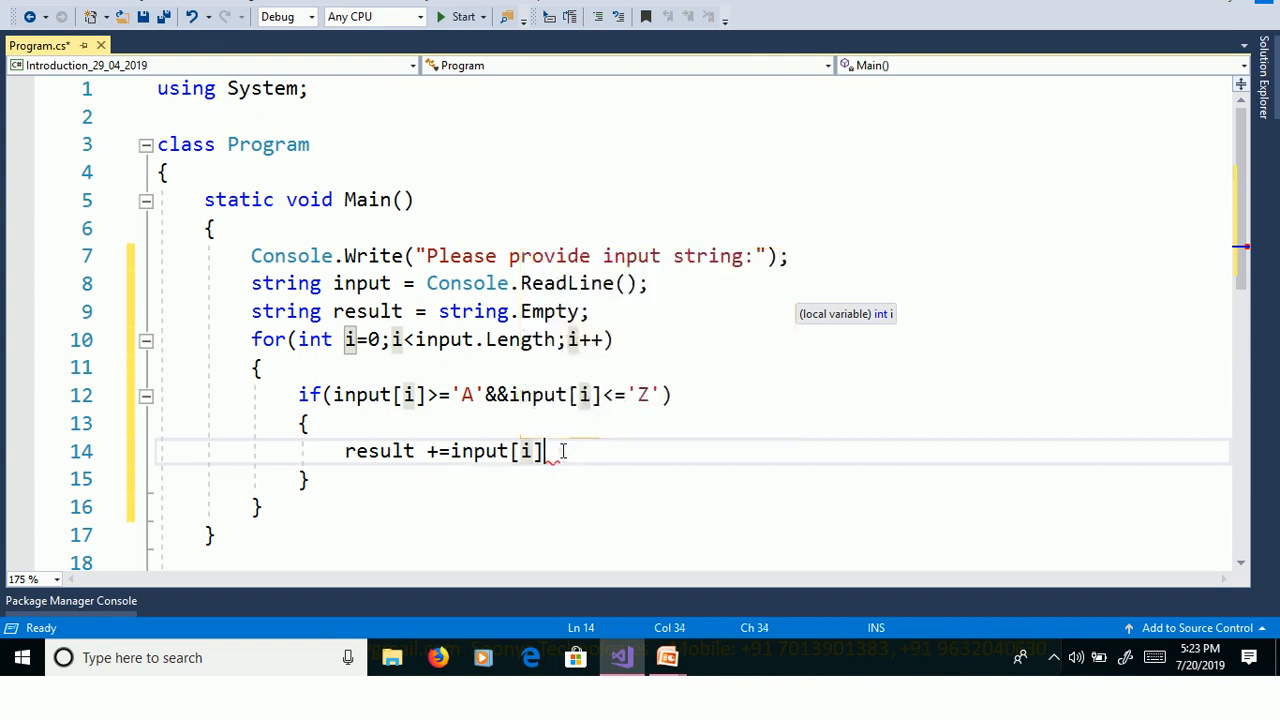
type("+")
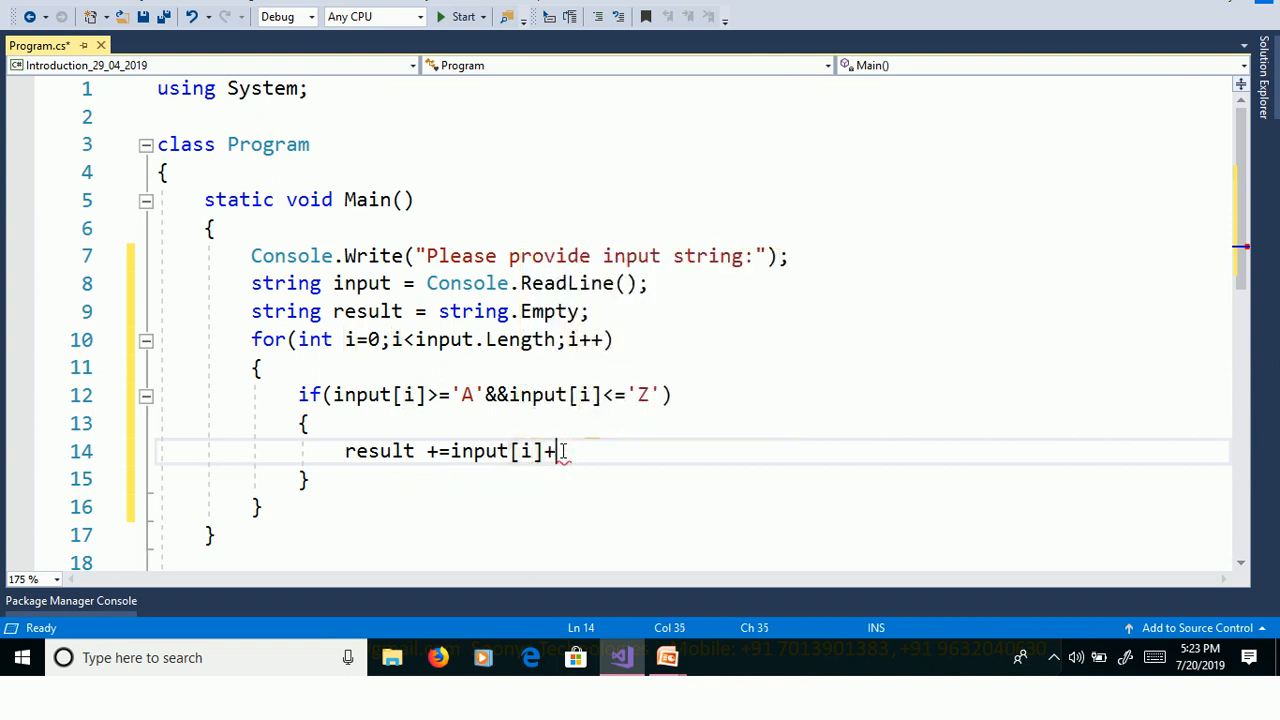
type("32;")
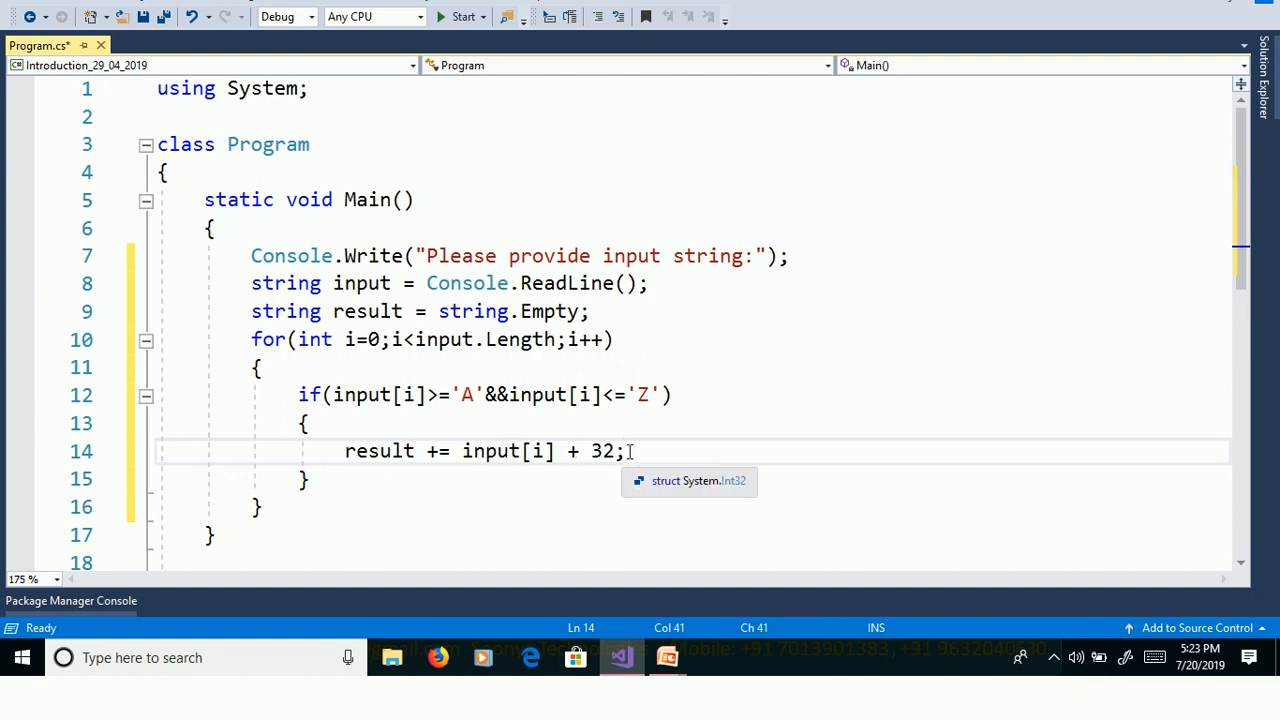
left_click_drag(624, 451, 462, 451)
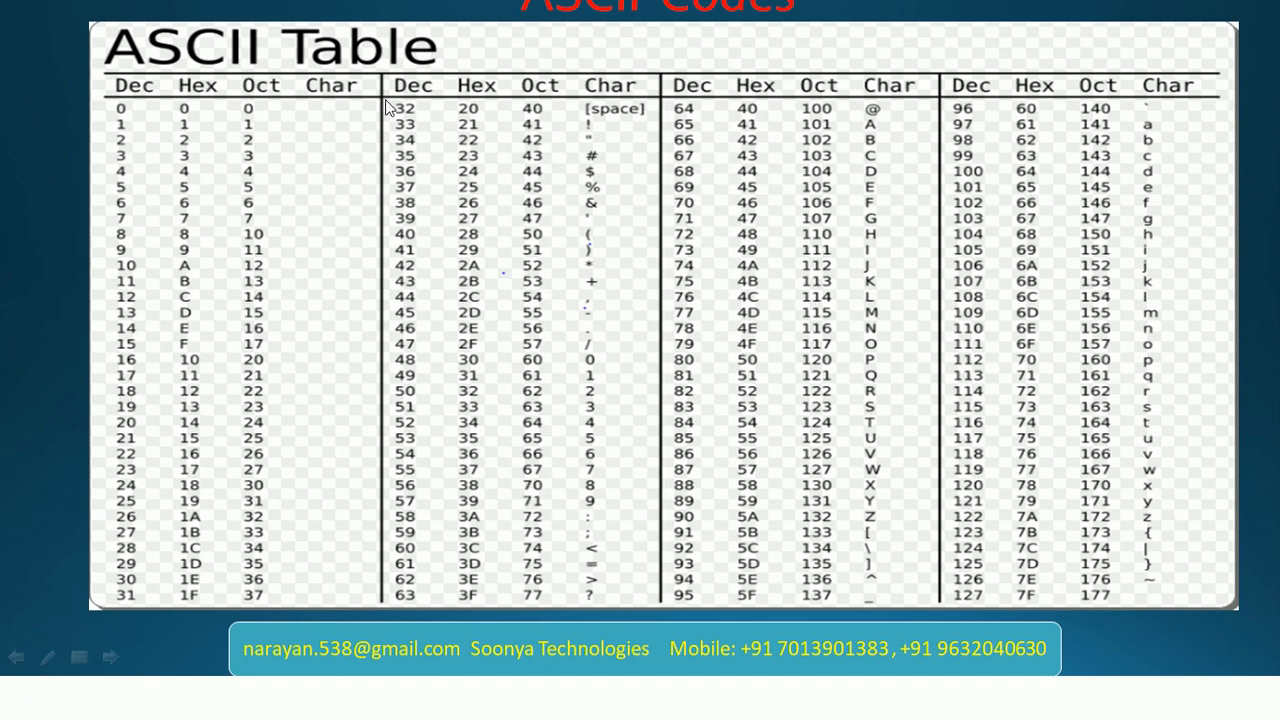
mouse_move(122, 119)
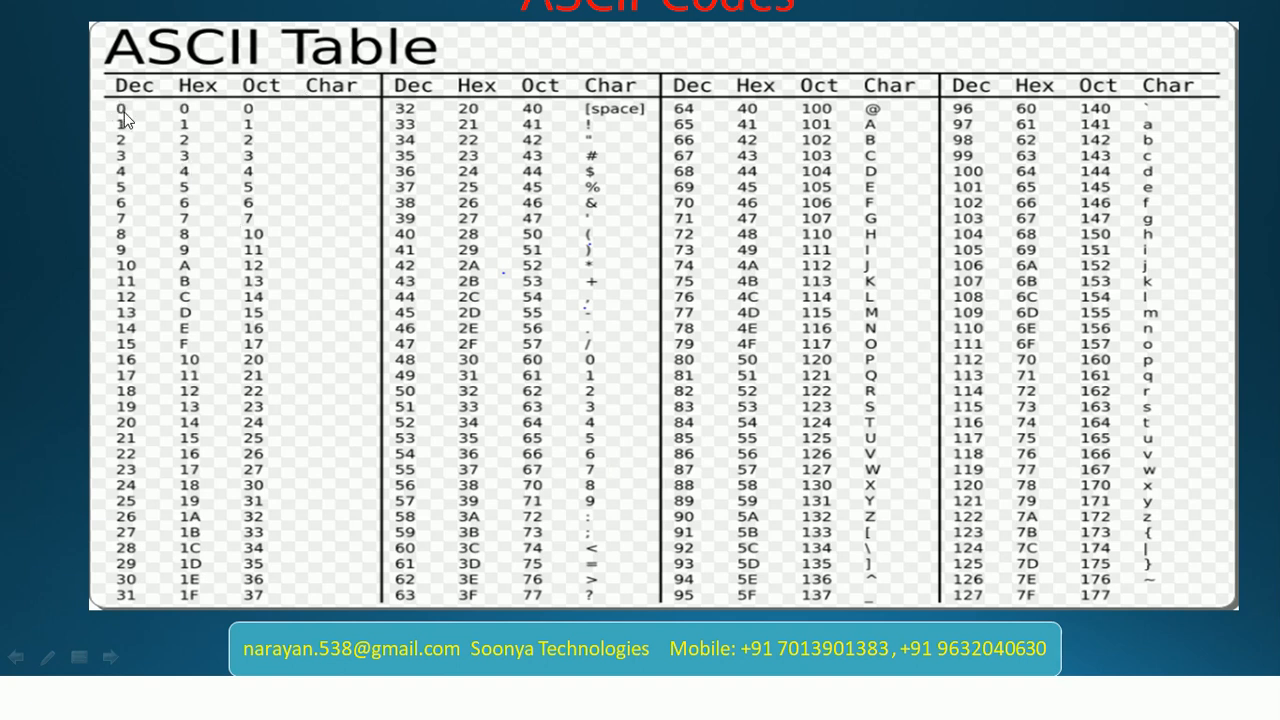
mouse_move(966, 613)
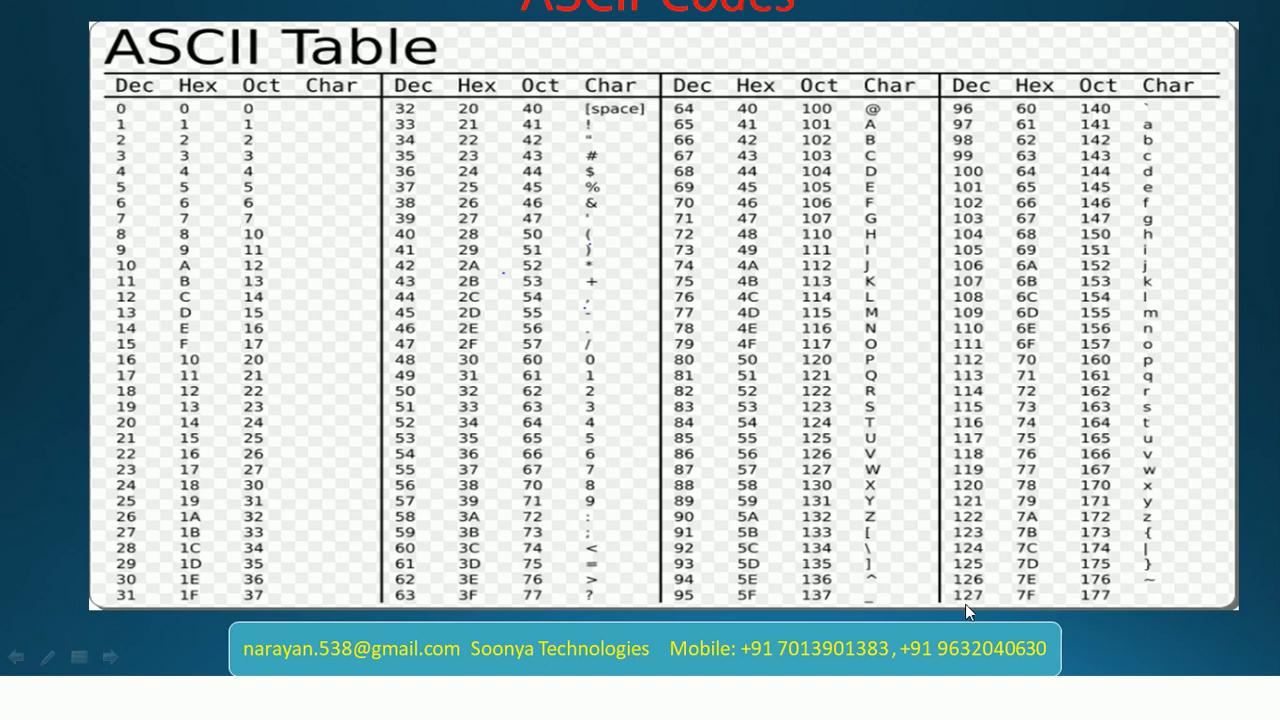
mouse_move(758, 291)
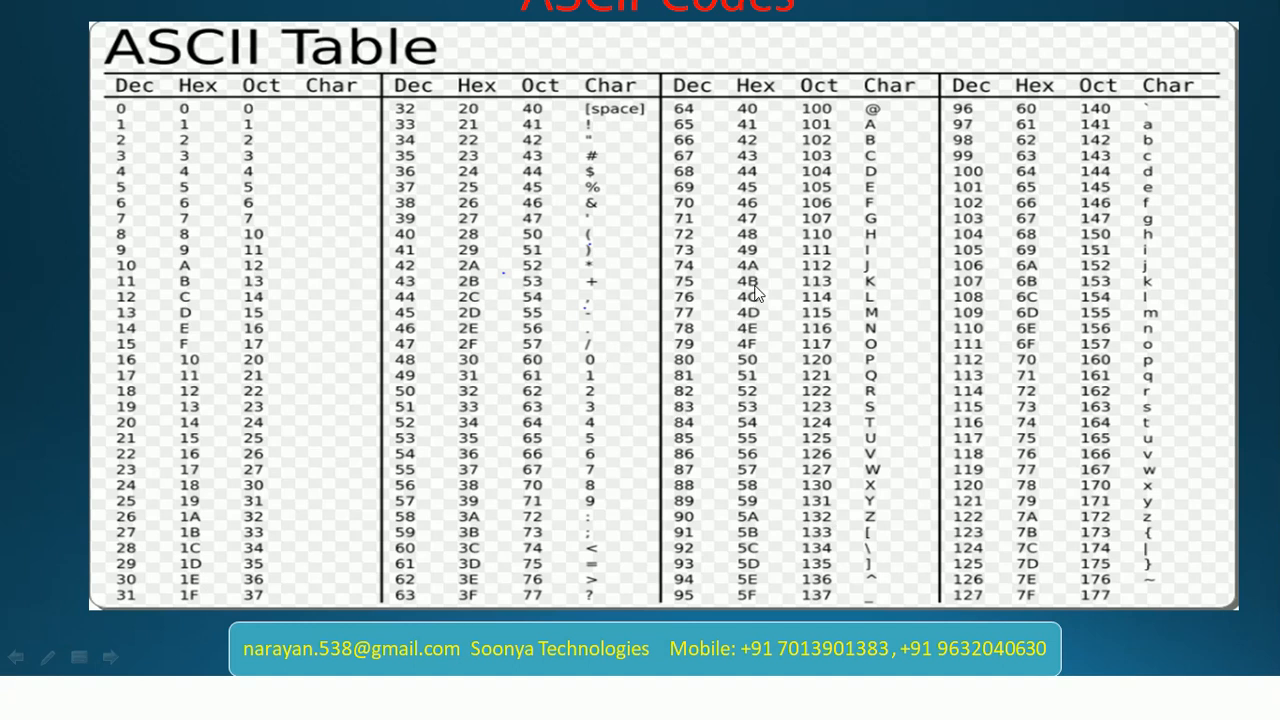
mouse_move(686, 140)
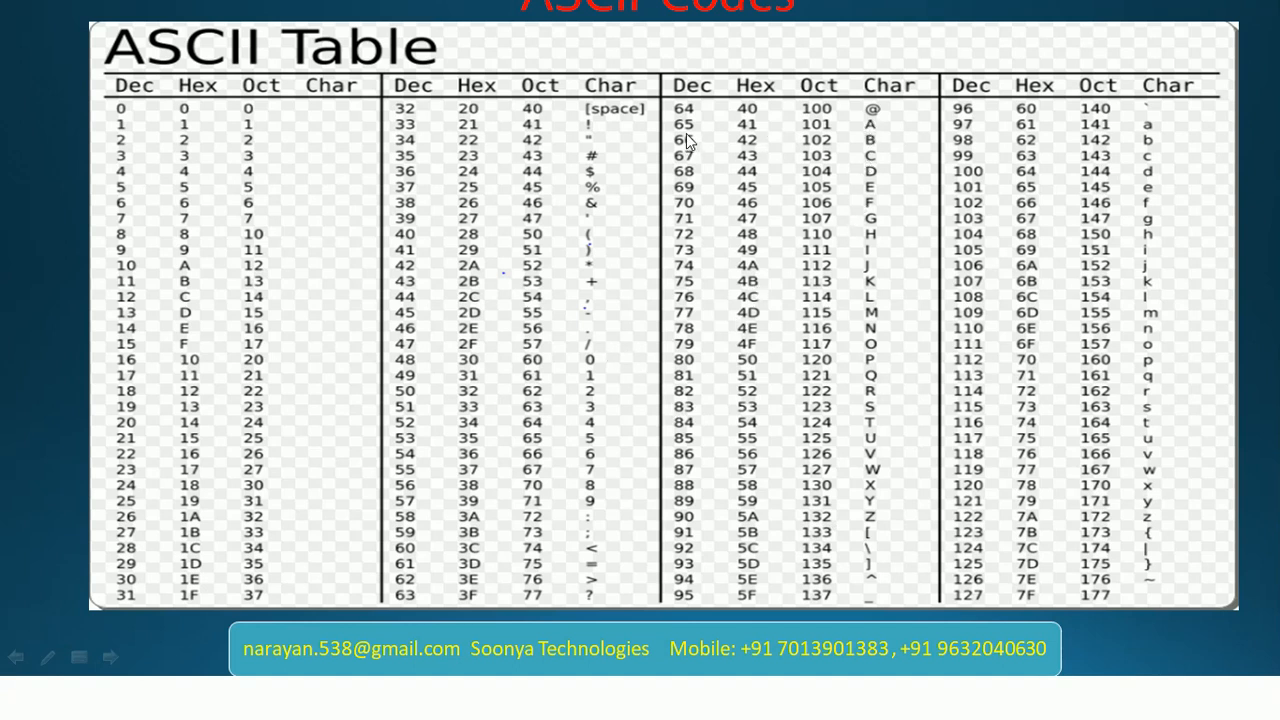
mouse_move(1162, 138)
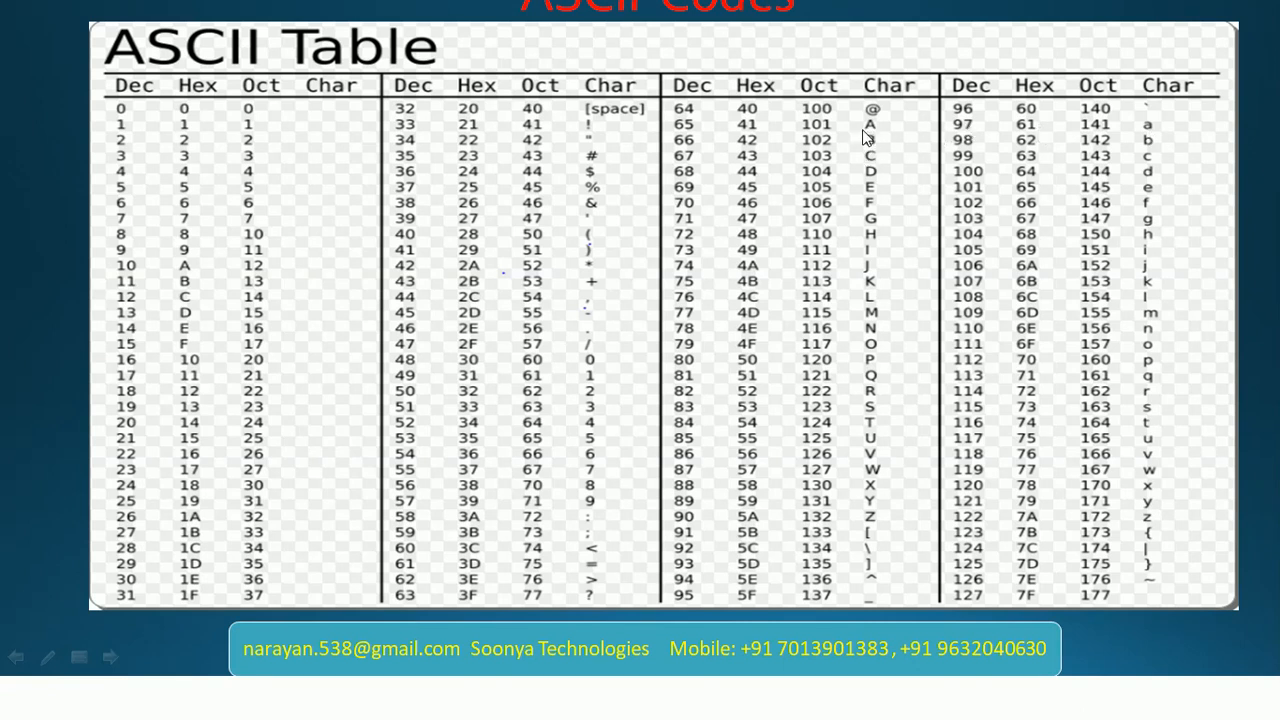
mouse_move(1147, 140)
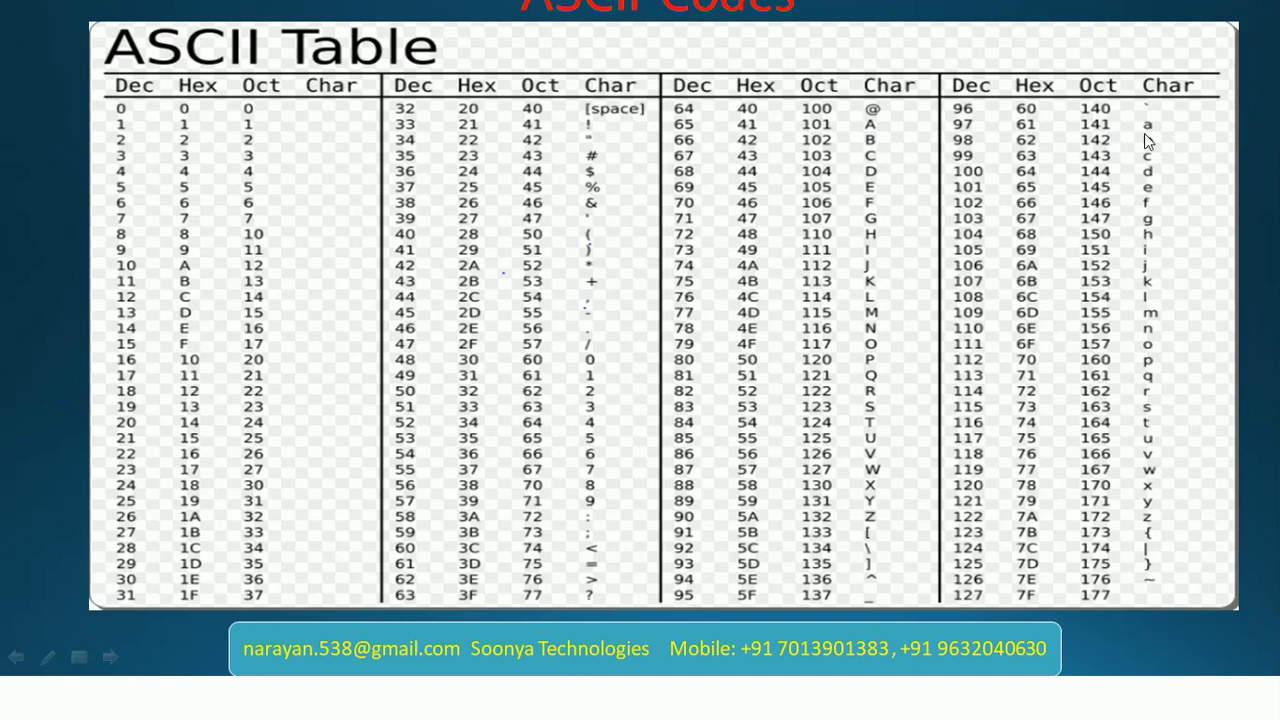
mouse_move(695, 138)
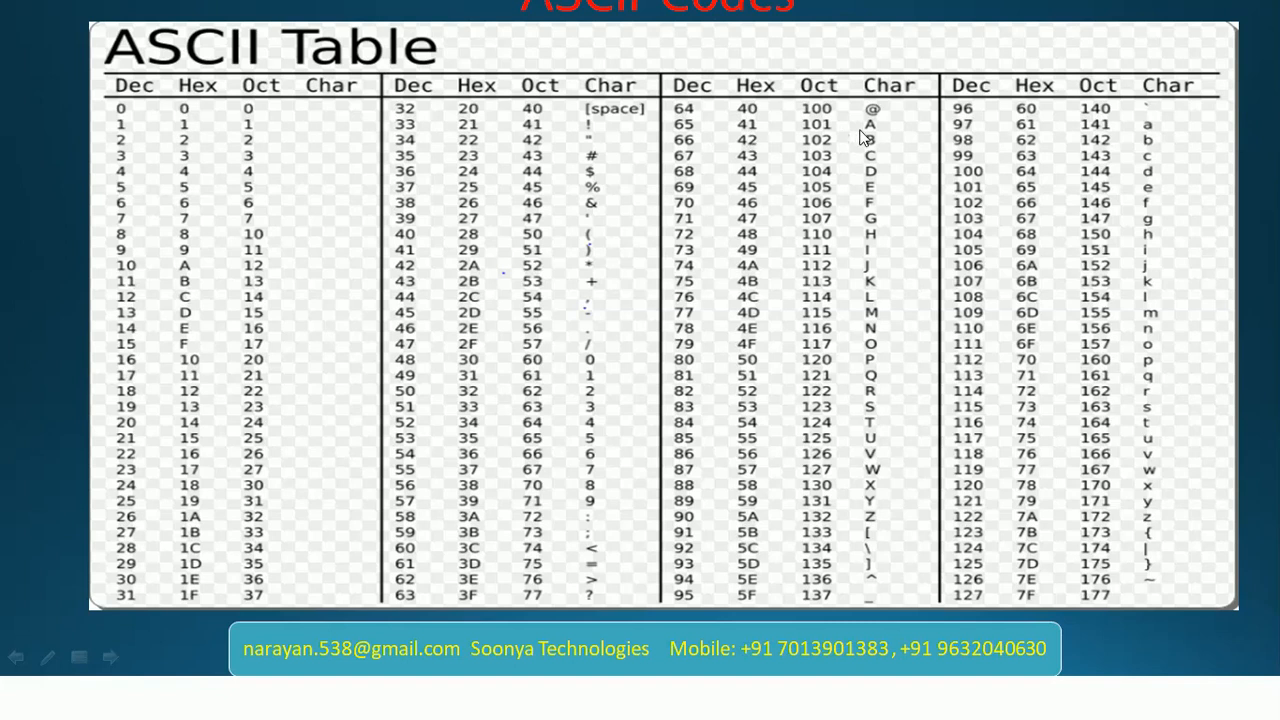
mouse_move(859, 135)
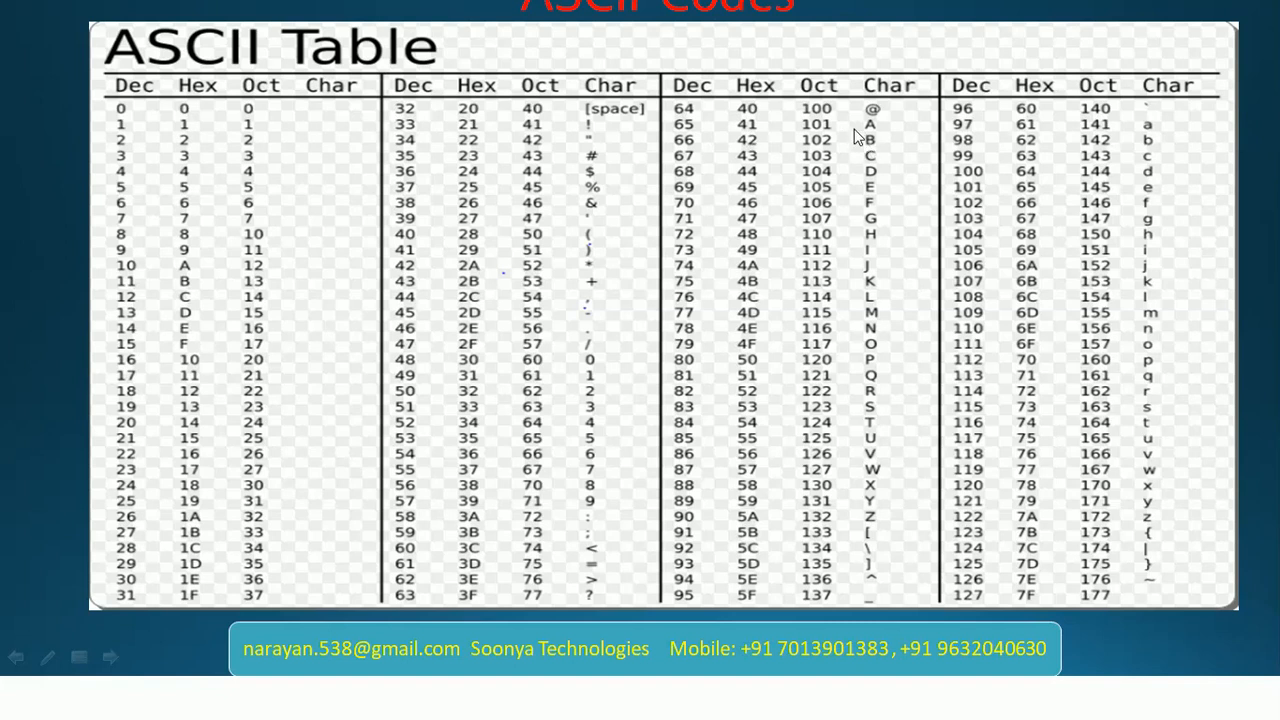
mouse_move(1100, 140)
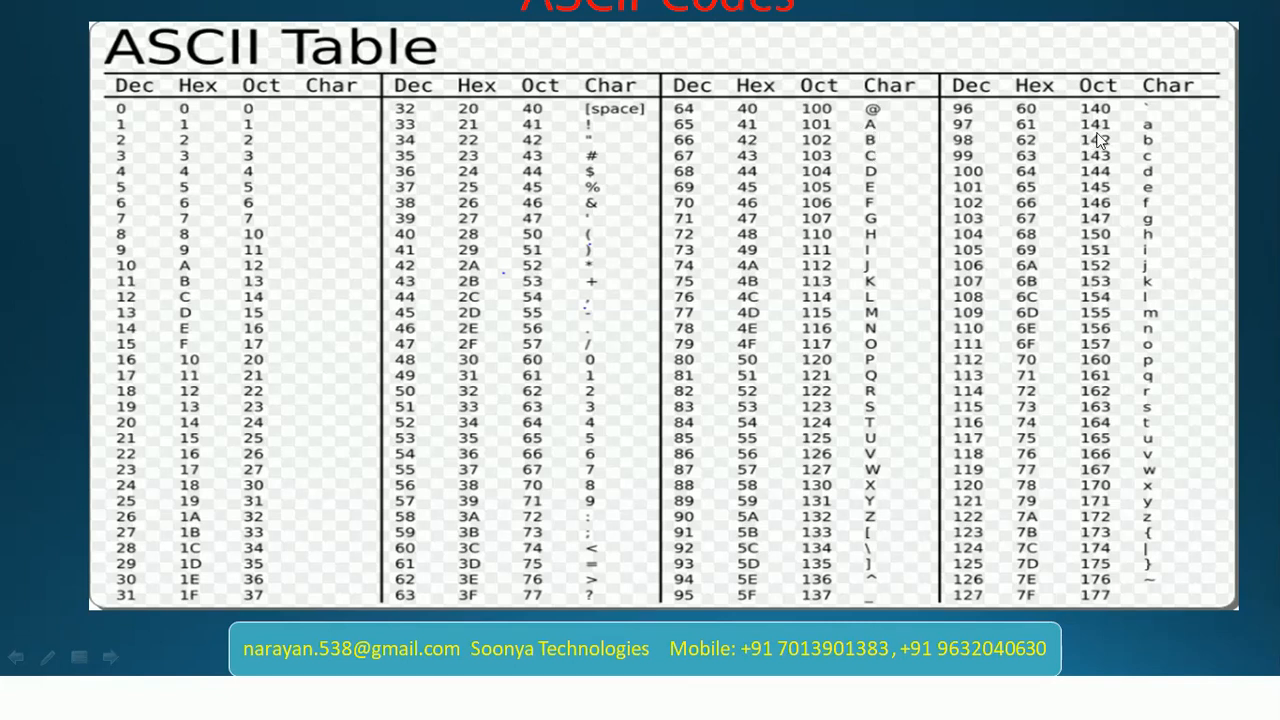
mouse_move(936, 152)
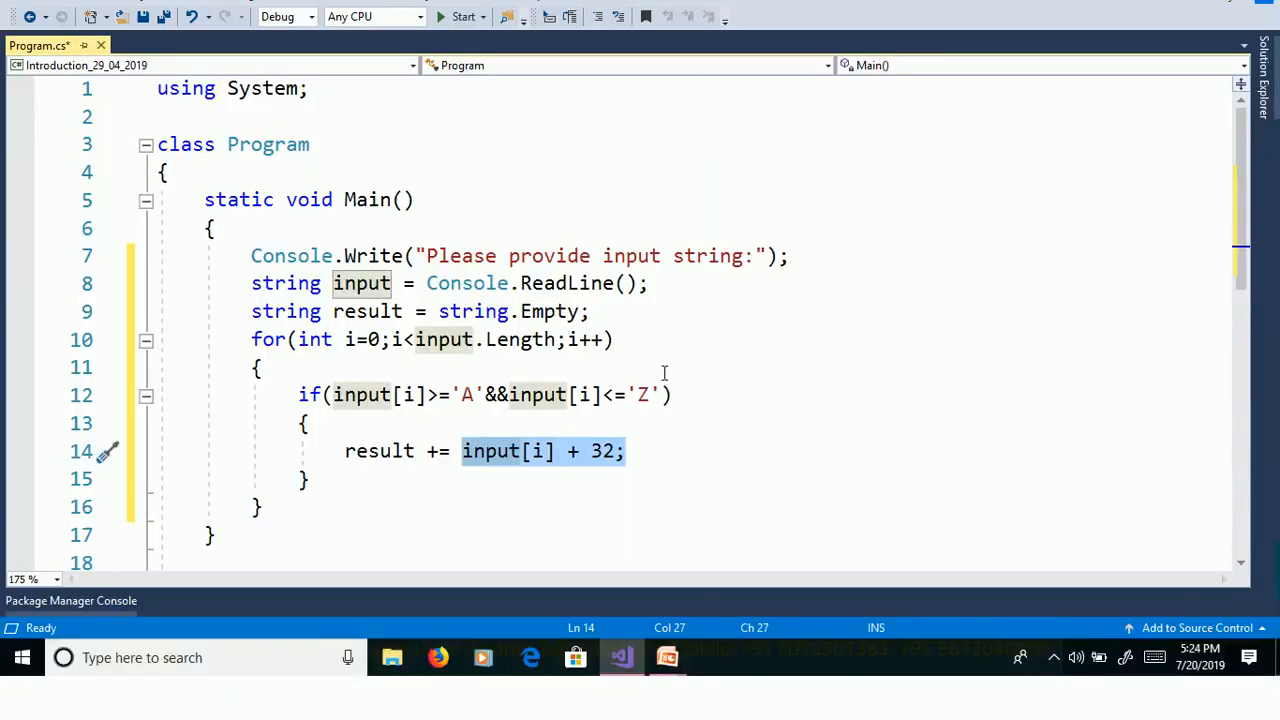
mouse_move(548, 472)
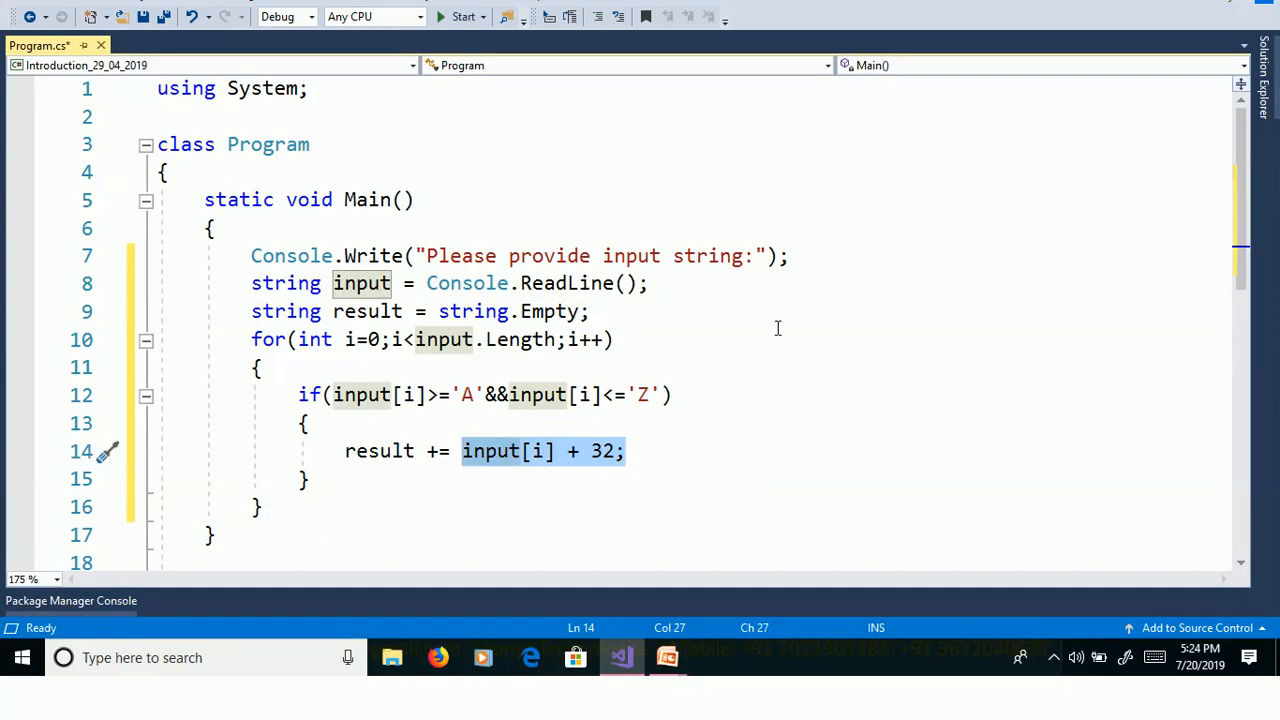
Add an else branch appending input[i] unchanged to result.
scroll("down", 3)
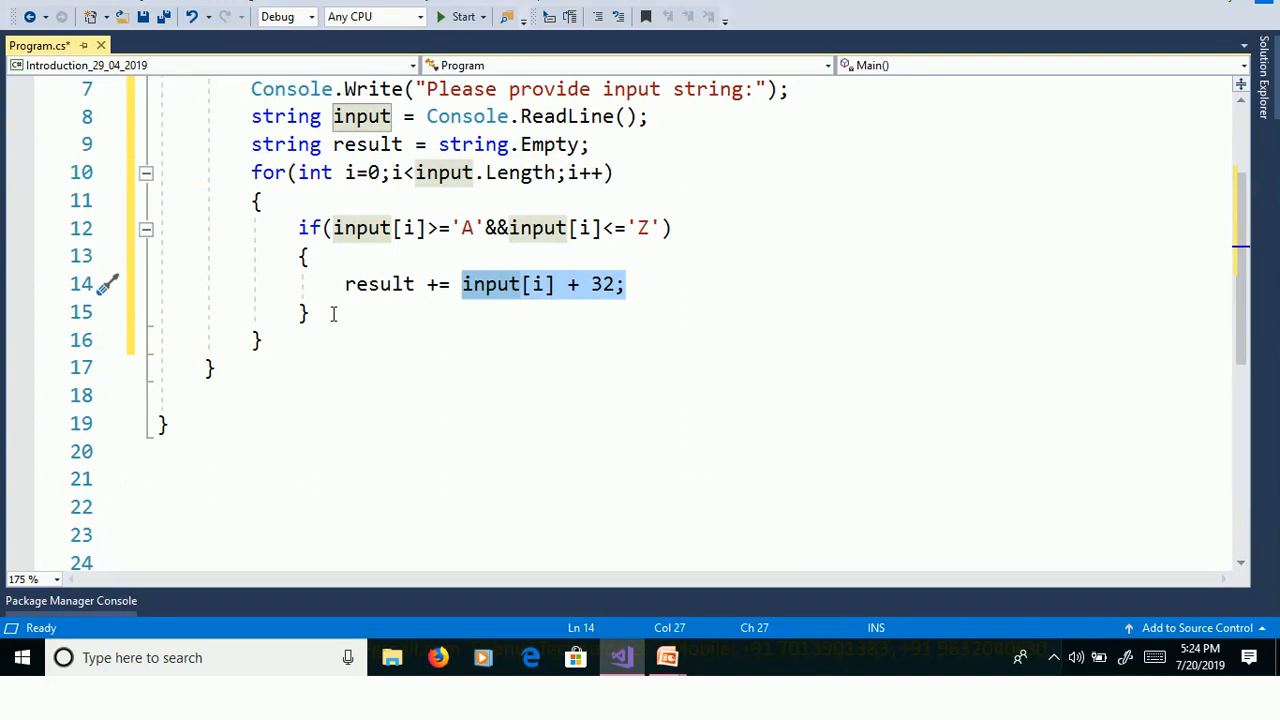
left_click(335, 312)
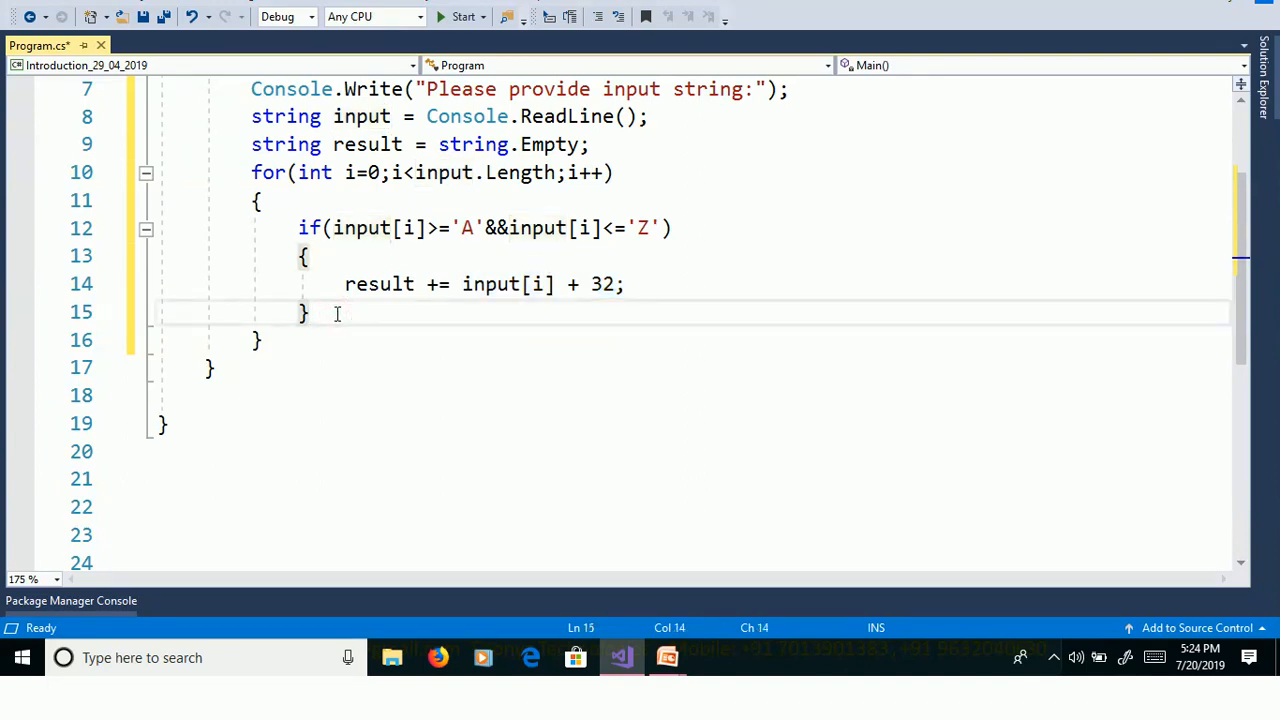
type("else")
type("{ ")
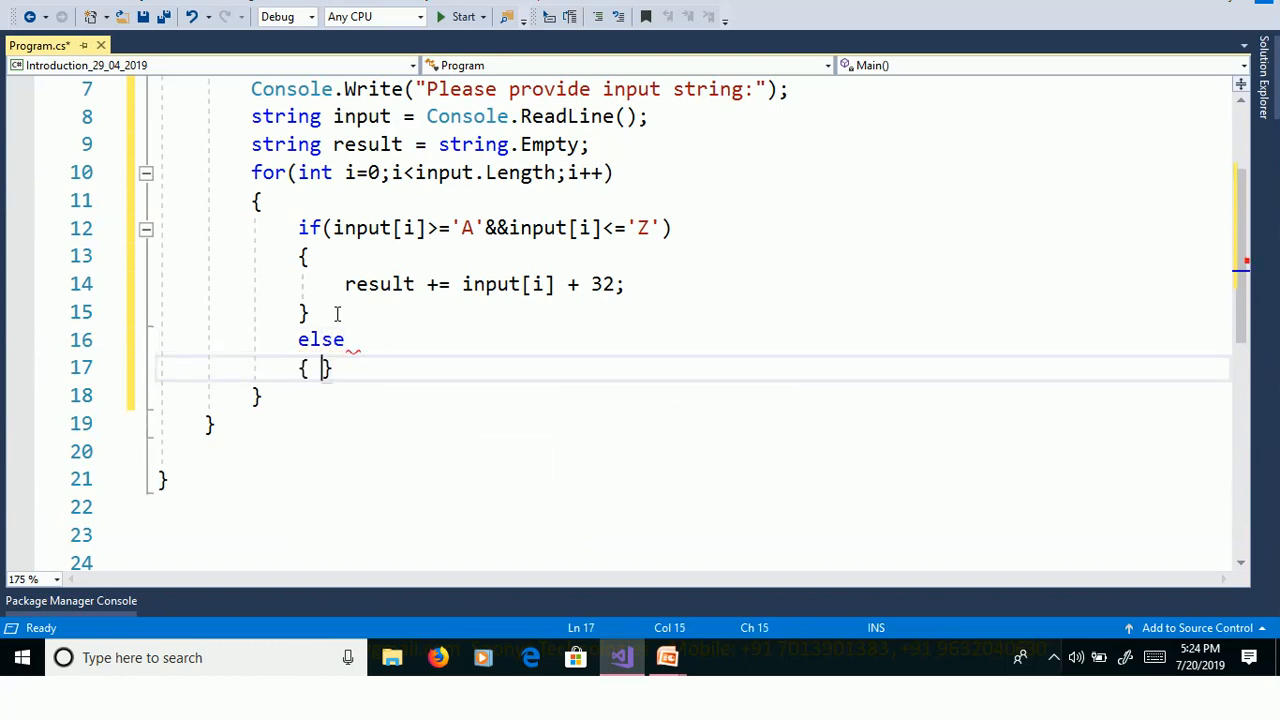
type("result +=")
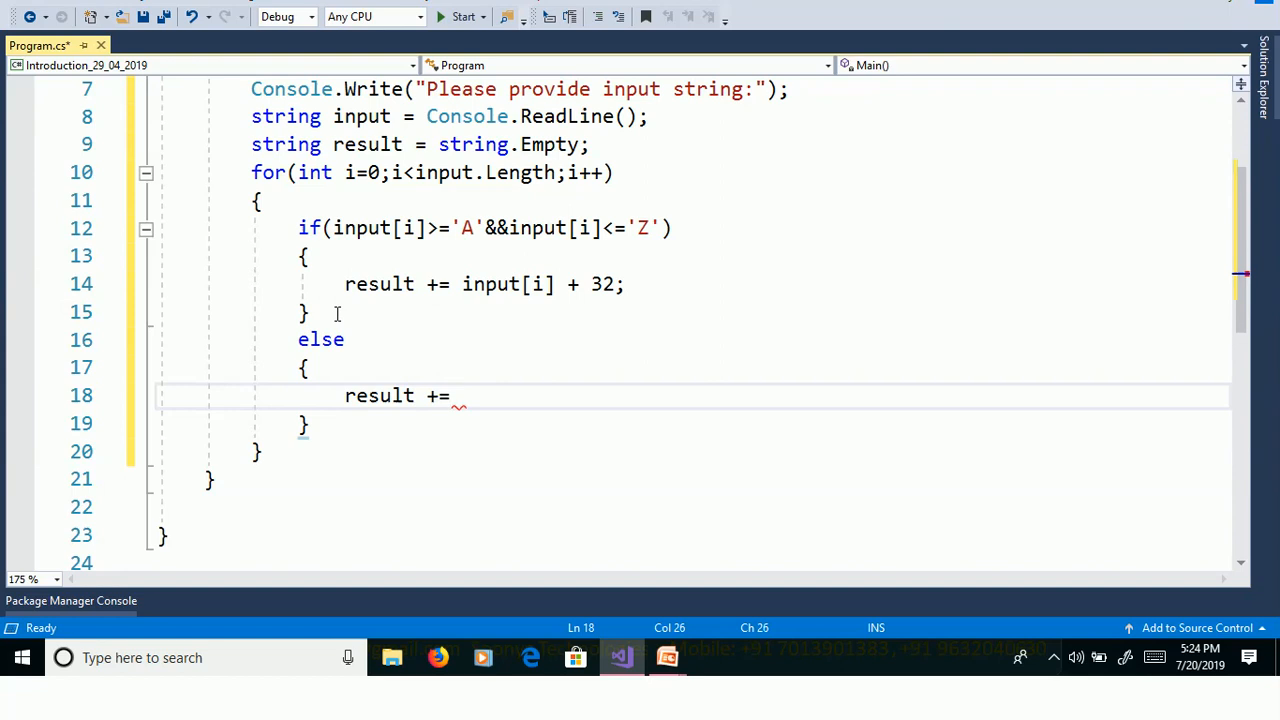
type("input[i];")
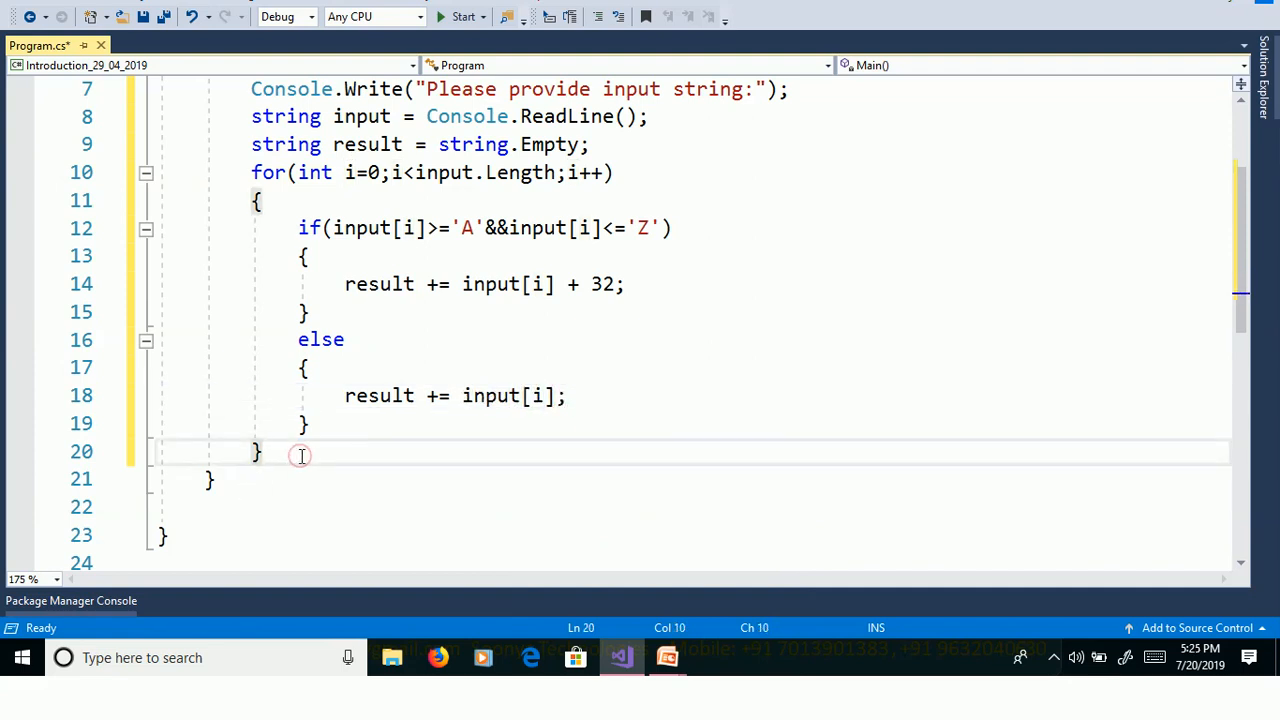
Print Console.WriteLine($"converted string:{result}"); after the loop and run the program.
type("Console.WriteLine();")
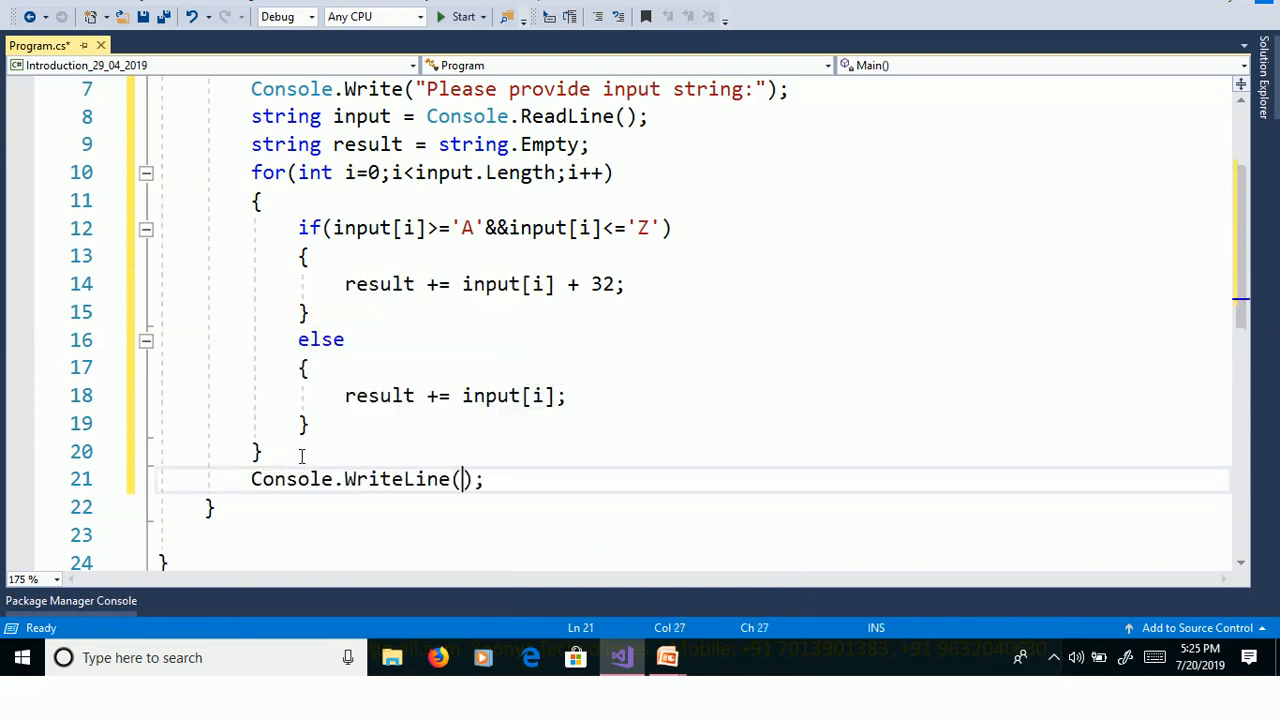
type("$\"\"")
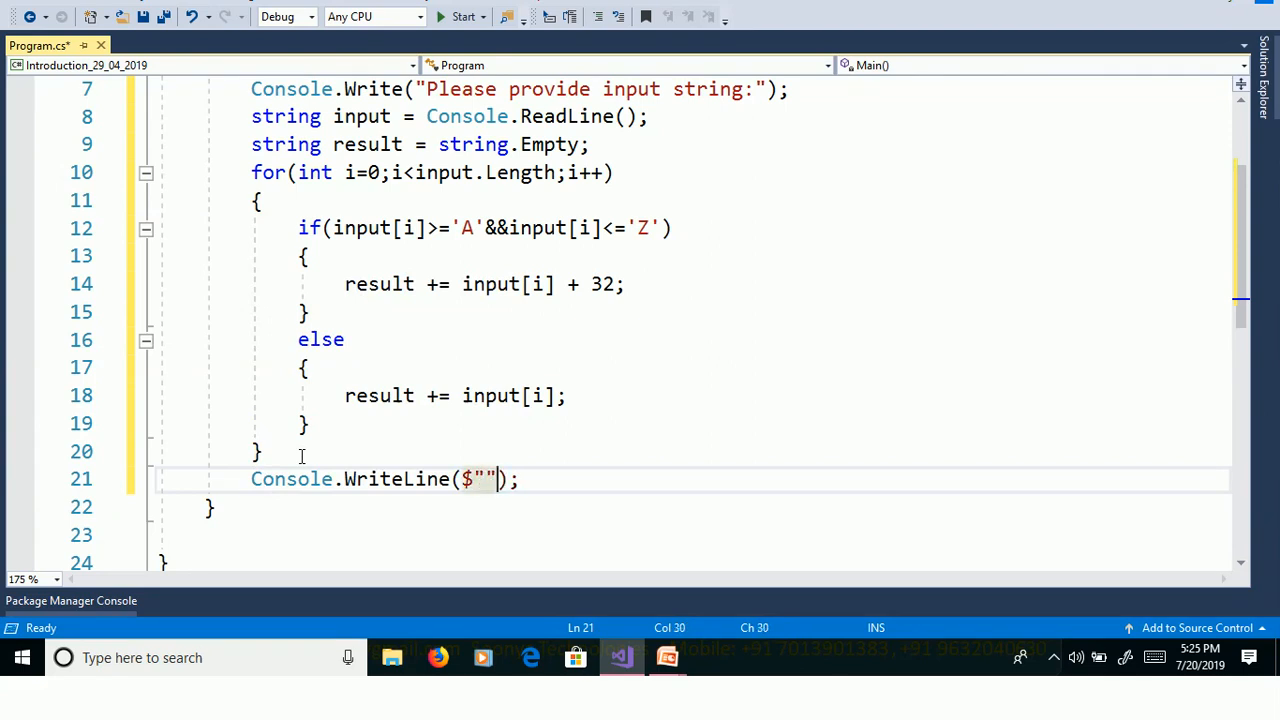
type("conve")
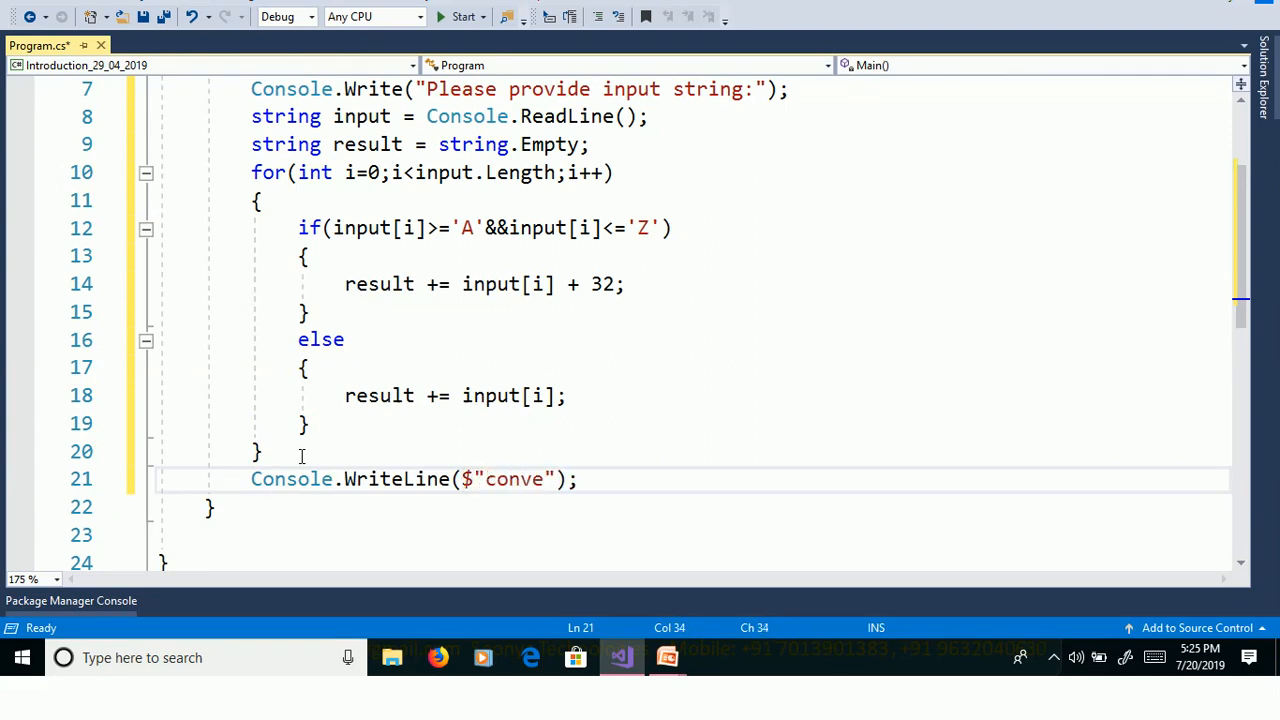
type("rt")
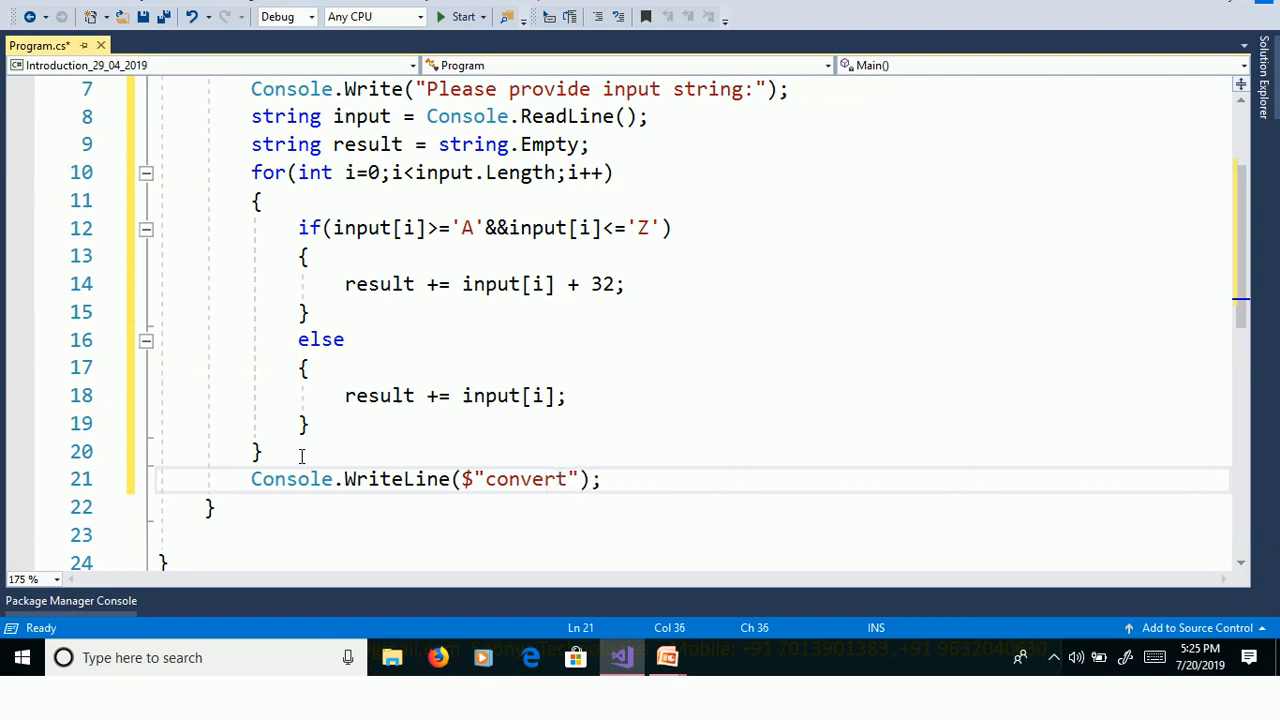
type("ed string")
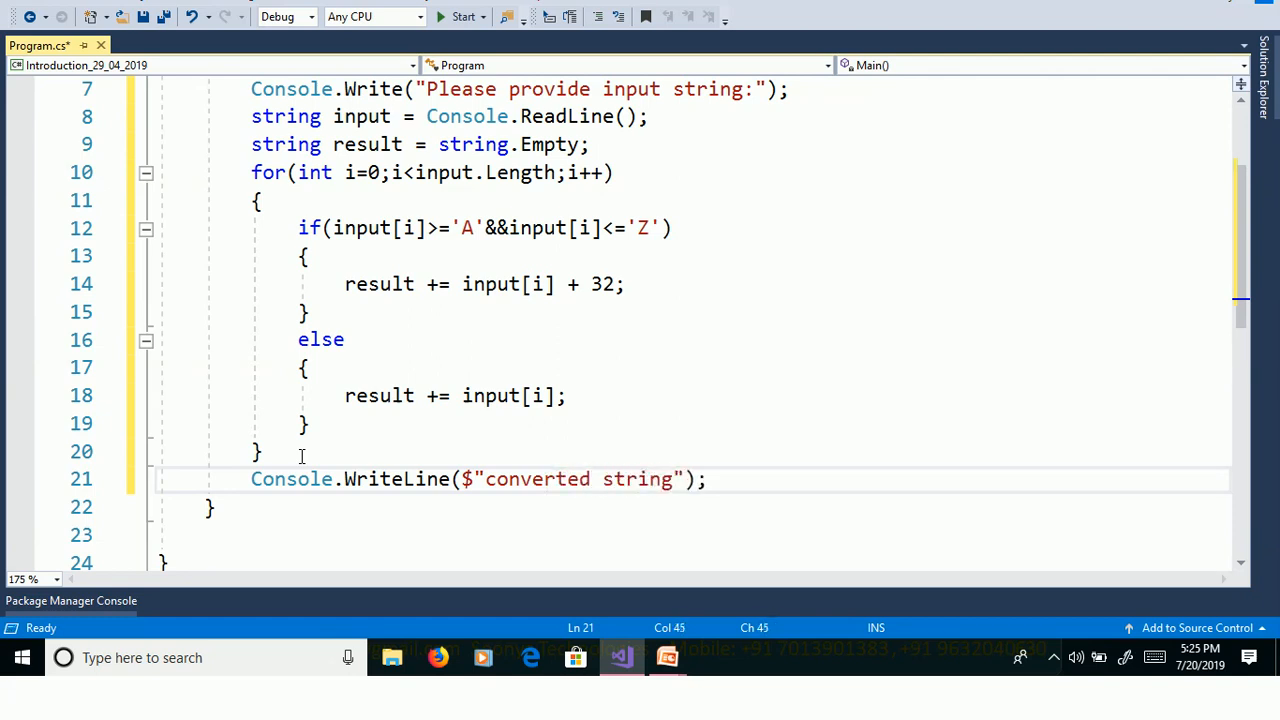
type(":{}")
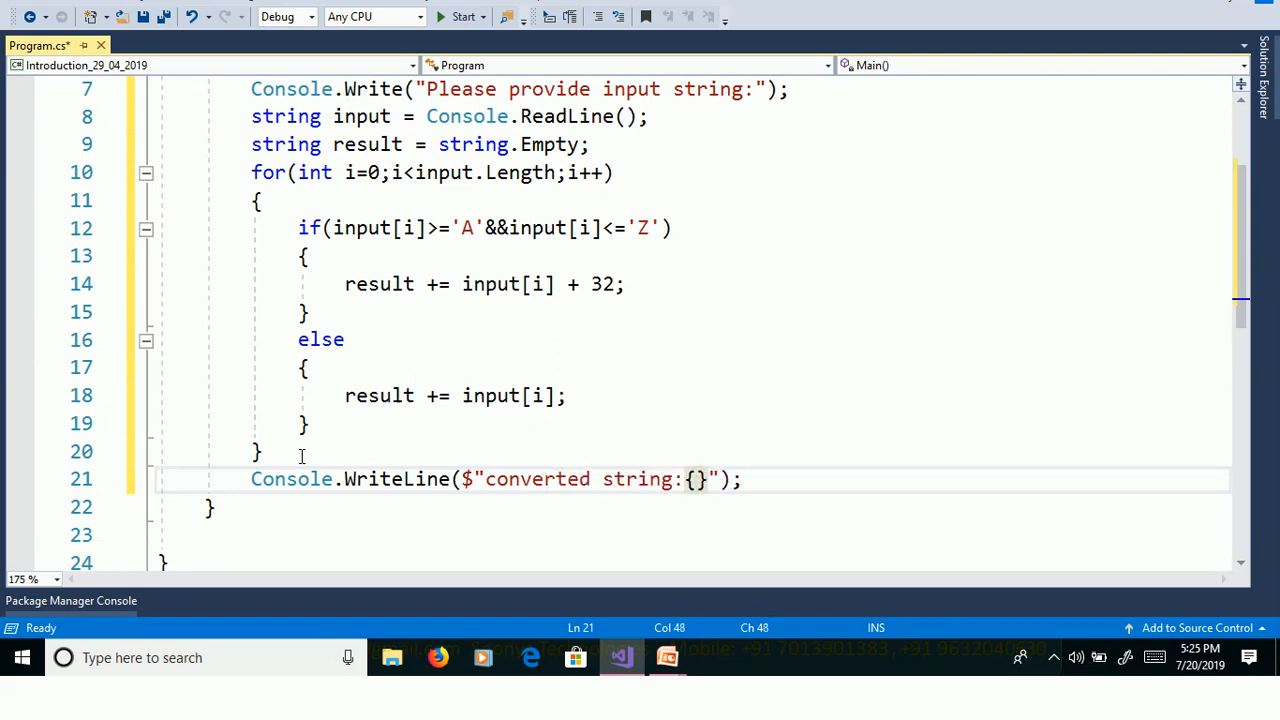
type("result")
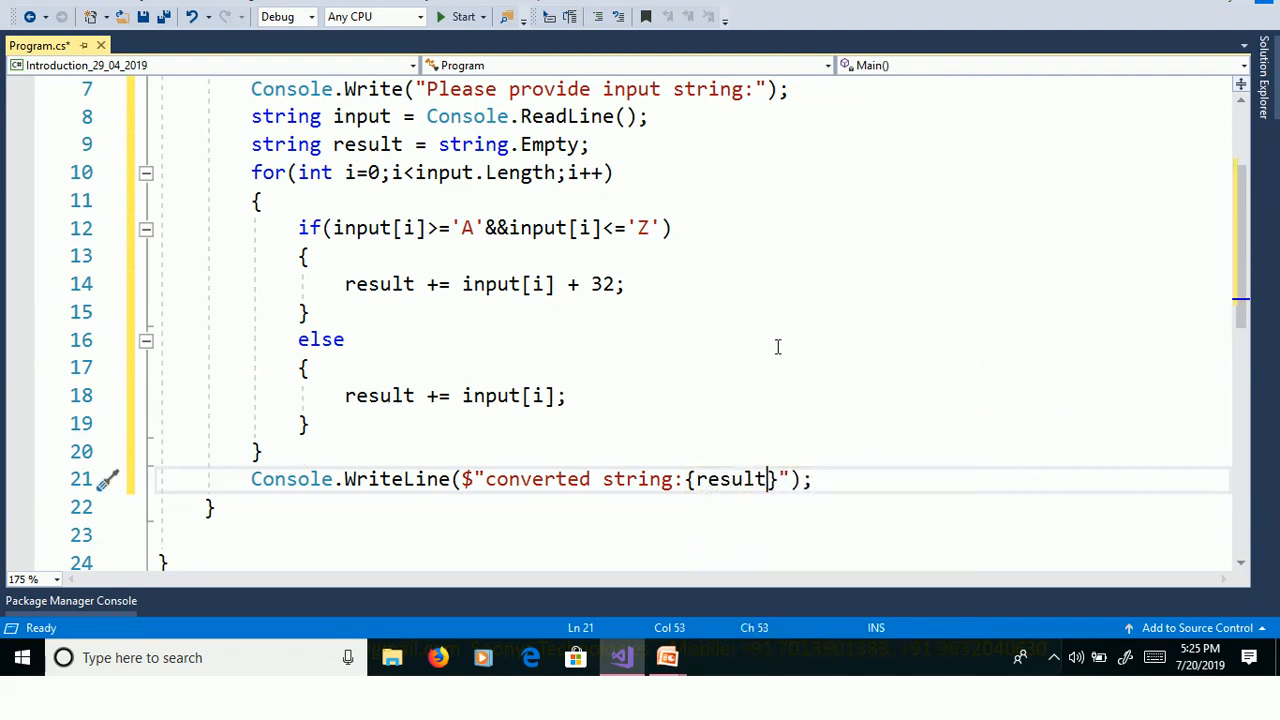
left_click(345, 339)
type("APPle")
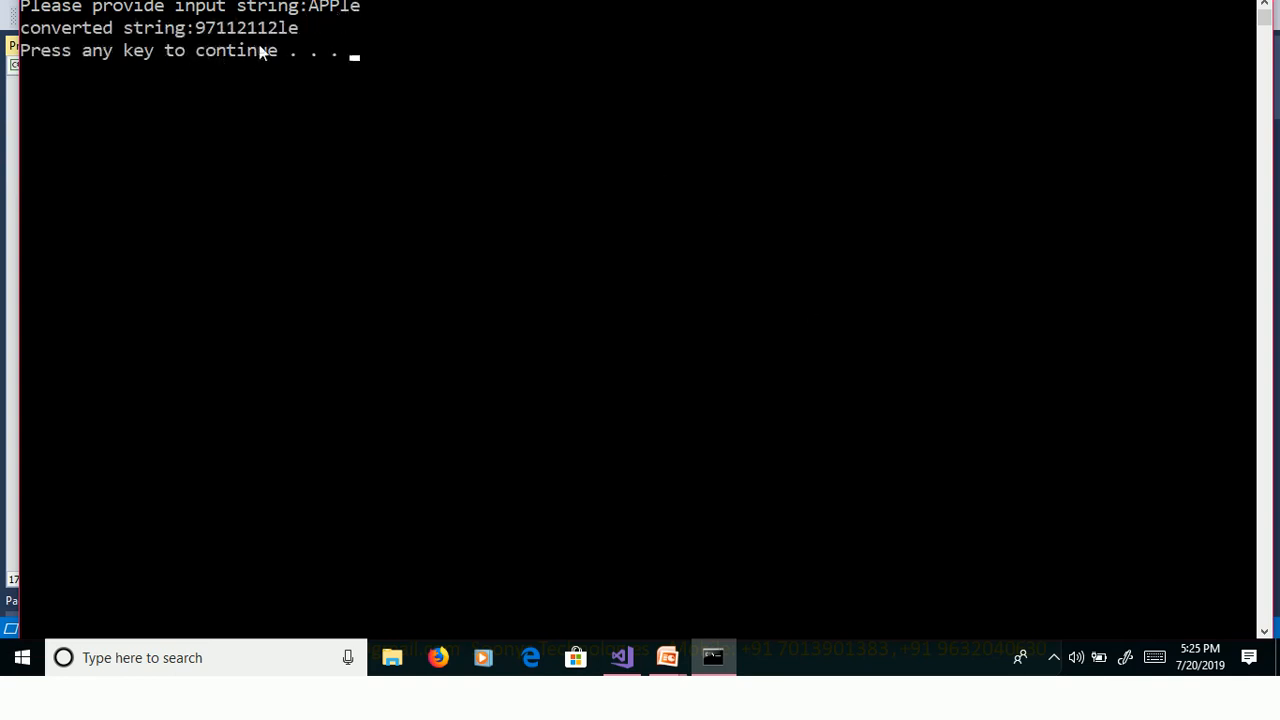
mouse_move(328, 13)
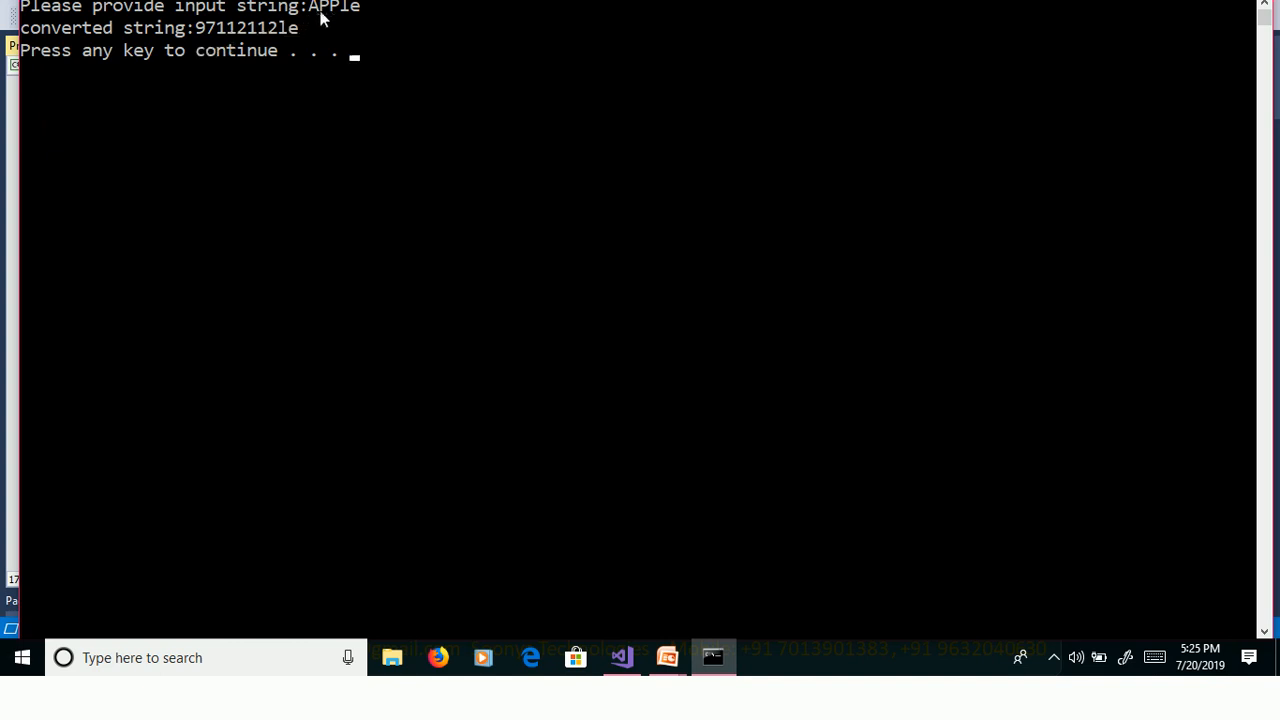
mouse_move(337, 15)
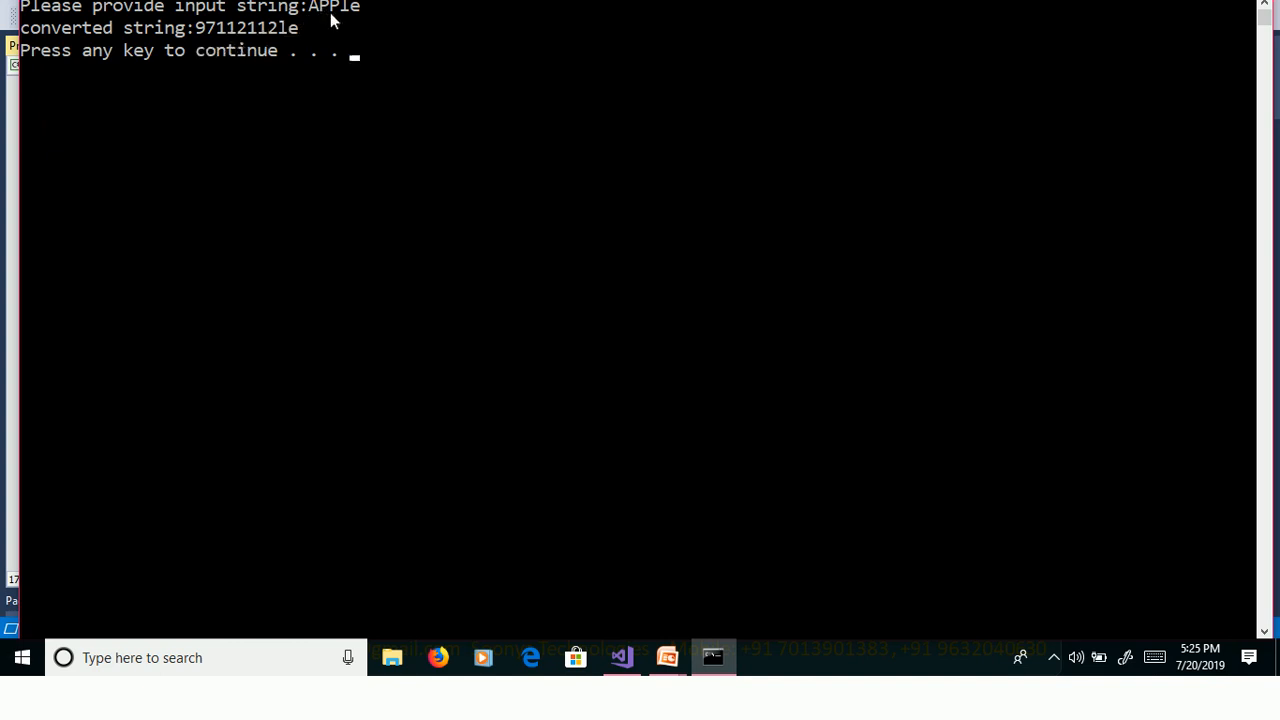
mouse_move(305, 74)
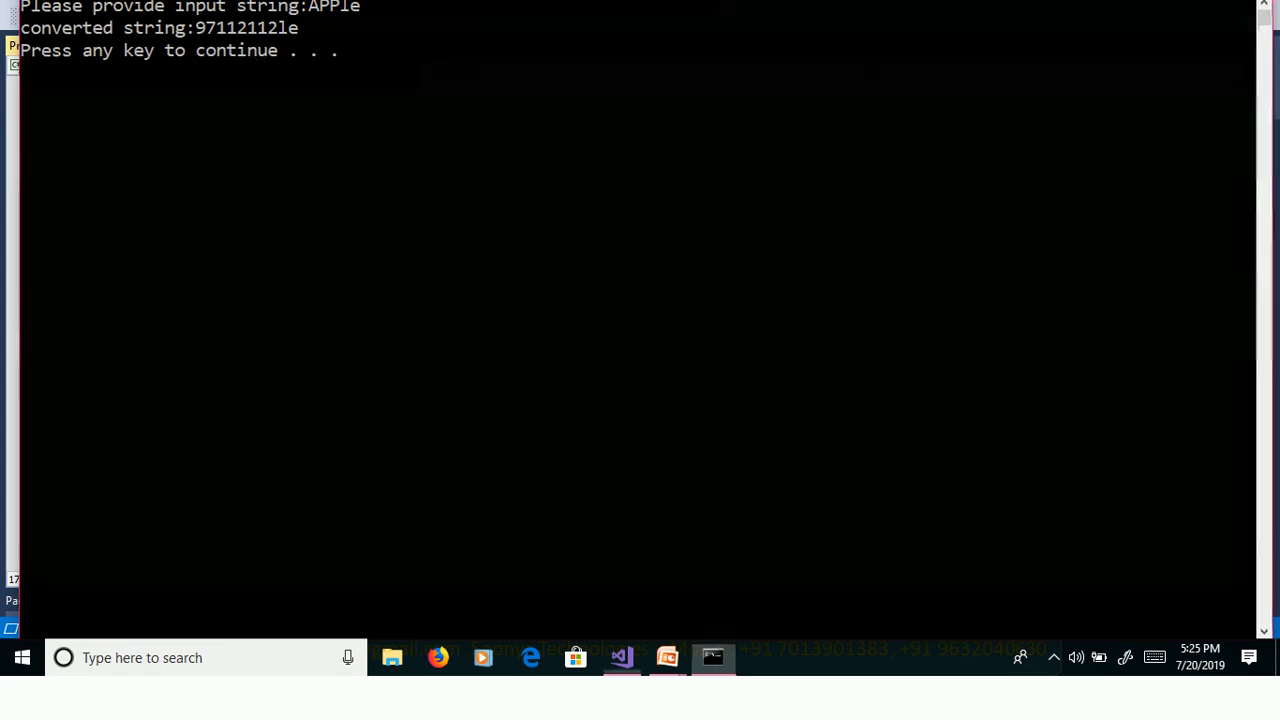
Close the console after seeing APPle produce 97112112le.
left_click(620, 658)
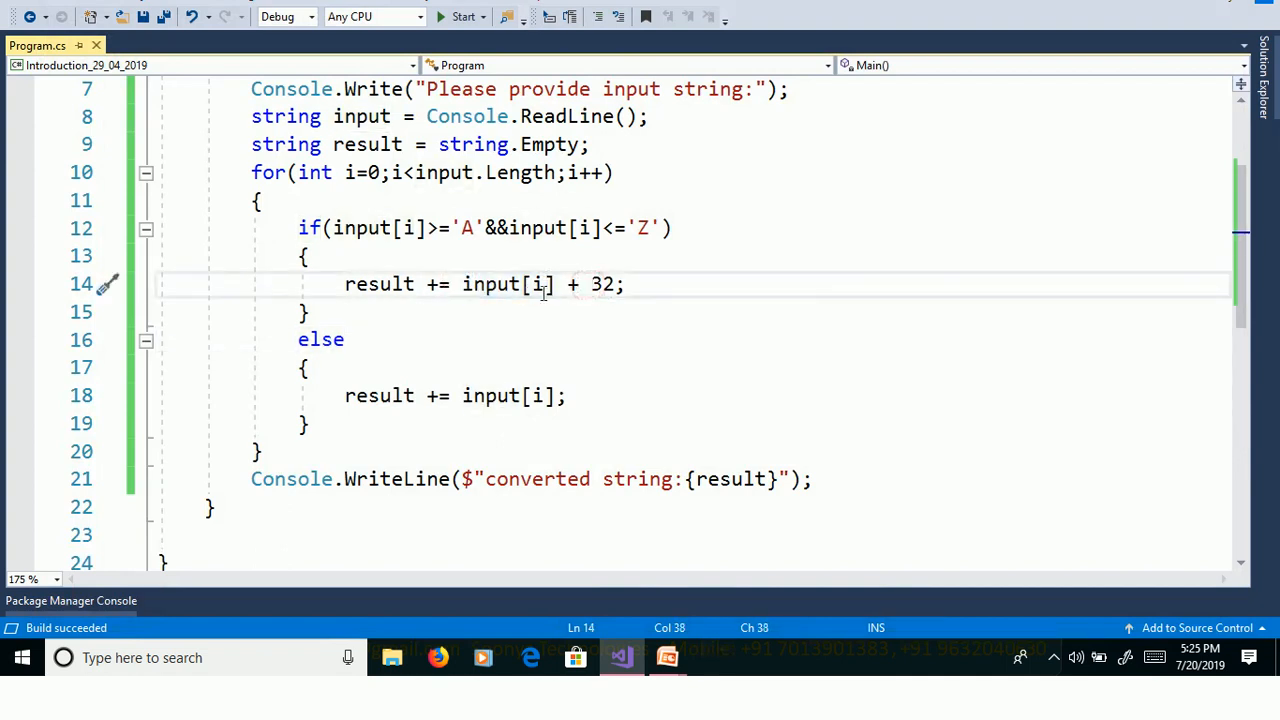
Change line 14 to result +=(char)( input[i] + 32); and rerun the program.
double_click(490, 284)
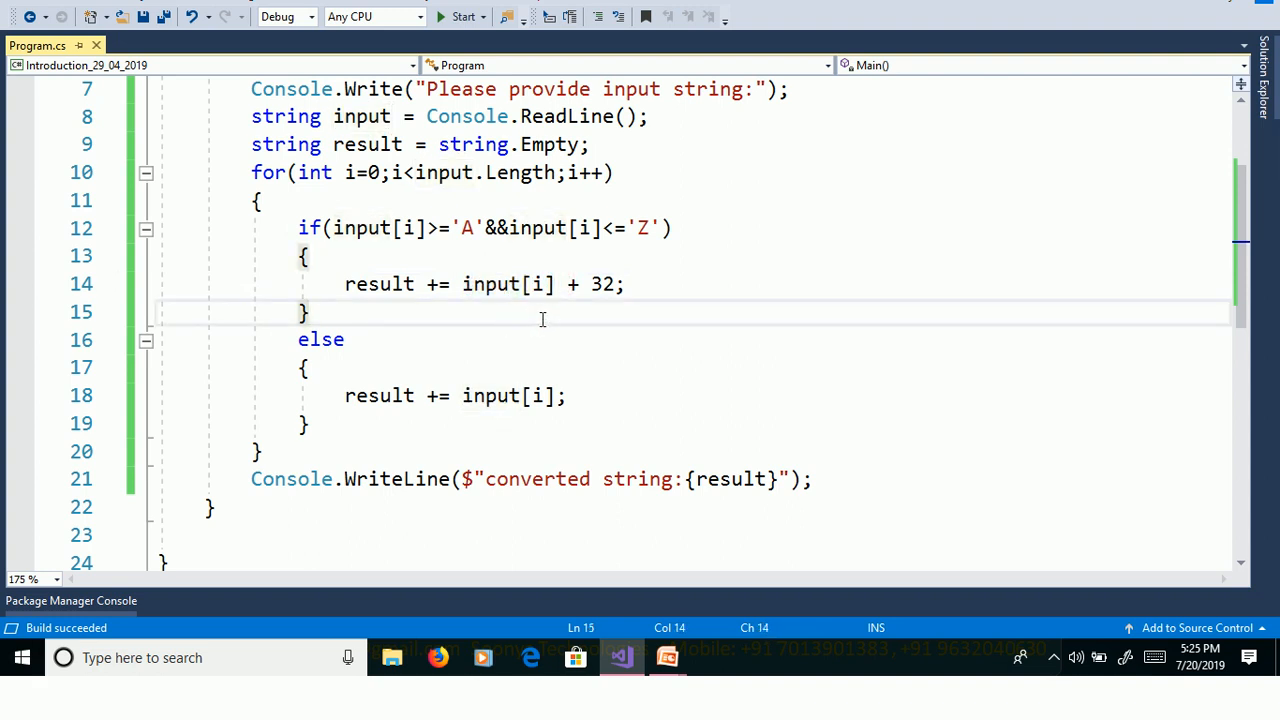
mouse_move(571, 312)
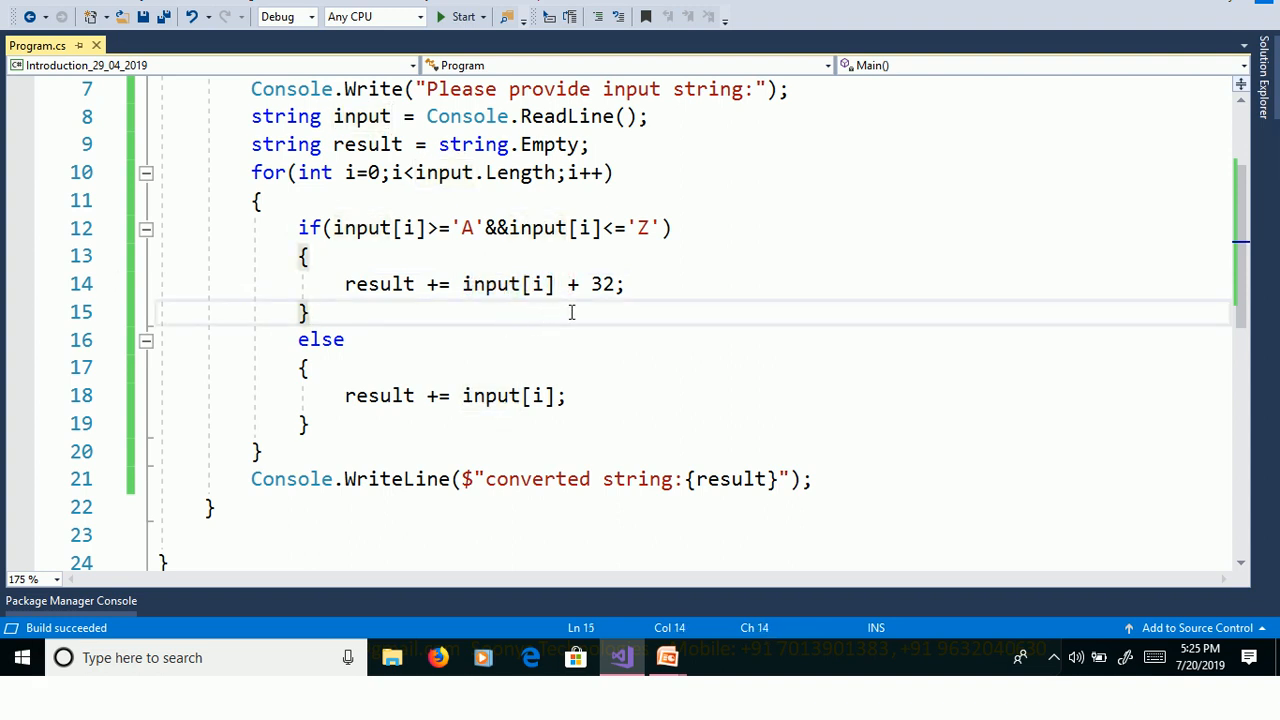
left_click_drag(463, 284, 600, 284)
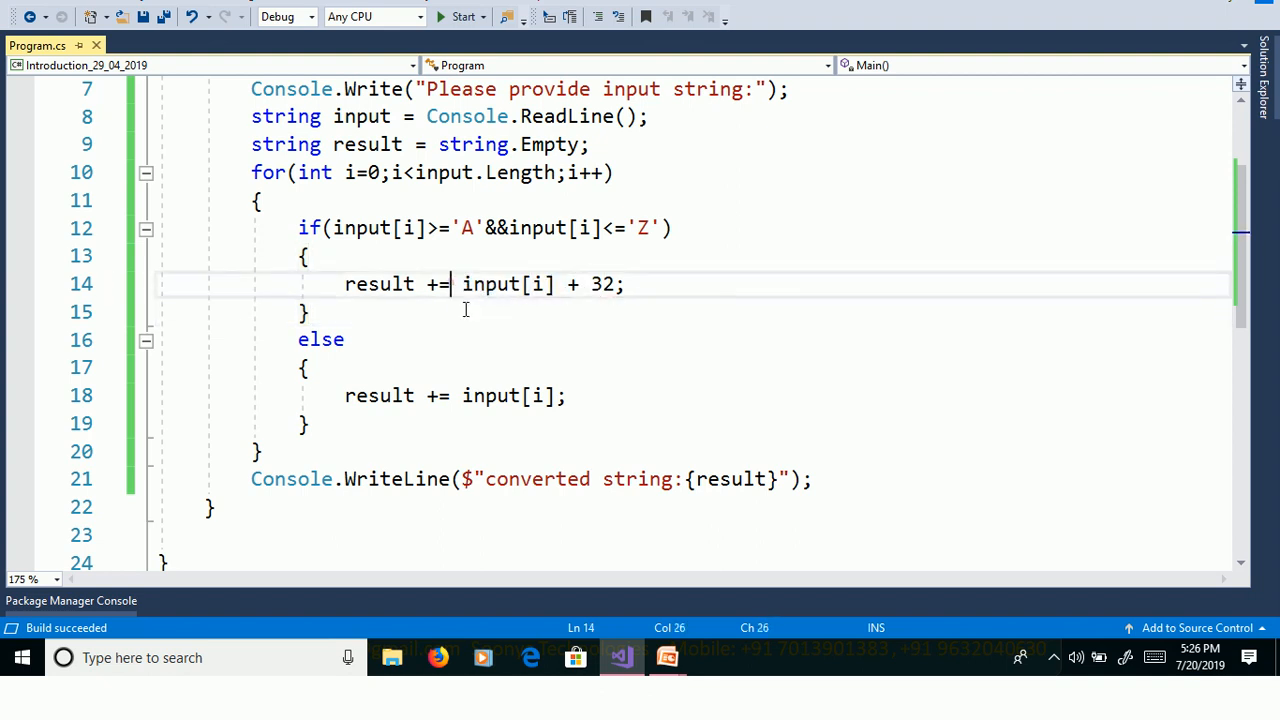
type("(")
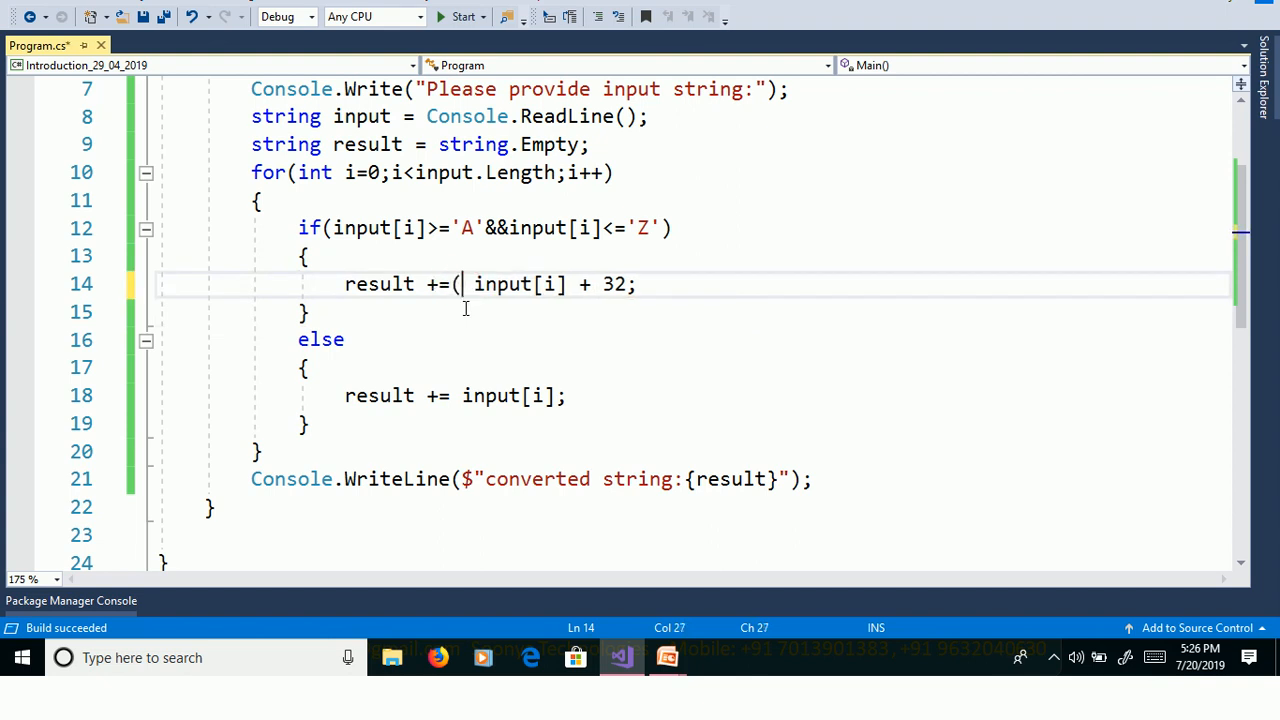
type("char")
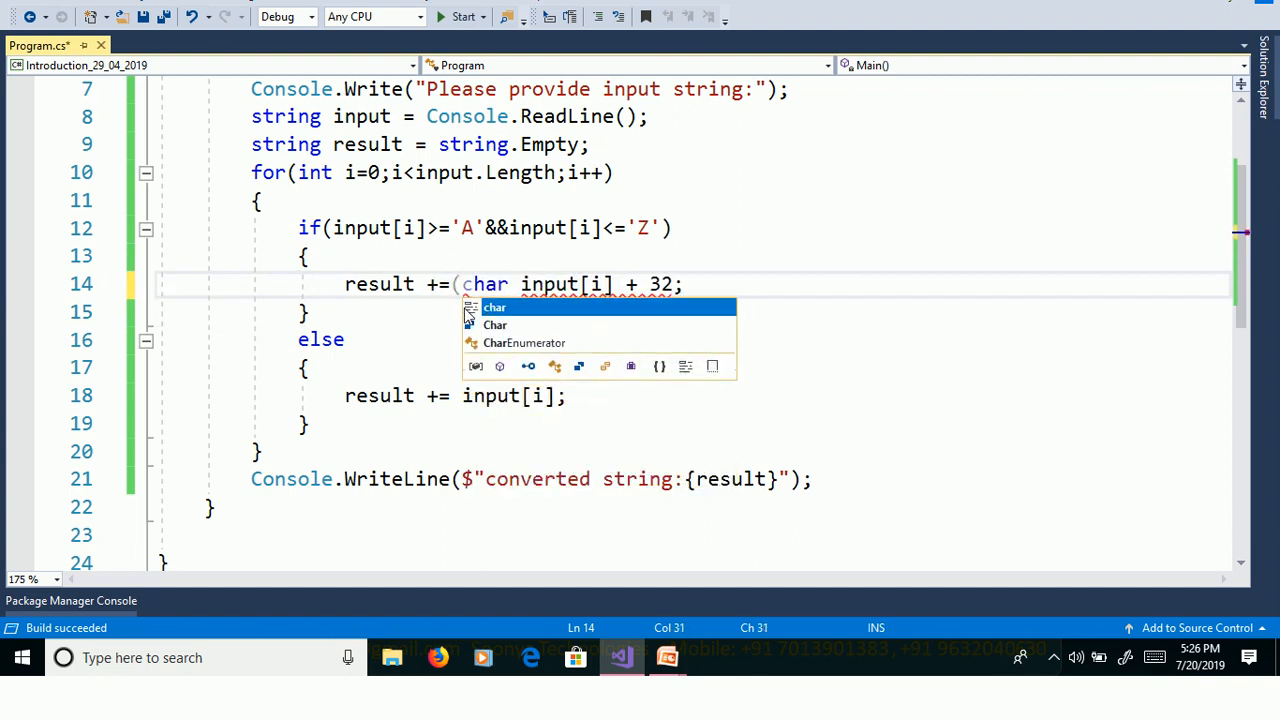
type(")(")
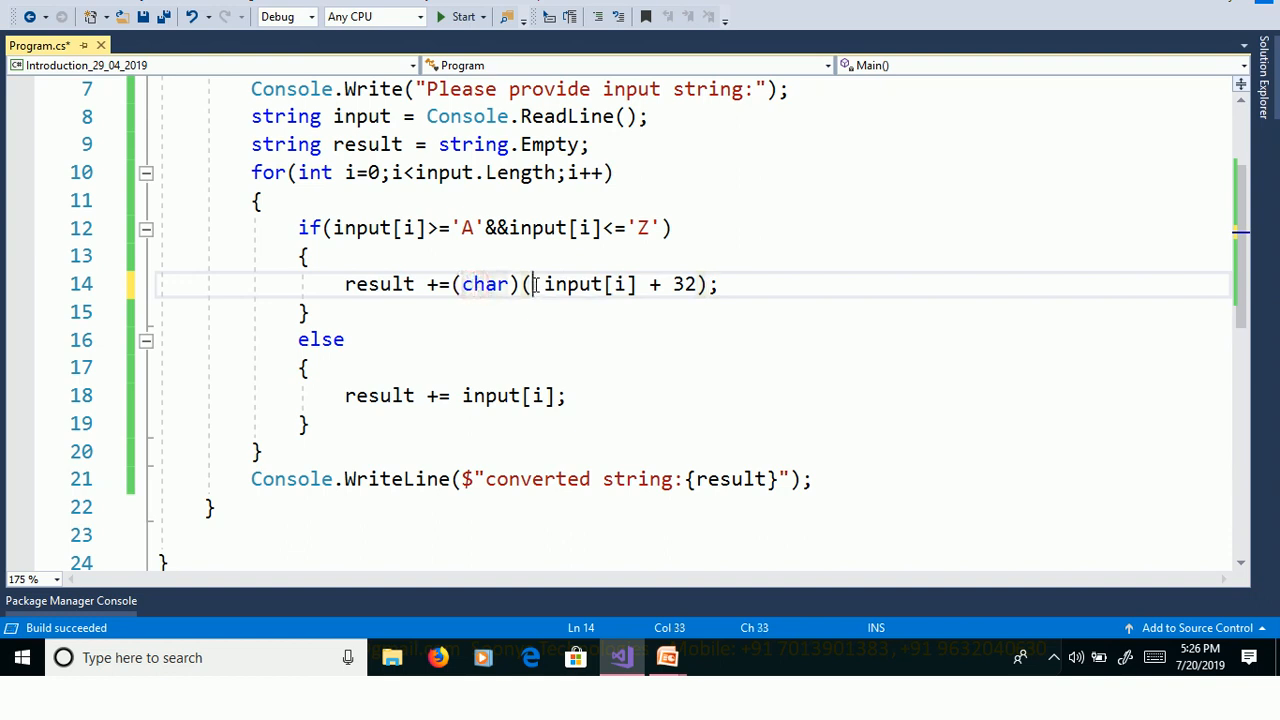
left_click_drag(535, 284, 665, 284)
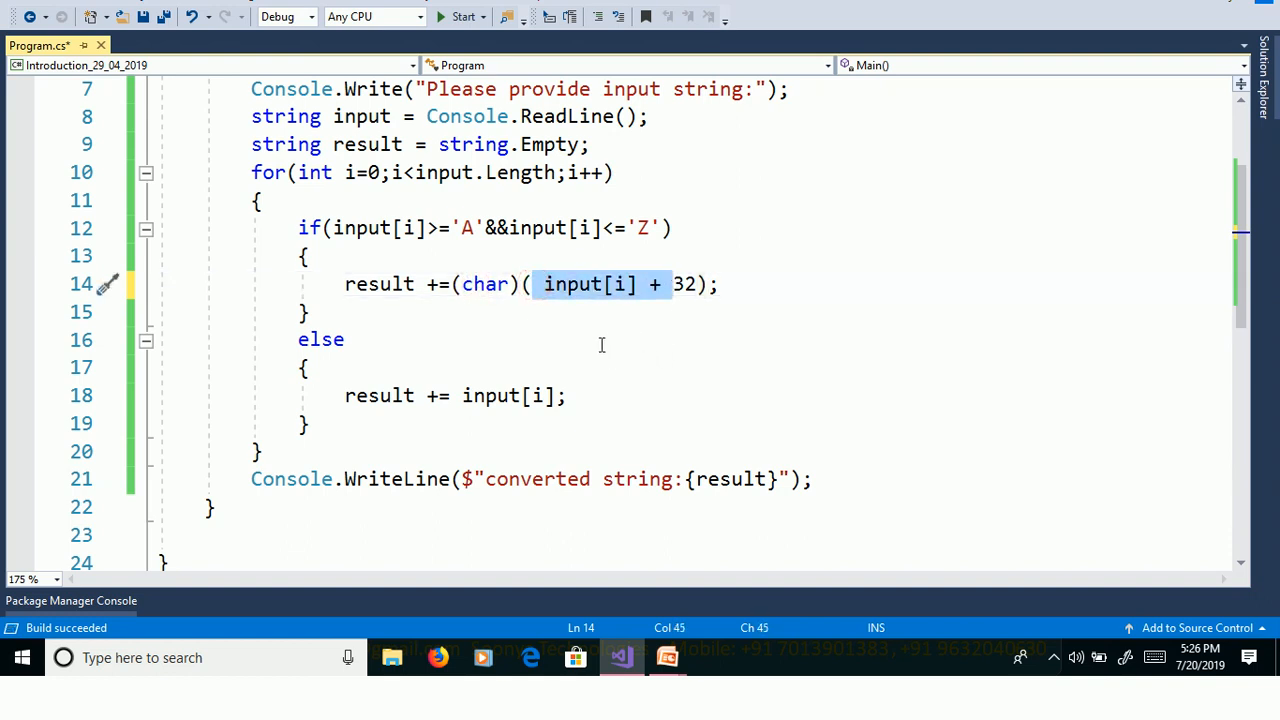
left_click(347, 339)
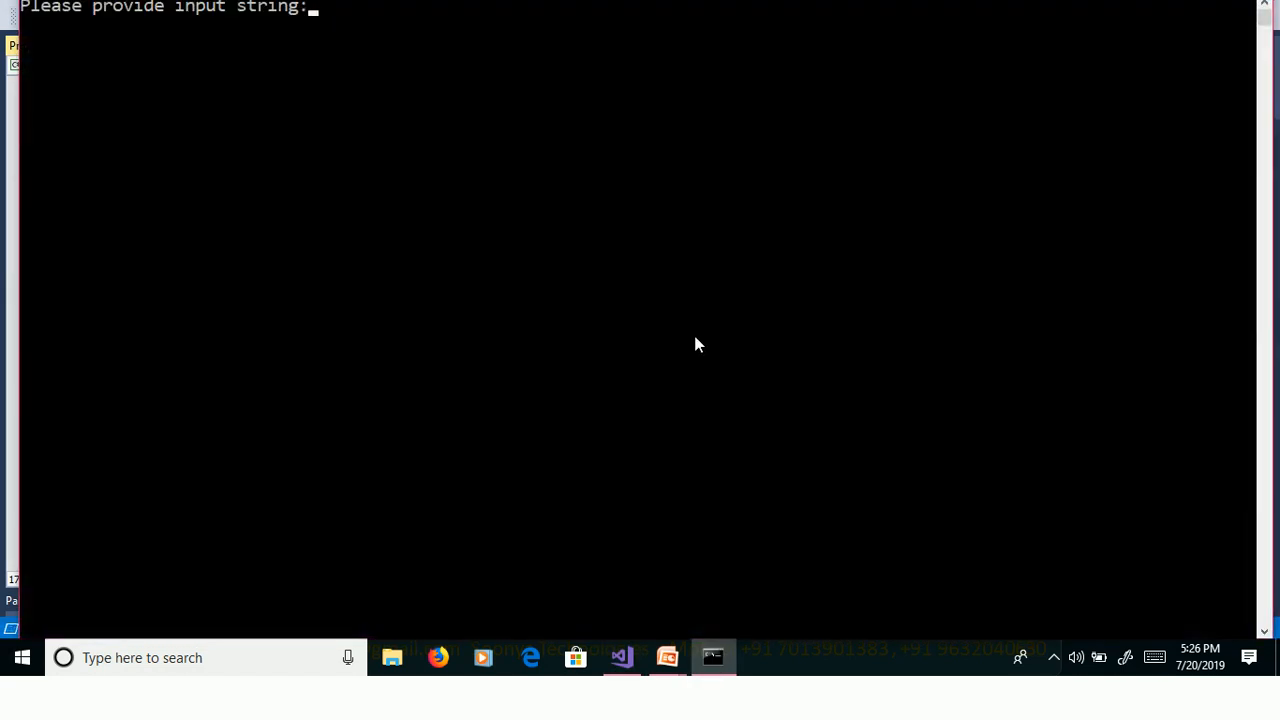
type("App")
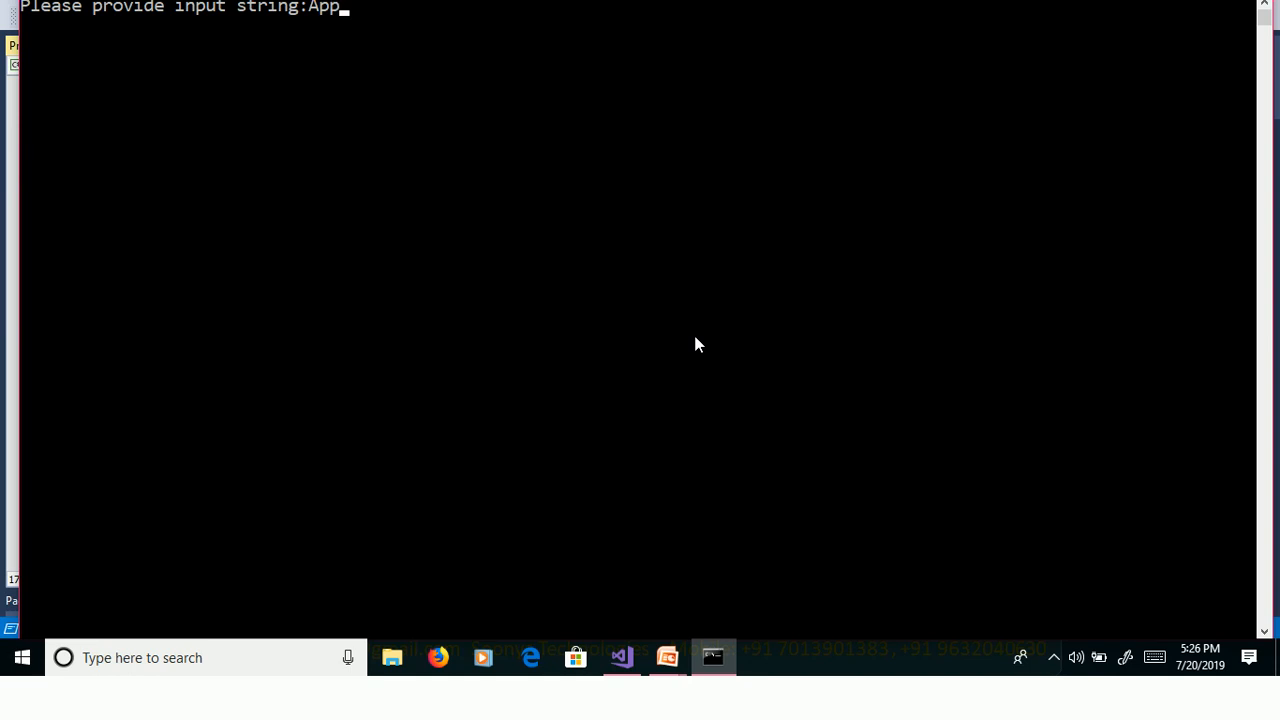
type("LE")
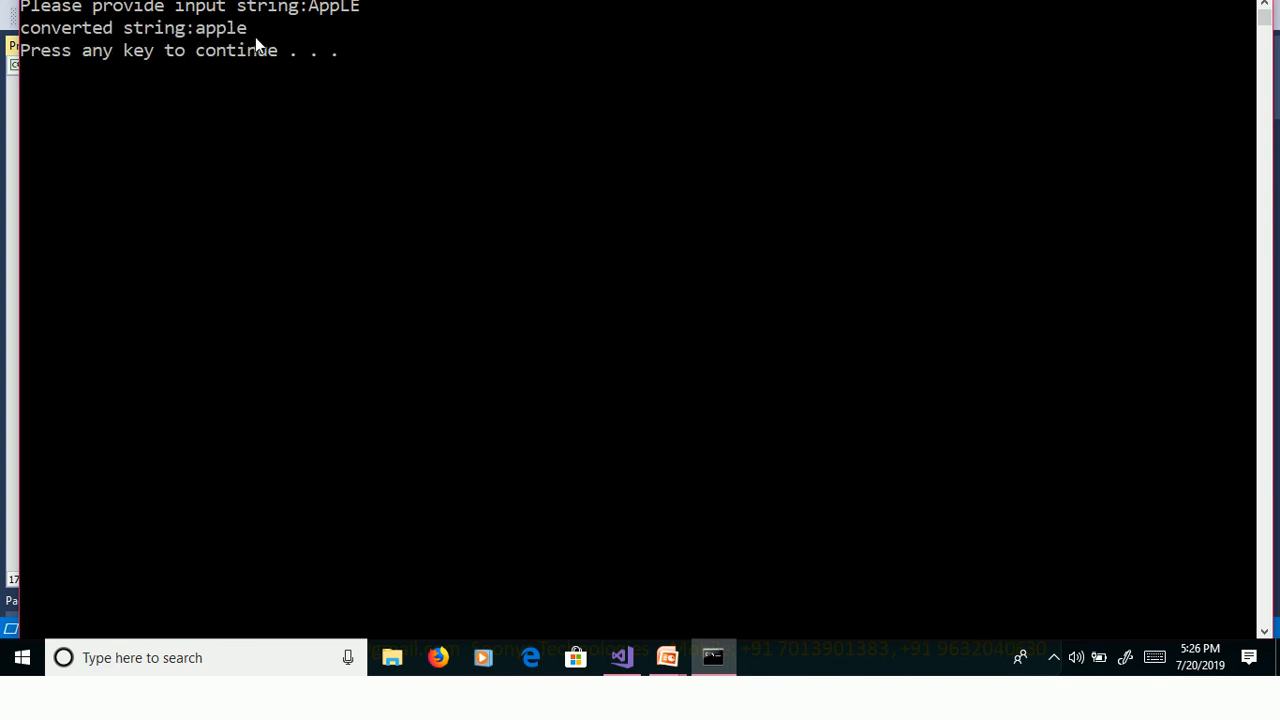
left_click(618, 657)
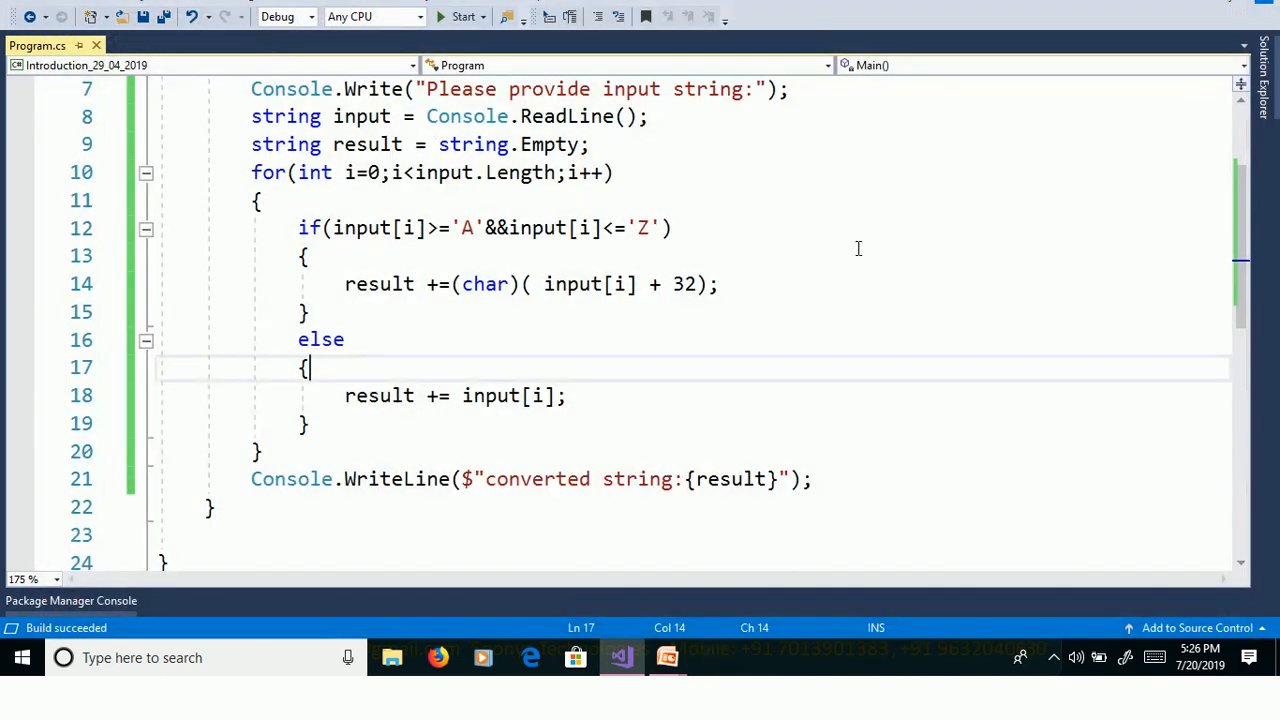
mouse_move(844, 246)
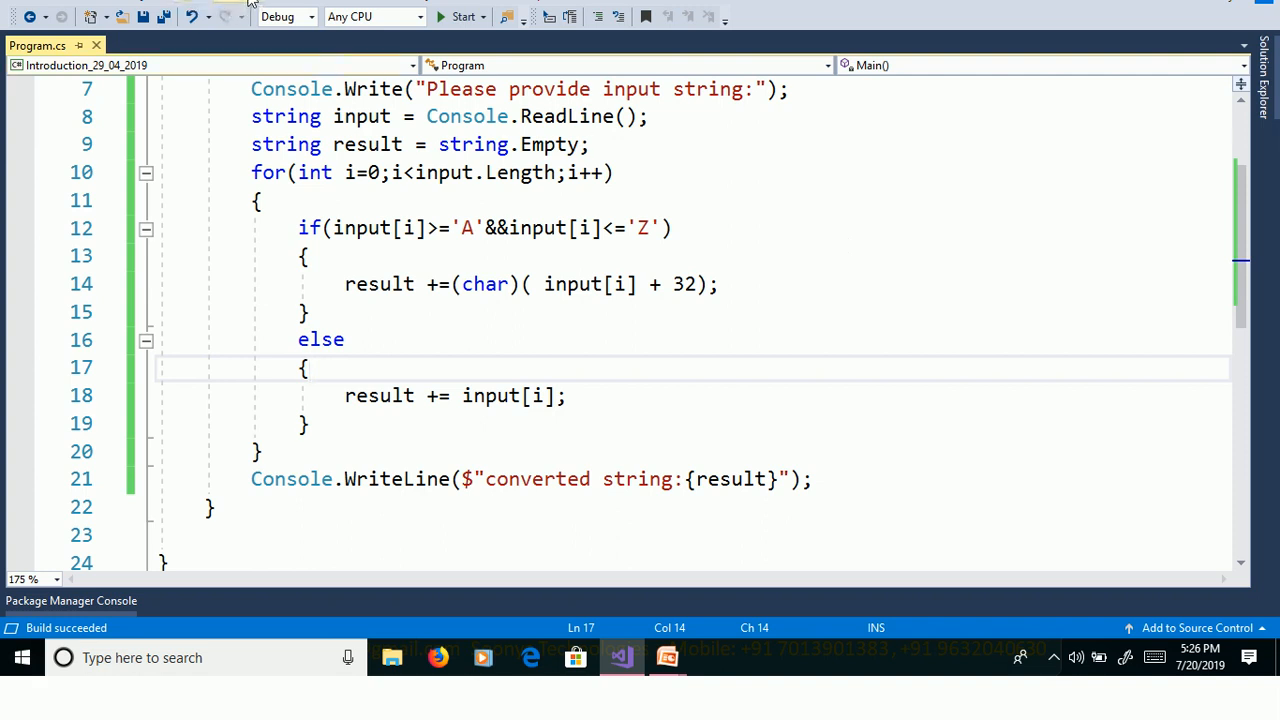
left_click(278, 16)
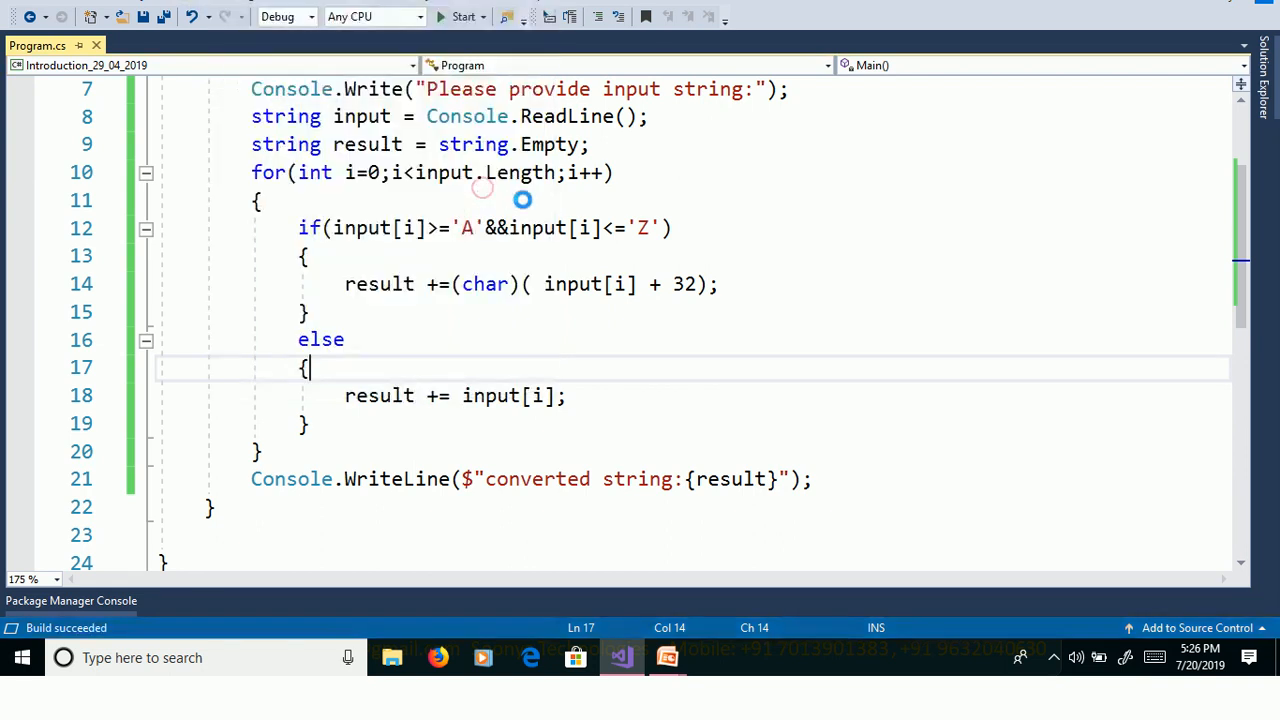
Finish entering APPLE, step into the loop with F10, and close QuickWatch showing input[i] as 65 'A'.
left_click(455, 16)
type("APP")
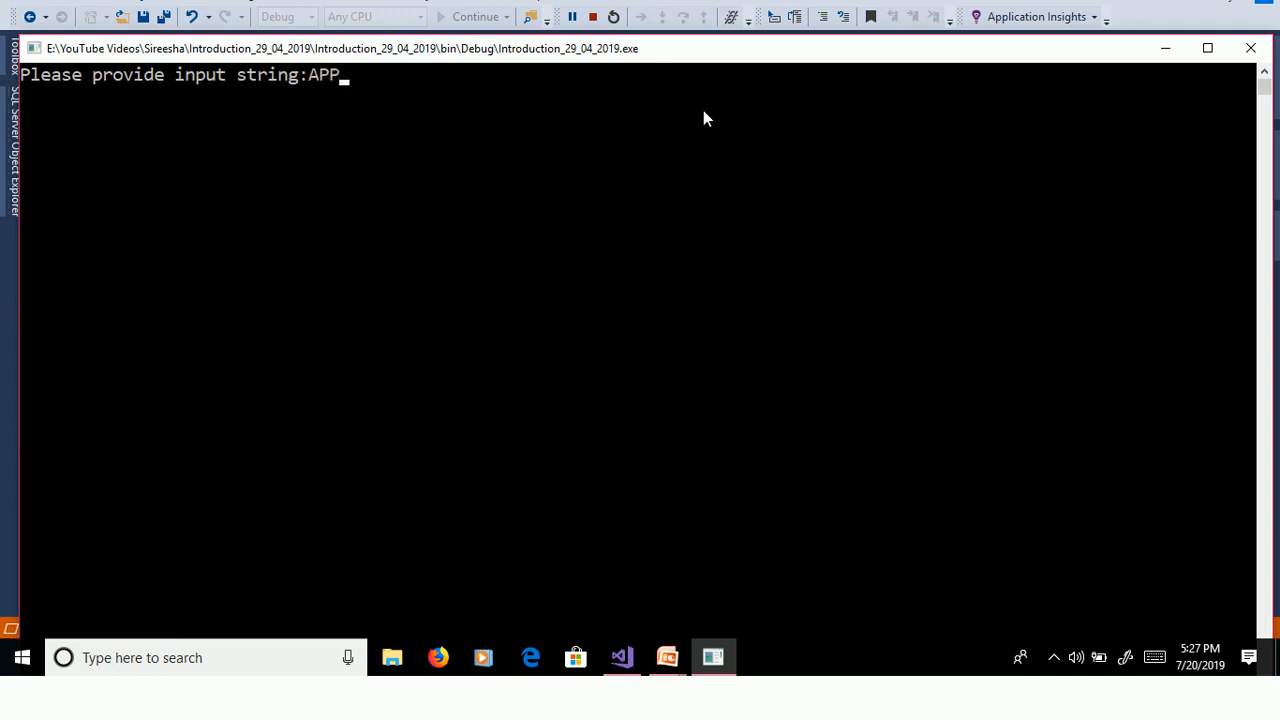
type("LE")
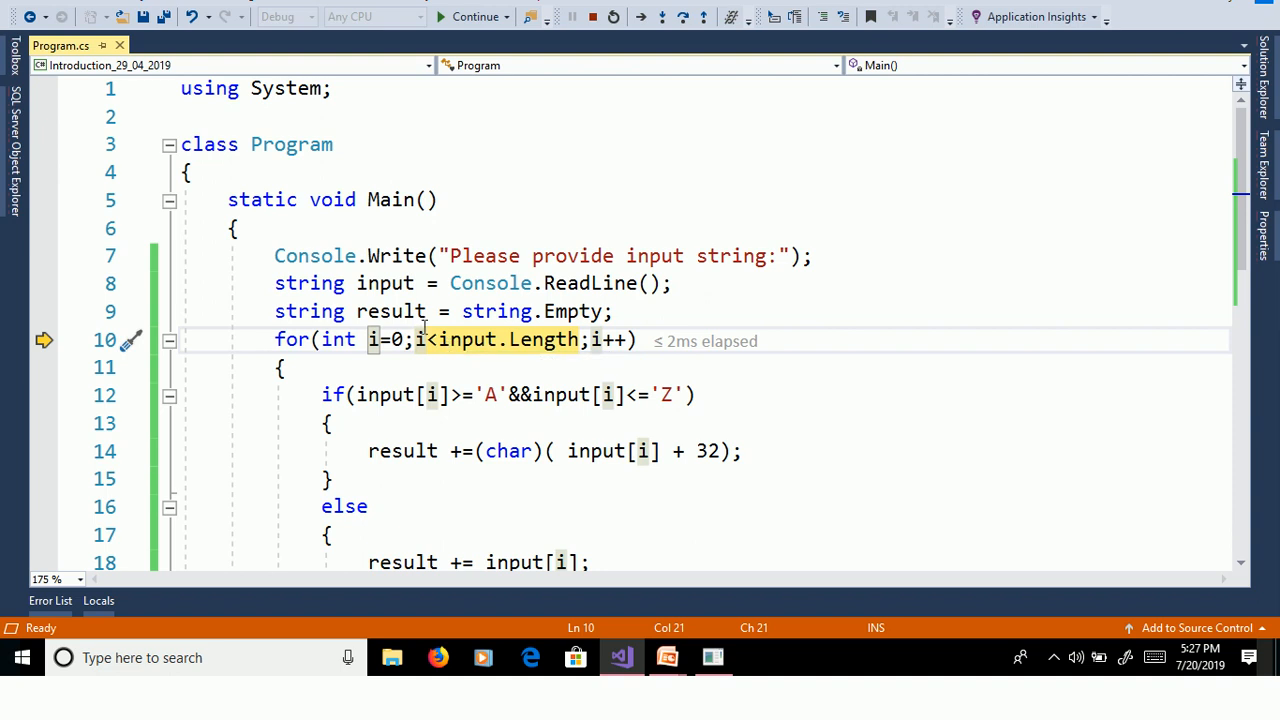
mouse_move(428, 340)
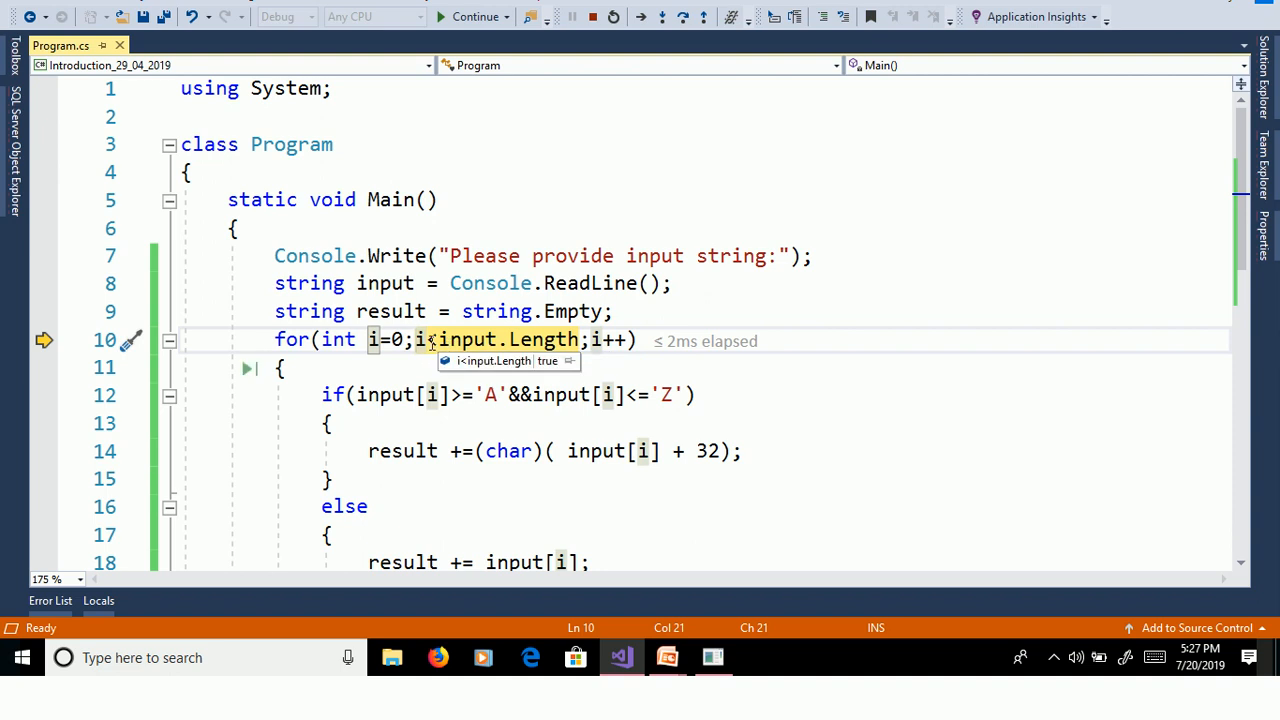
key("F10")
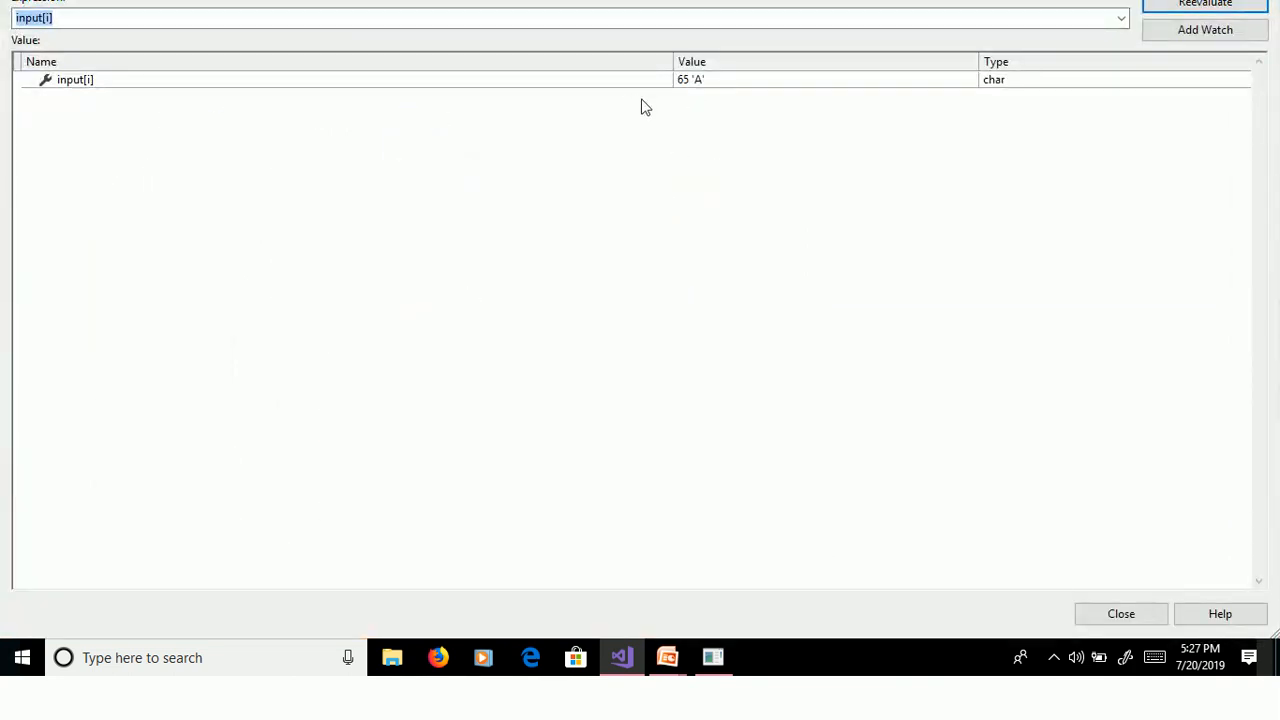
mouse_move(1115, 614)
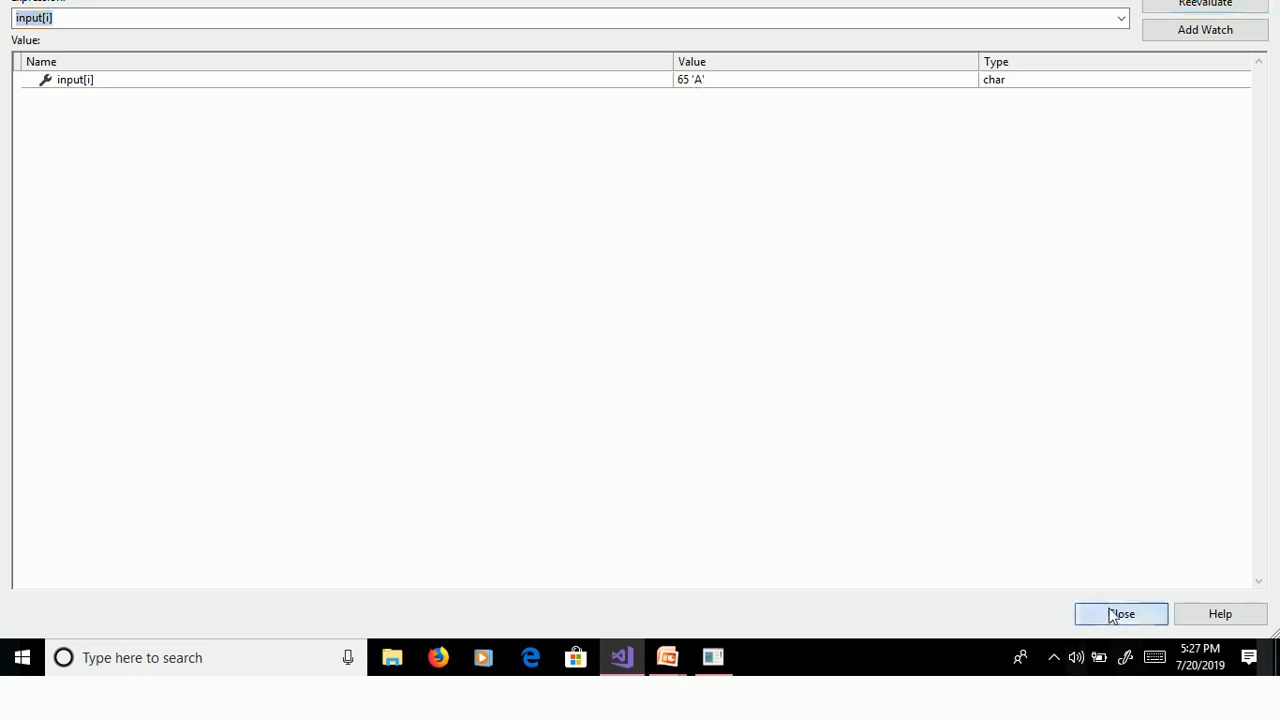
left_click(1121, 613)
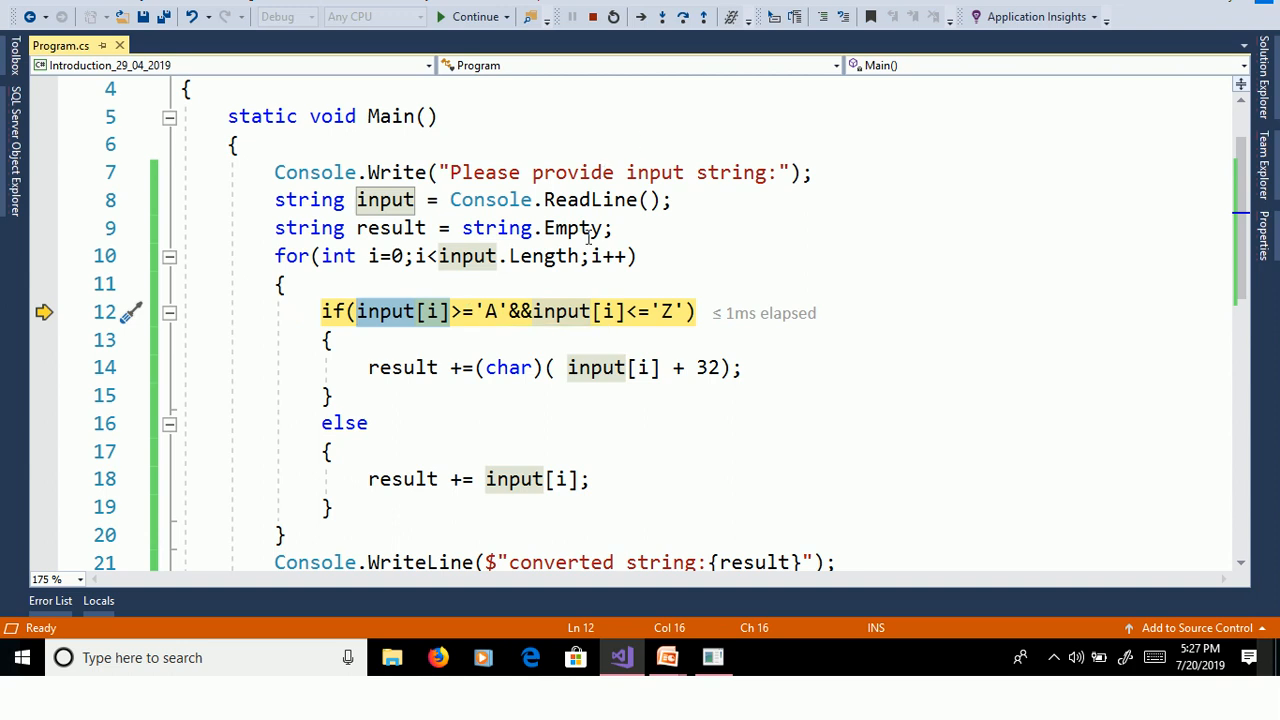
mouse_move(640, 312)
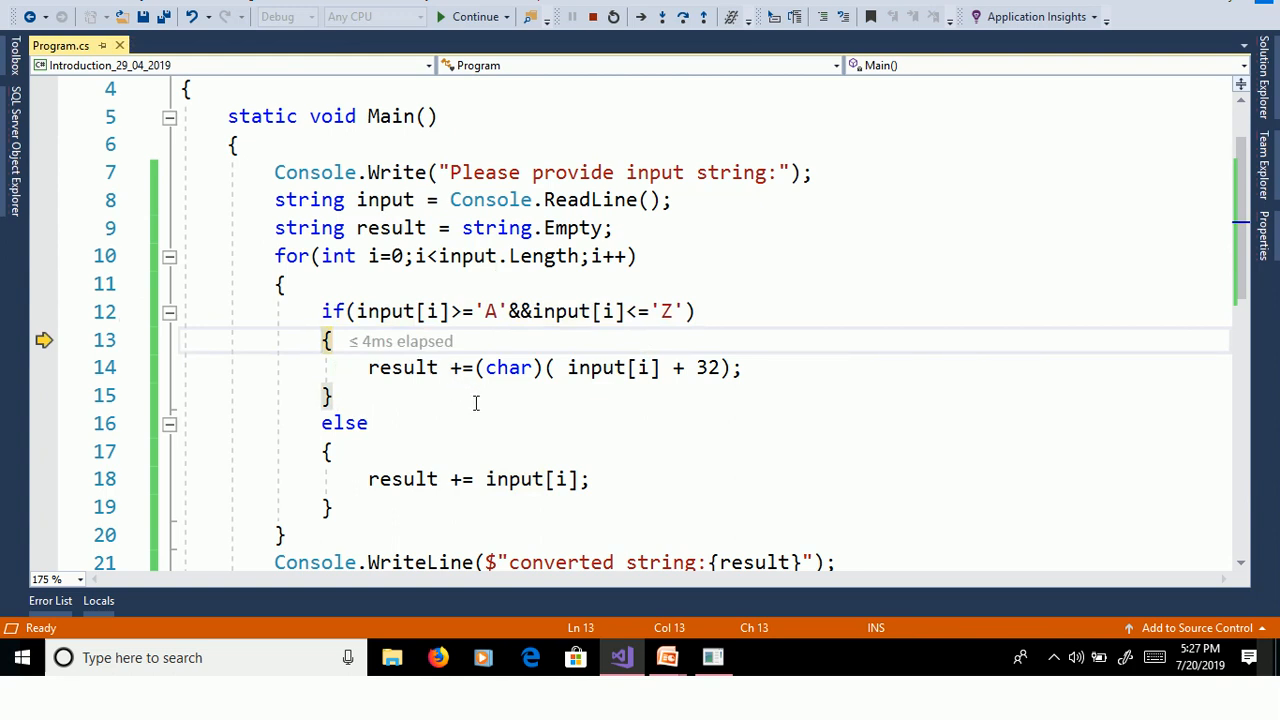
mouse_move(703, 363)
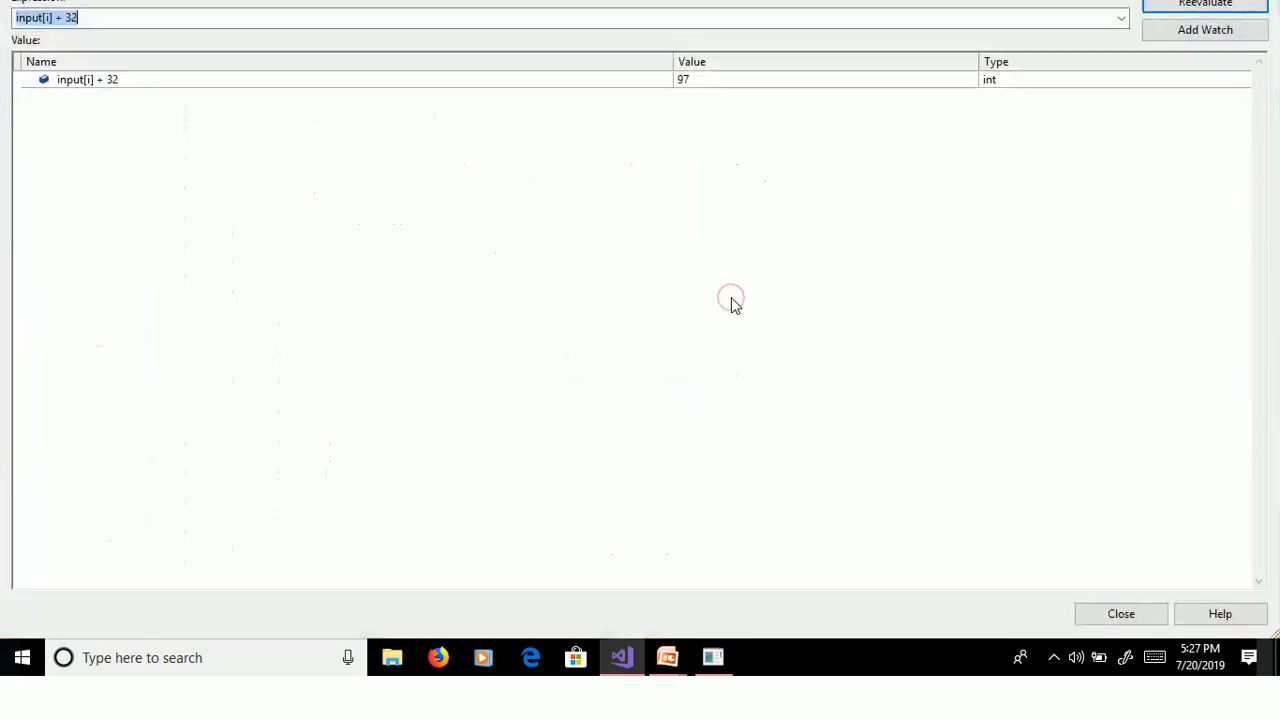
mouse_move(674, 92)
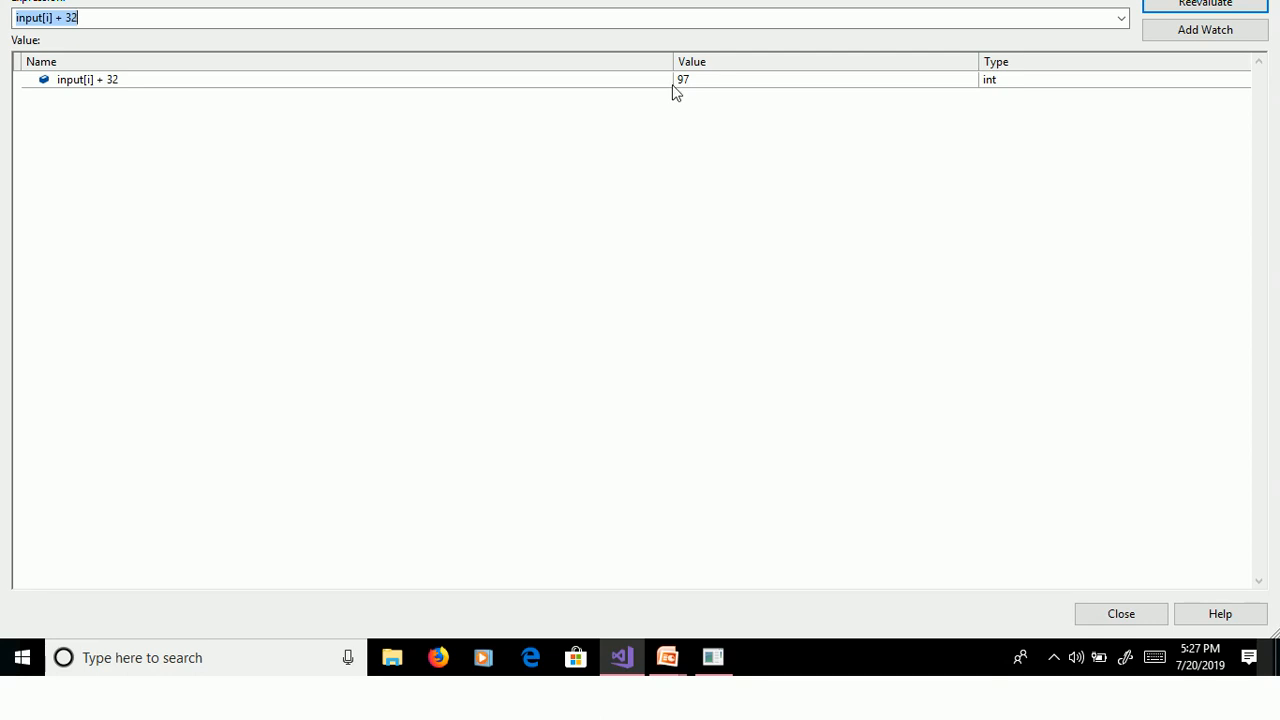
Close the input[i] + 32 QuickWatch and step with F10 until result reads "apple".
left_click(1121, 614)
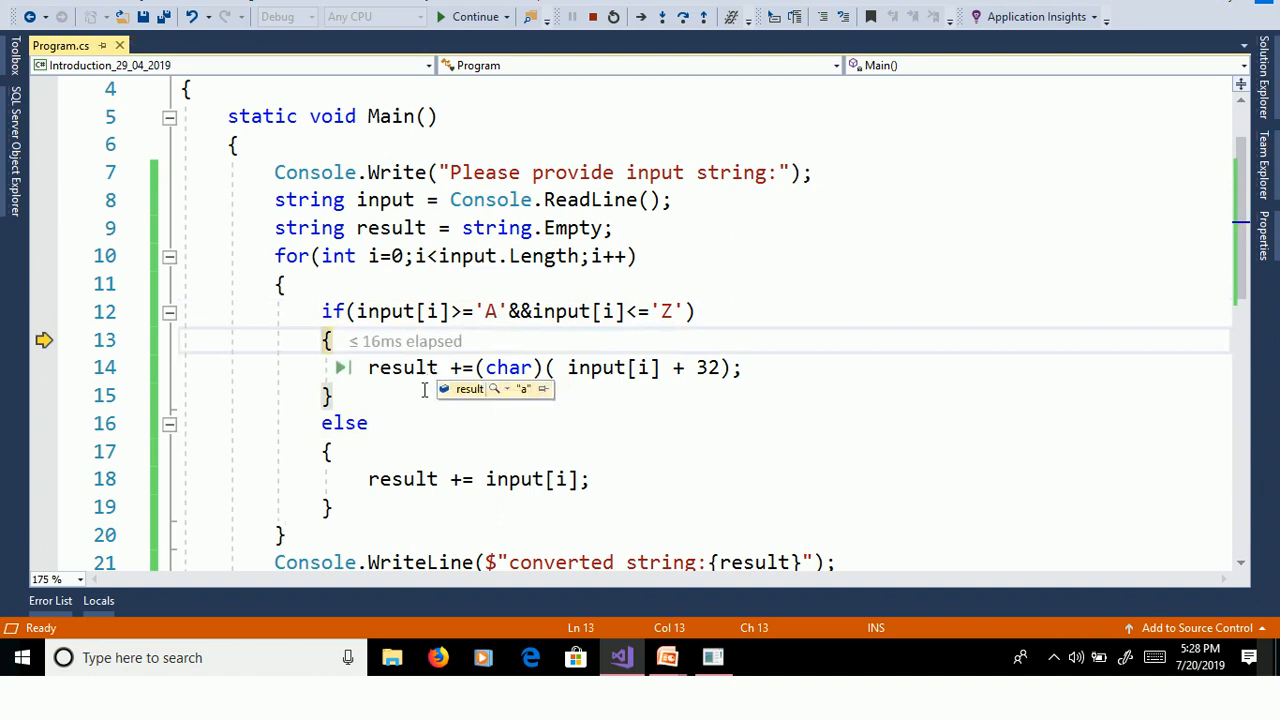
key("F10")
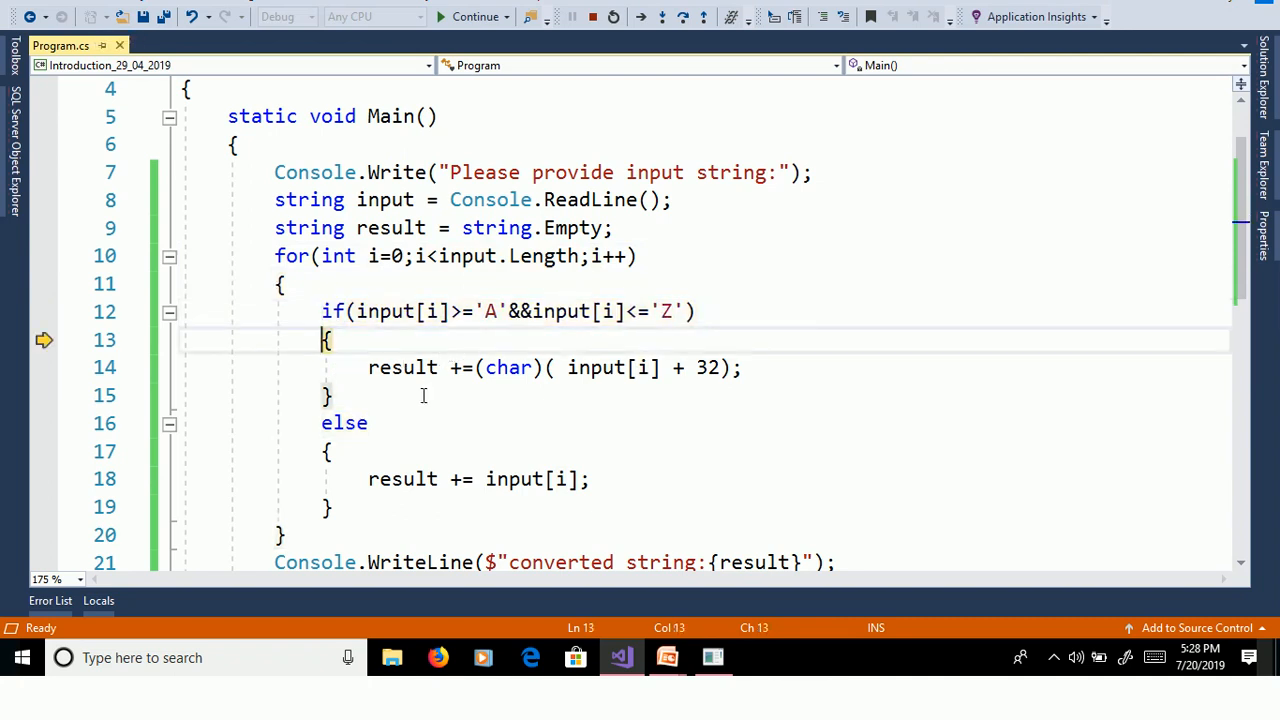
key("F10")
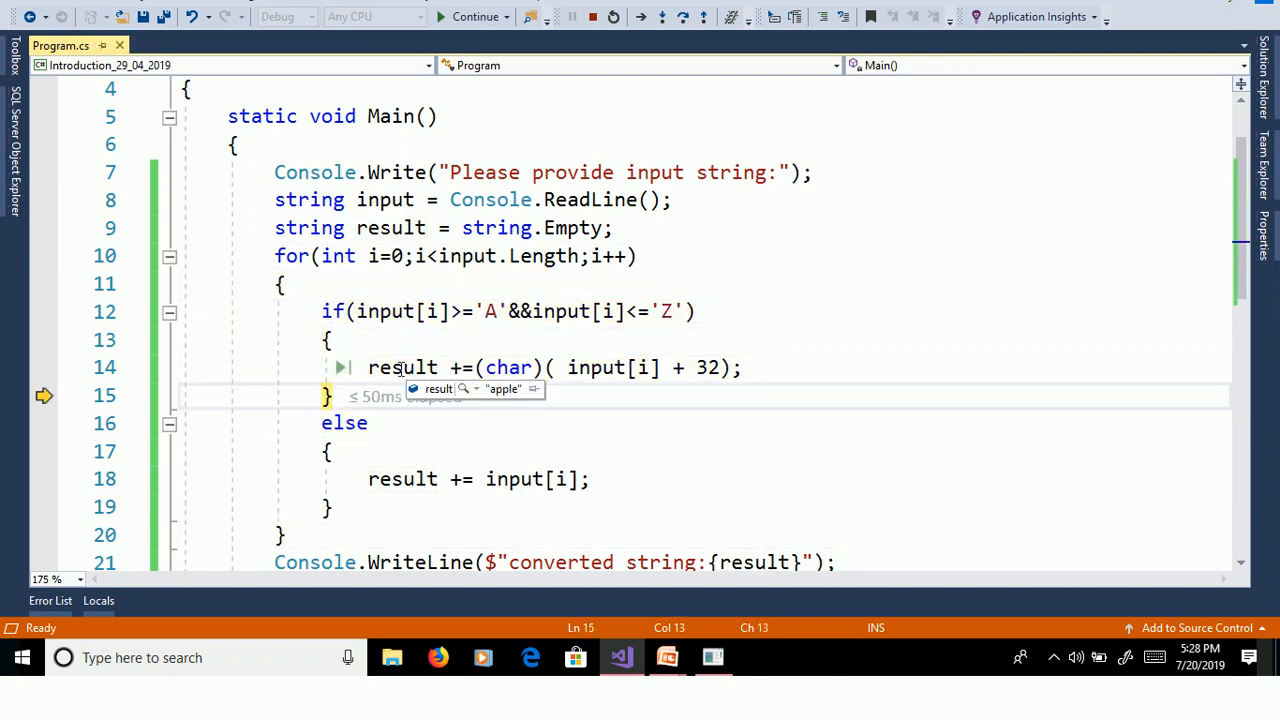
mouse_move(707, 291)
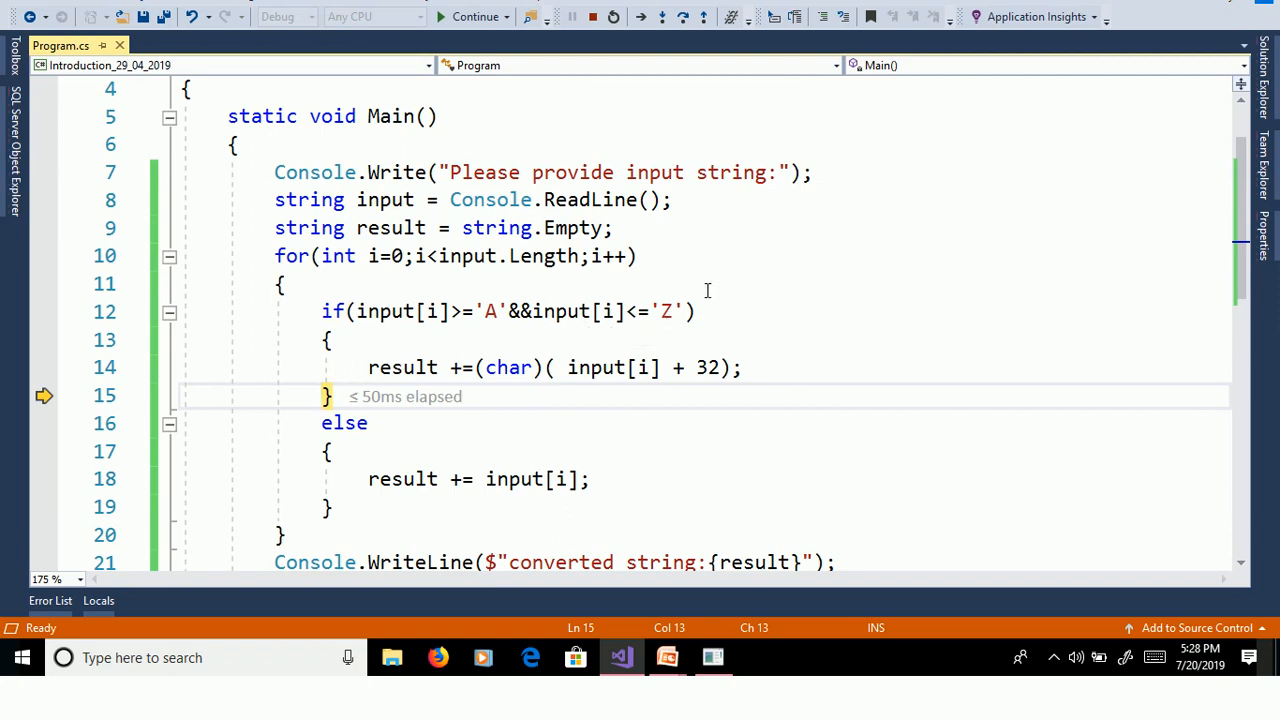
scroll("down", 3)
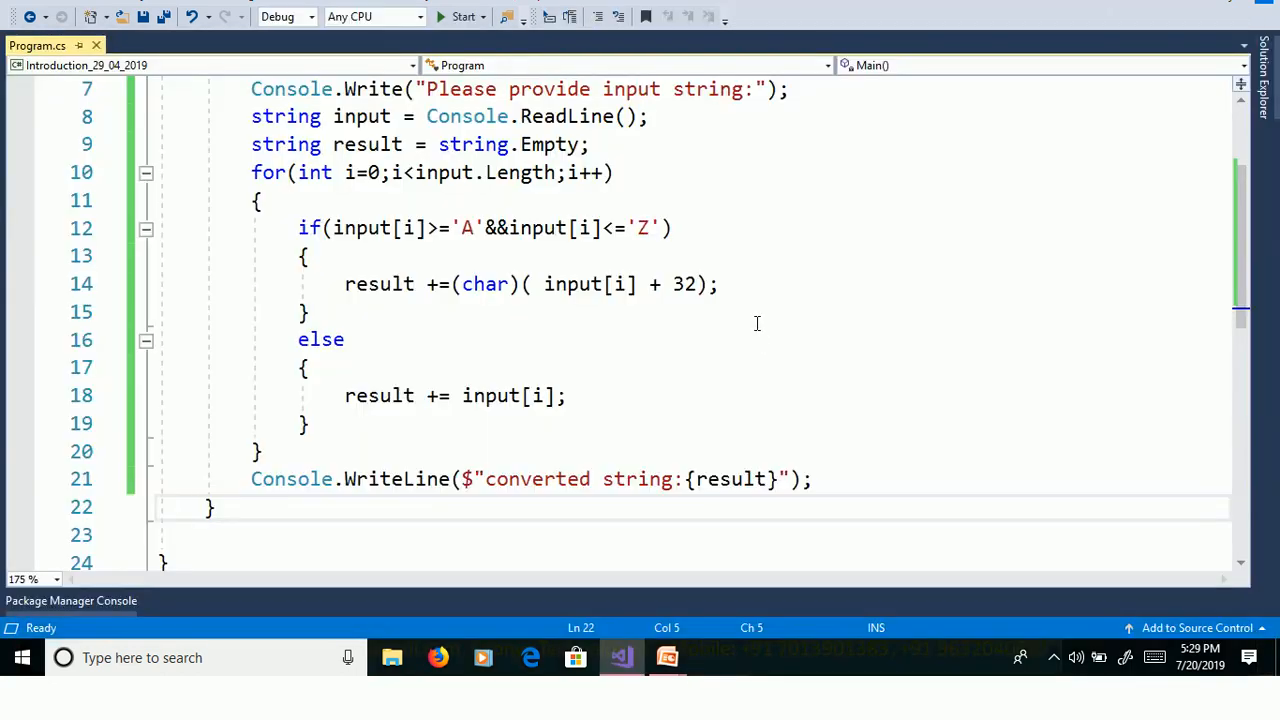
mouse_move(685, 284)
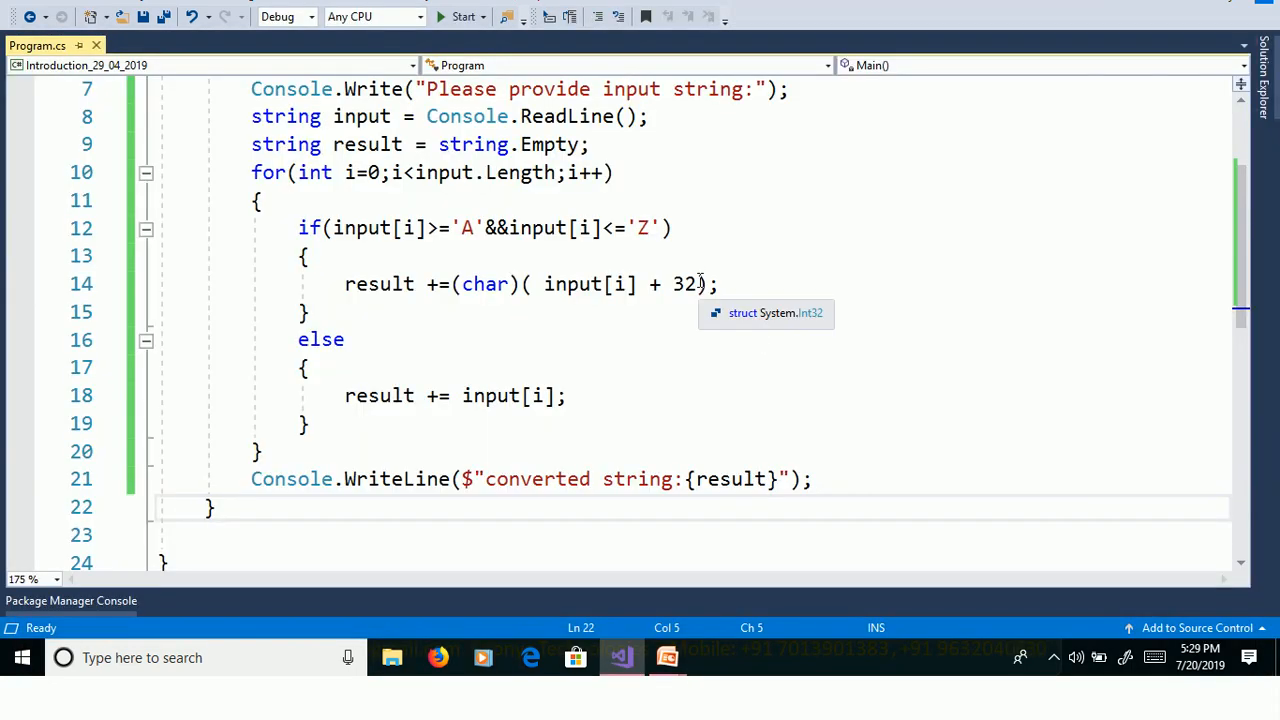
Replace + 32 on line 14 with -'A'+'a', giving (char)(input[i]-'A'+'a').
double_click(681, 284)
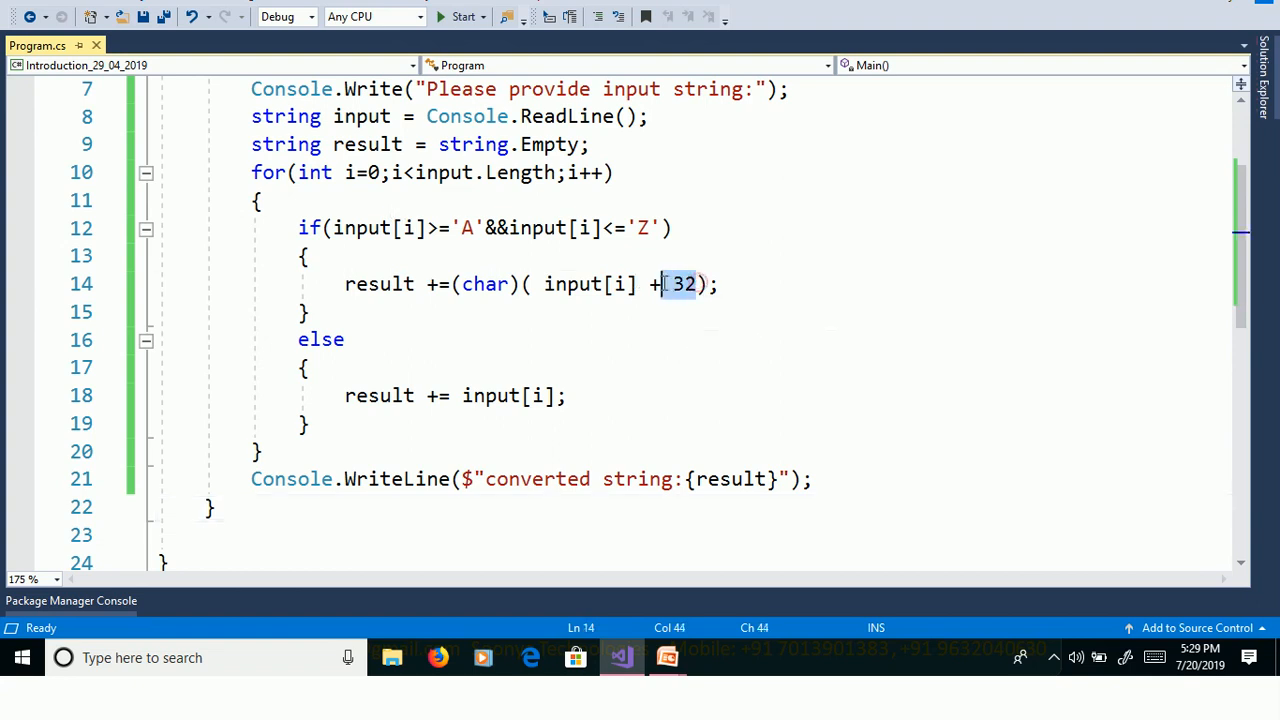
key("Delete")
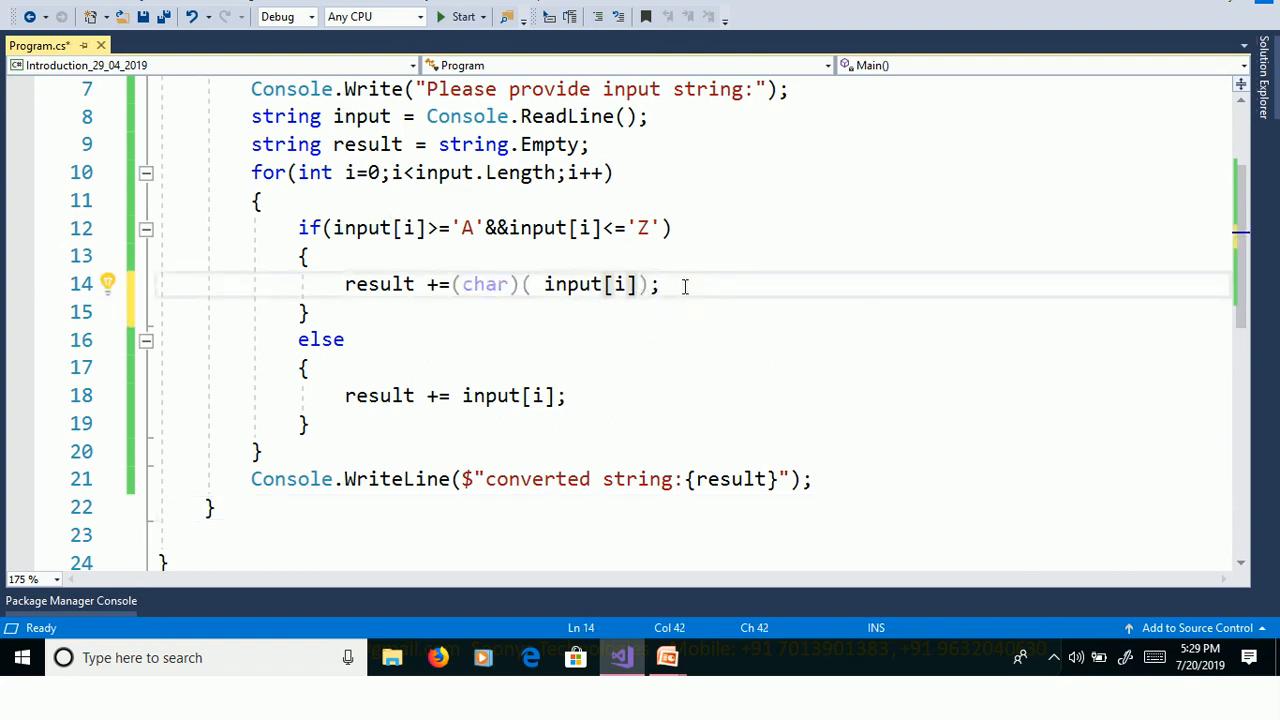
type("-'")
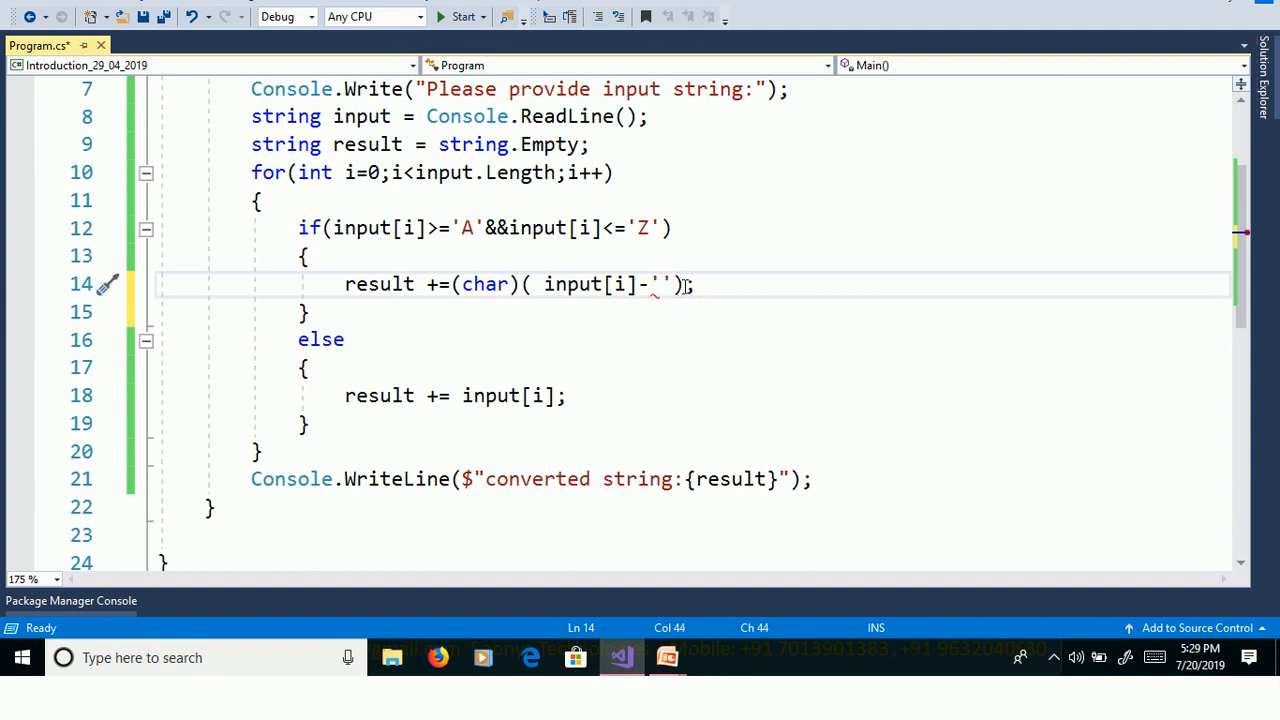
type("A")
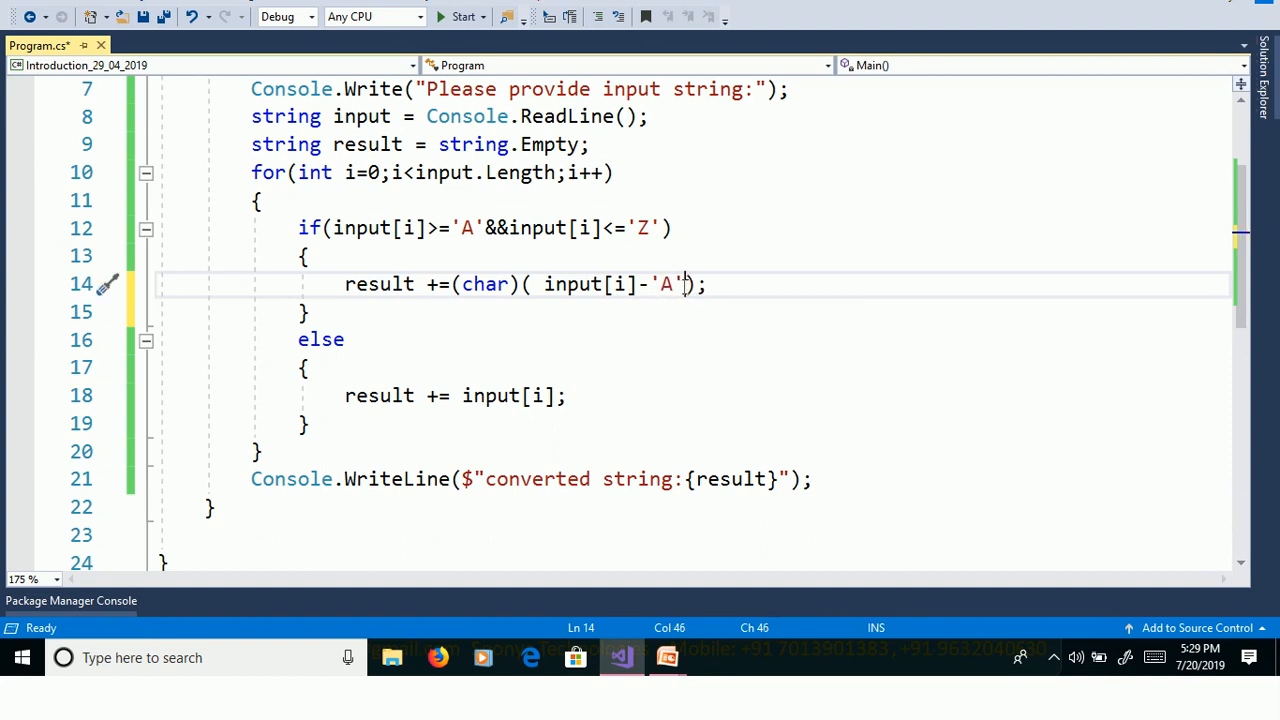
type("+''")
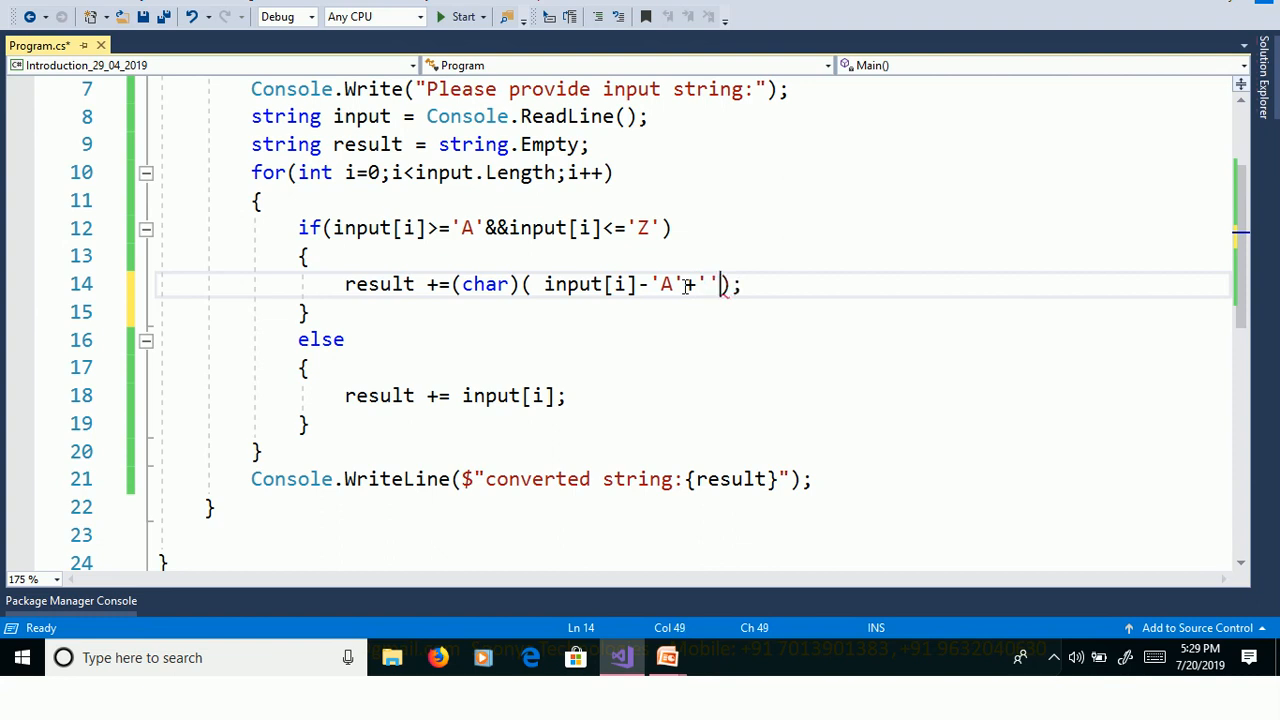
type("a")
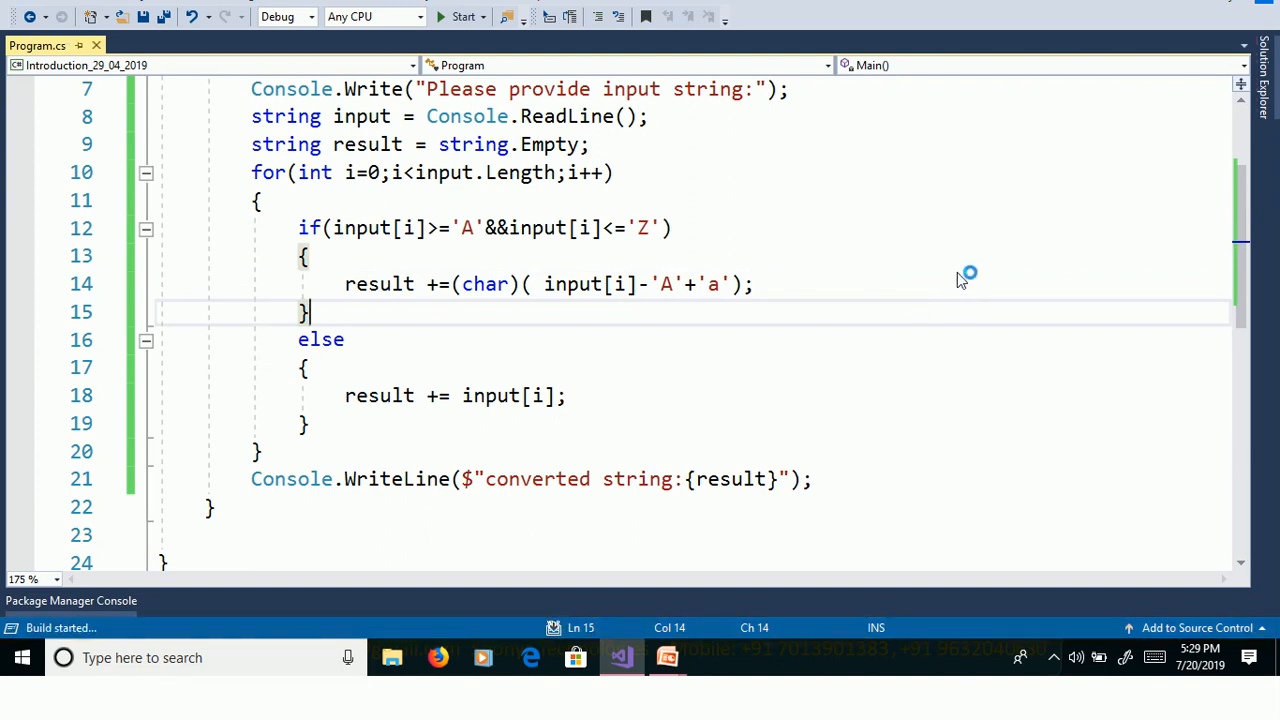
Type APPle at the running program's 'Please provide input string' prompt.
left_click(452, 17)
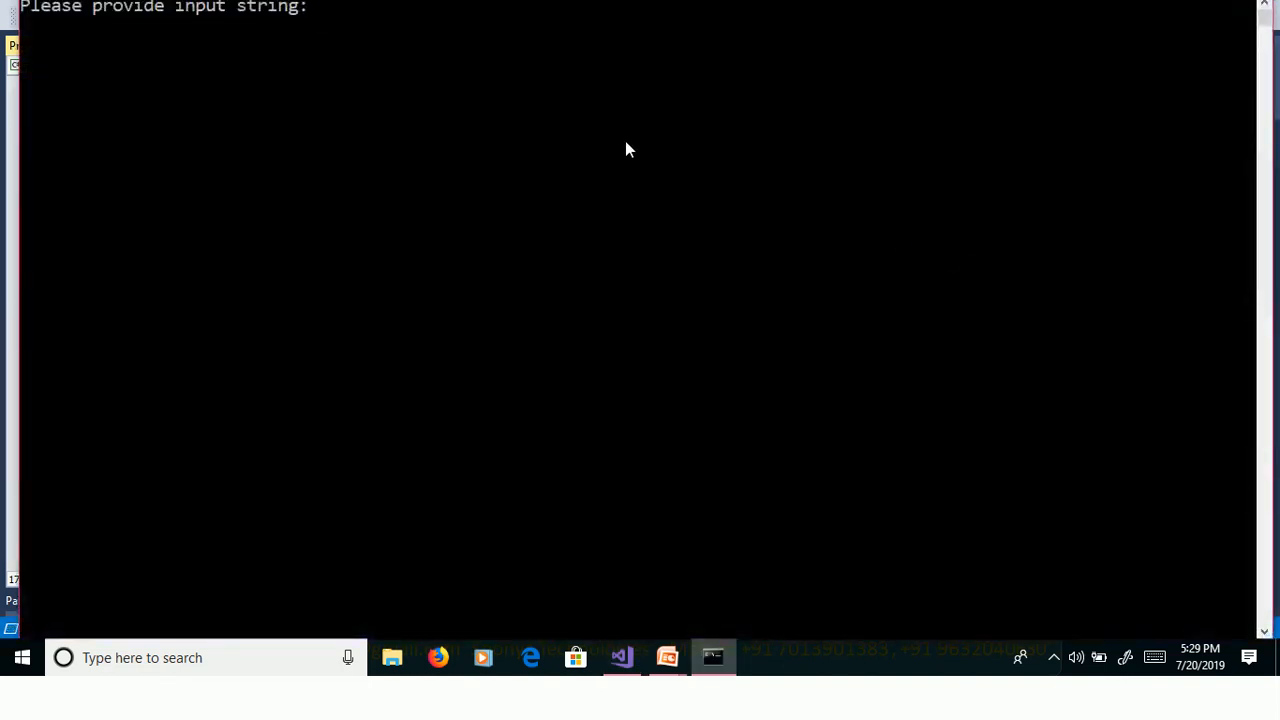
type("APP")
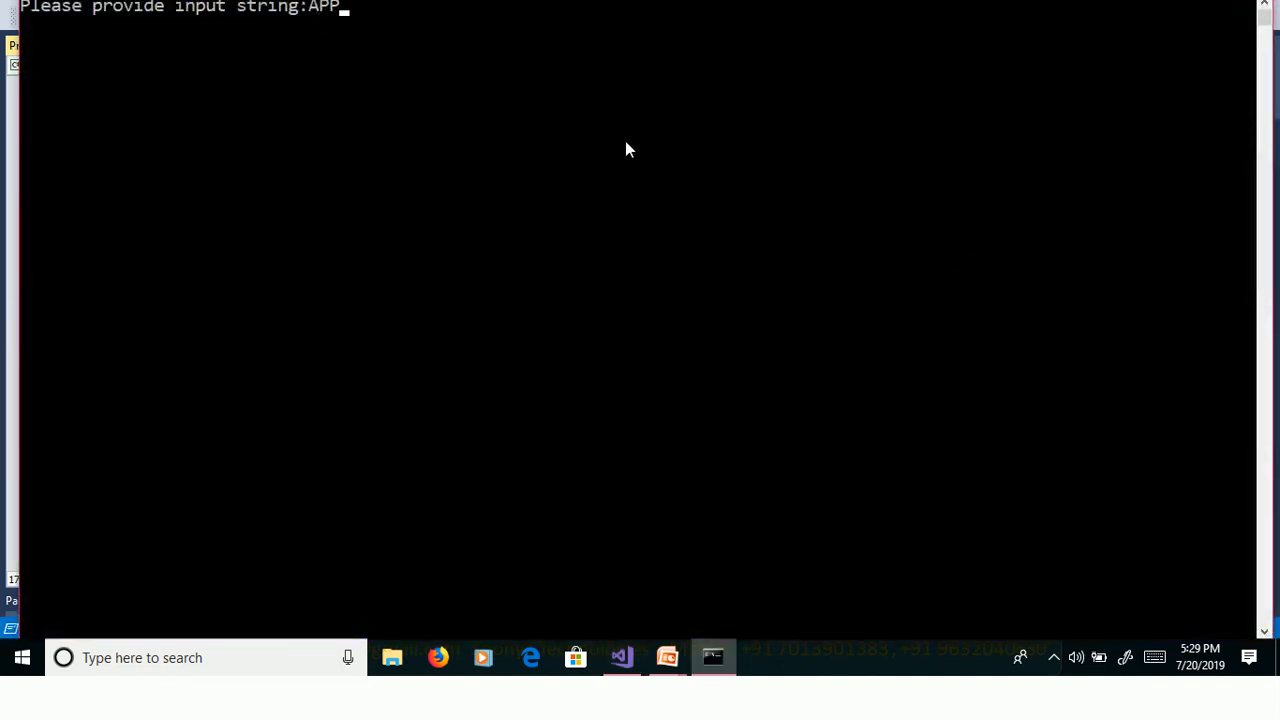
type("le")
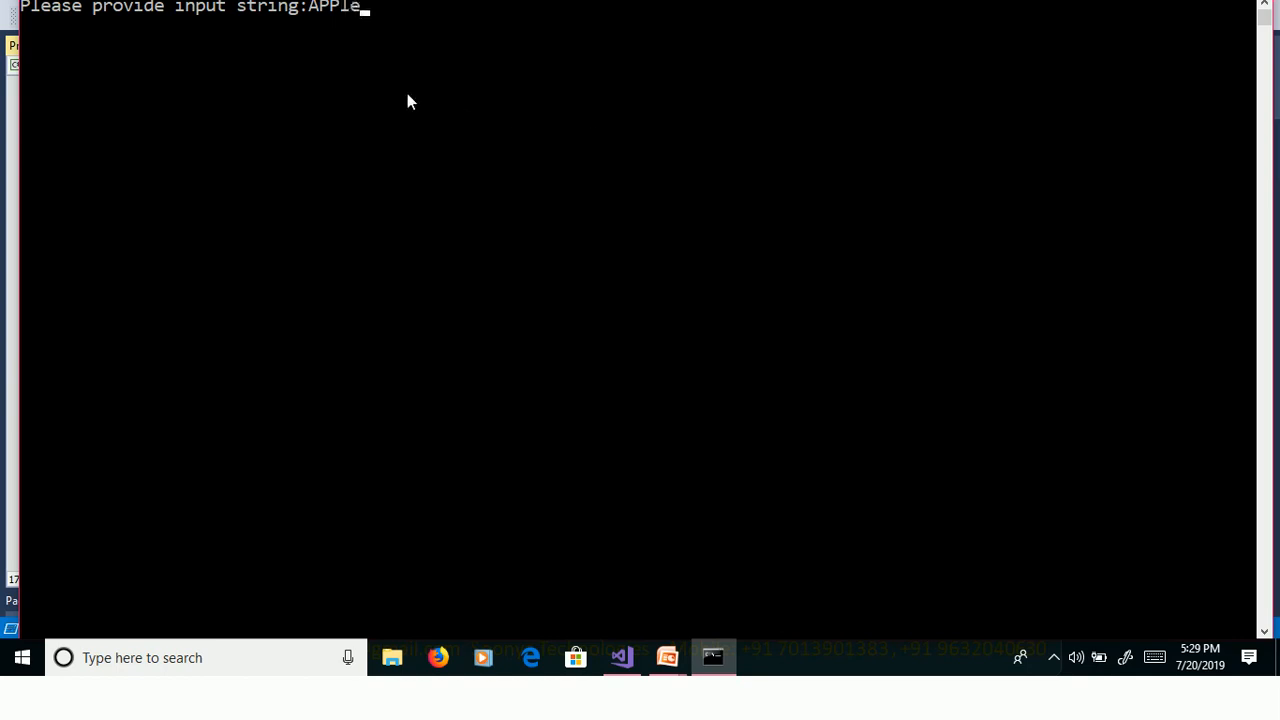
mouse_move(343, 30)
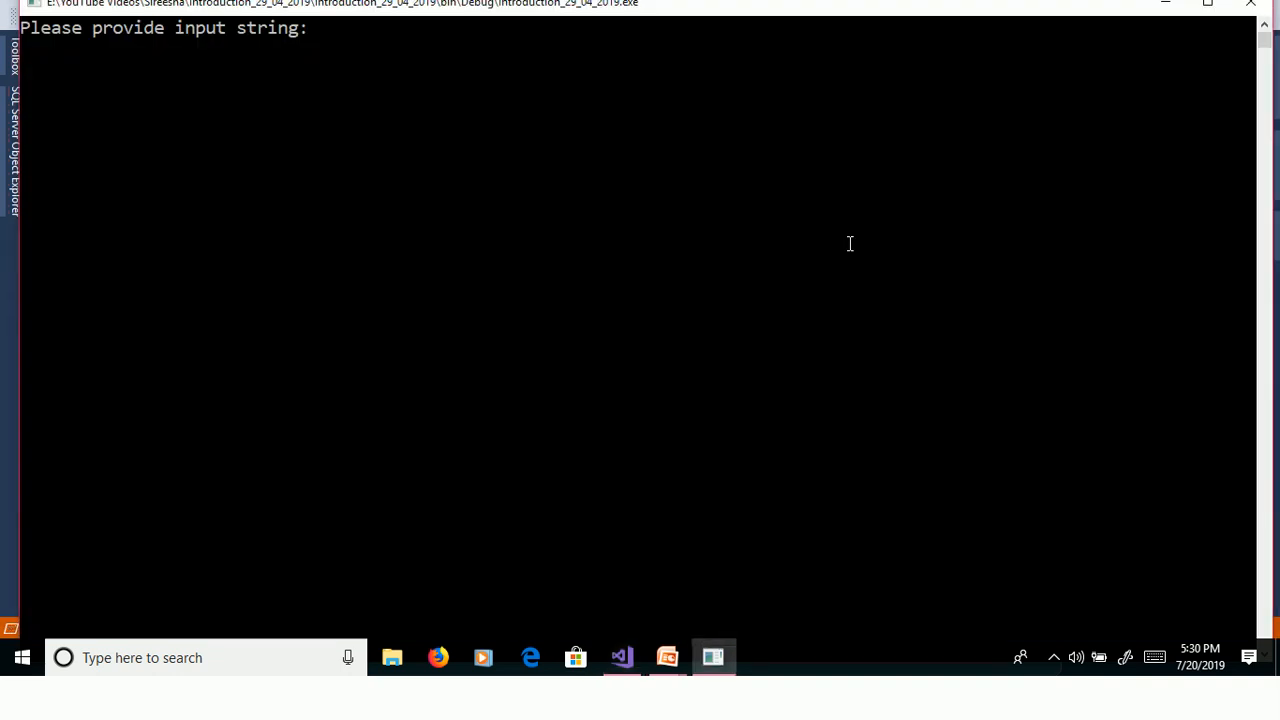
Enter APple and QuickWatch input[i], checking values 65 'A' then 80 'P'.
type("AP")
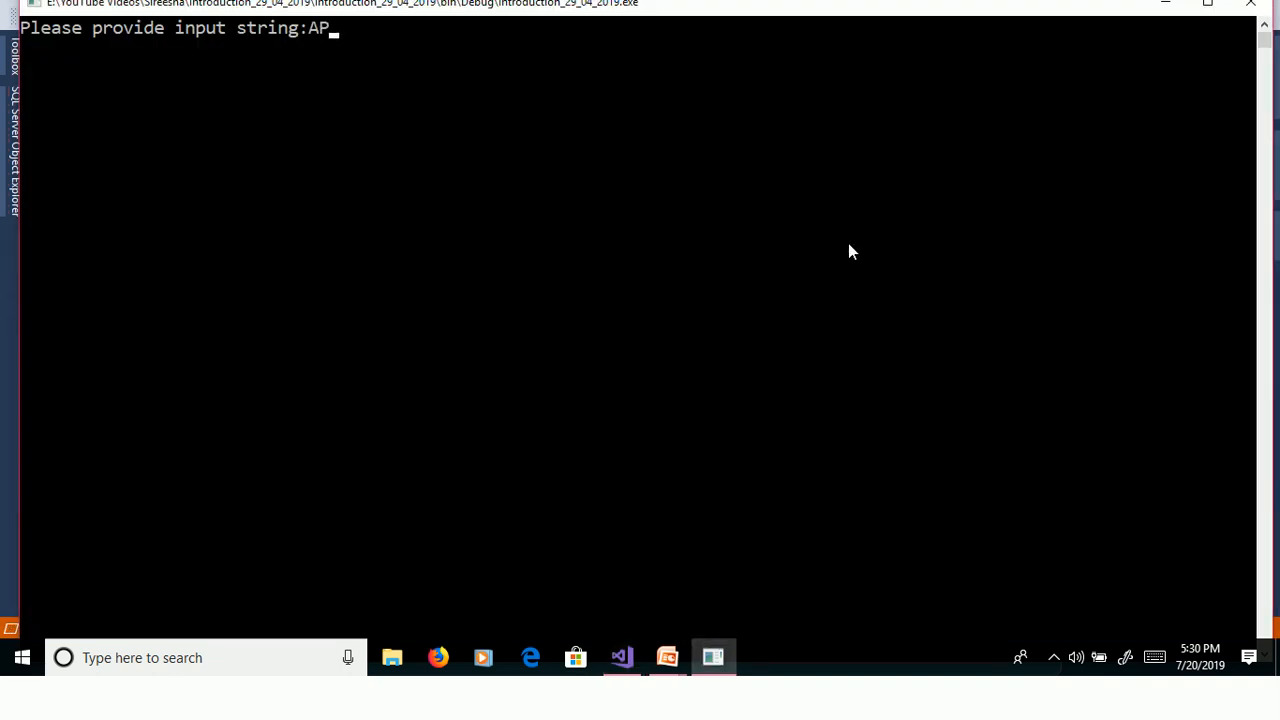
type("ple")
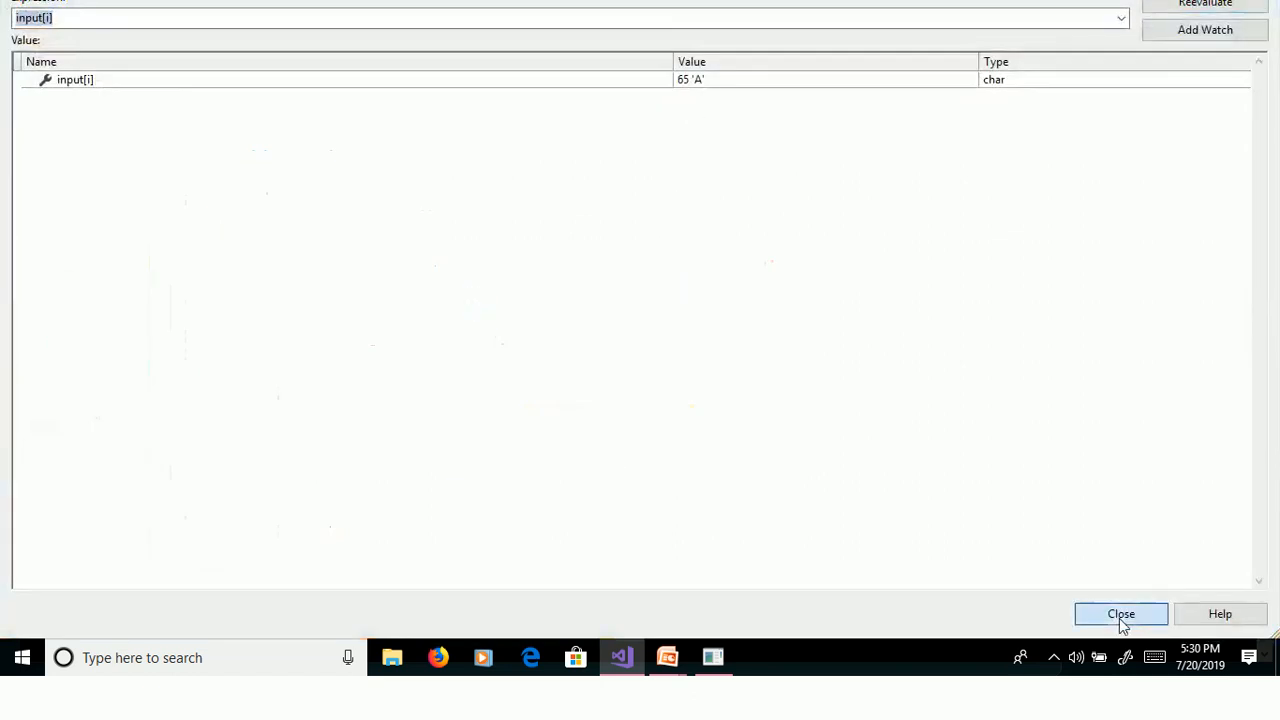
left_click(1121, 613)
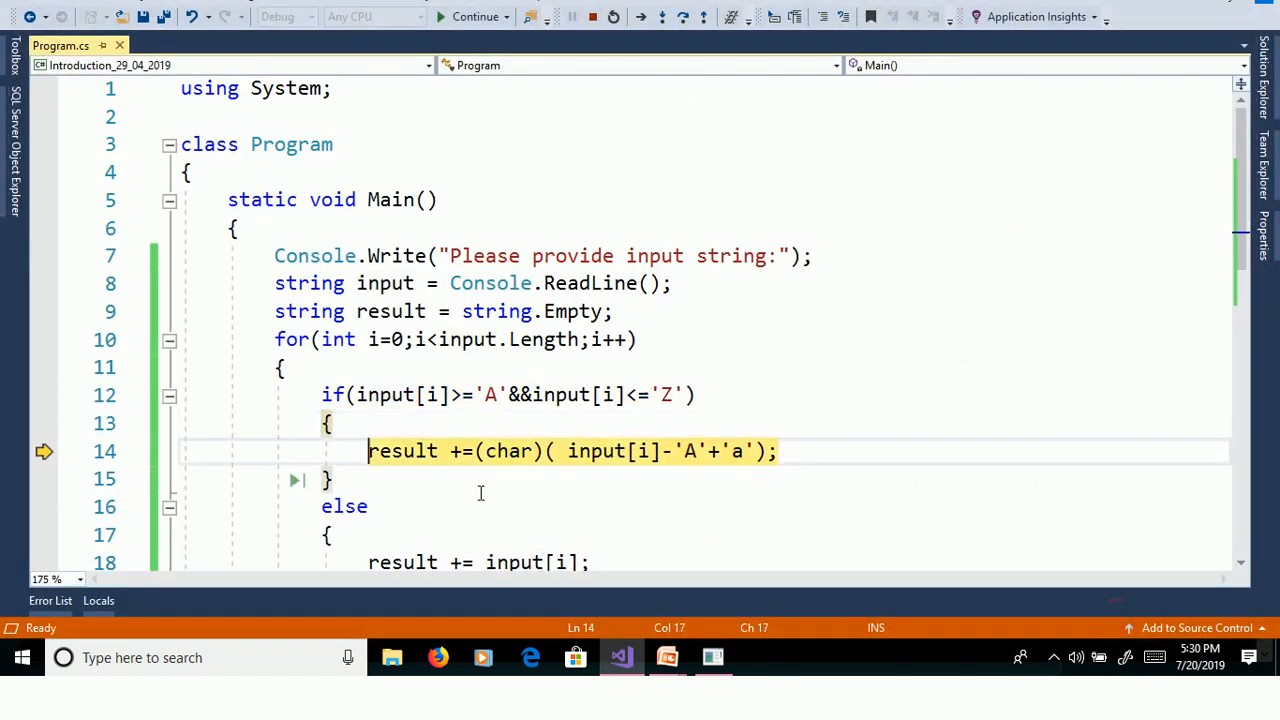
mouse_move(643, 452)
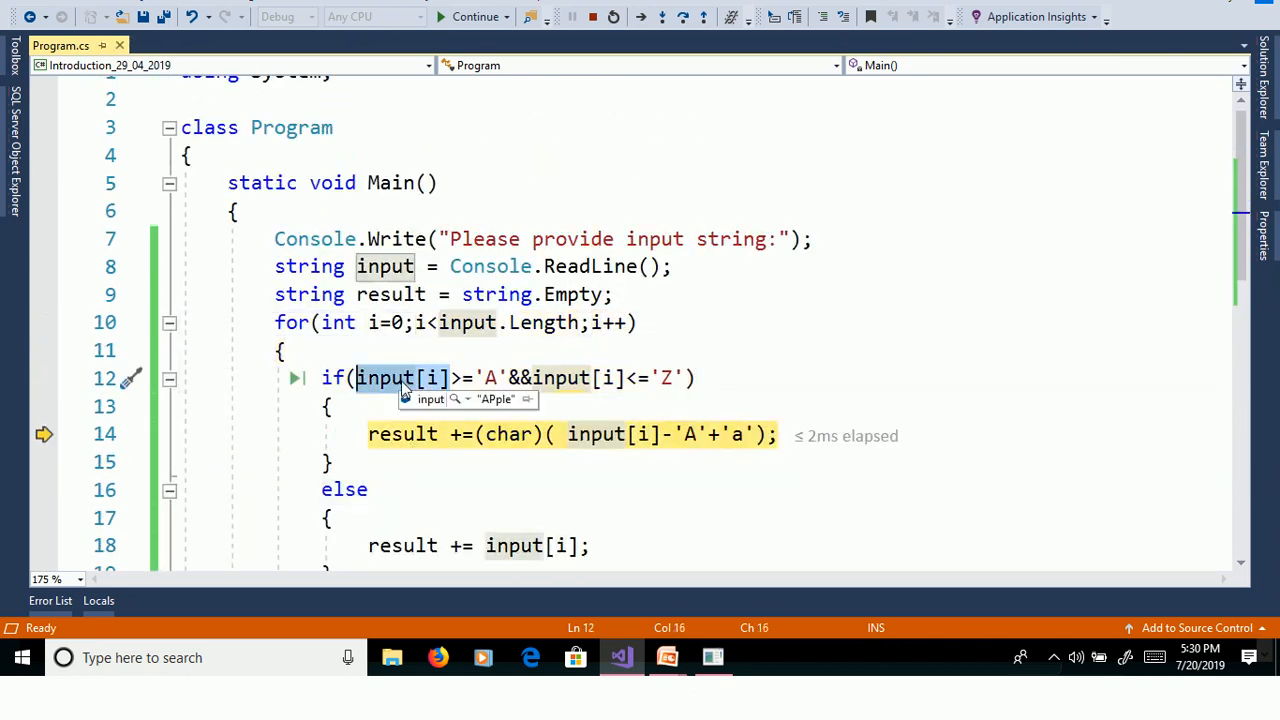
right_click(400, 378)
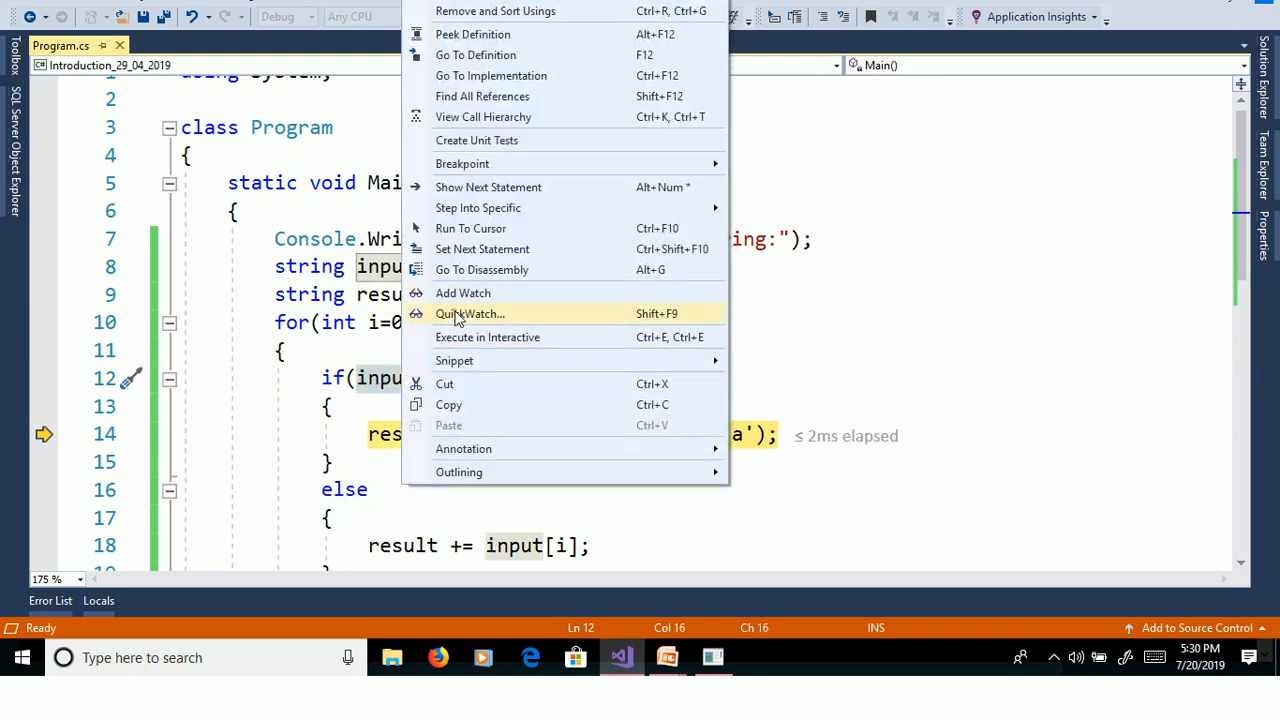
left_click(469, 313)
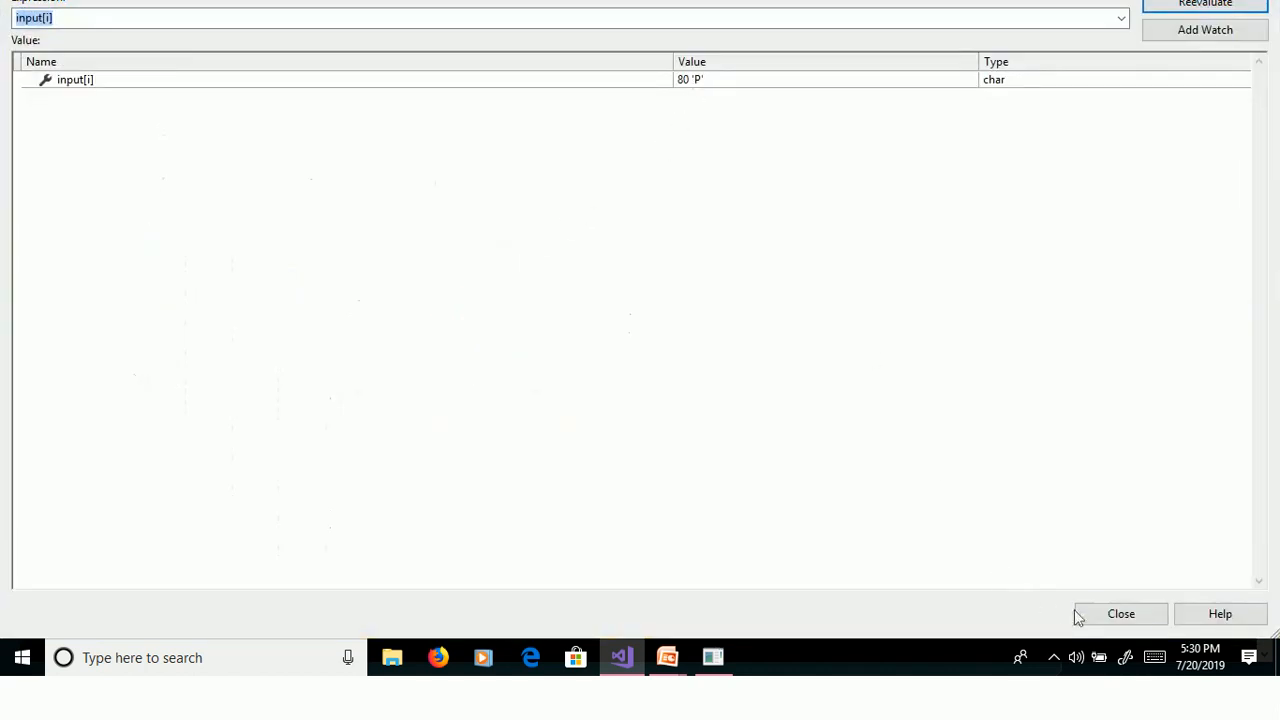
left_click(1120, 613)
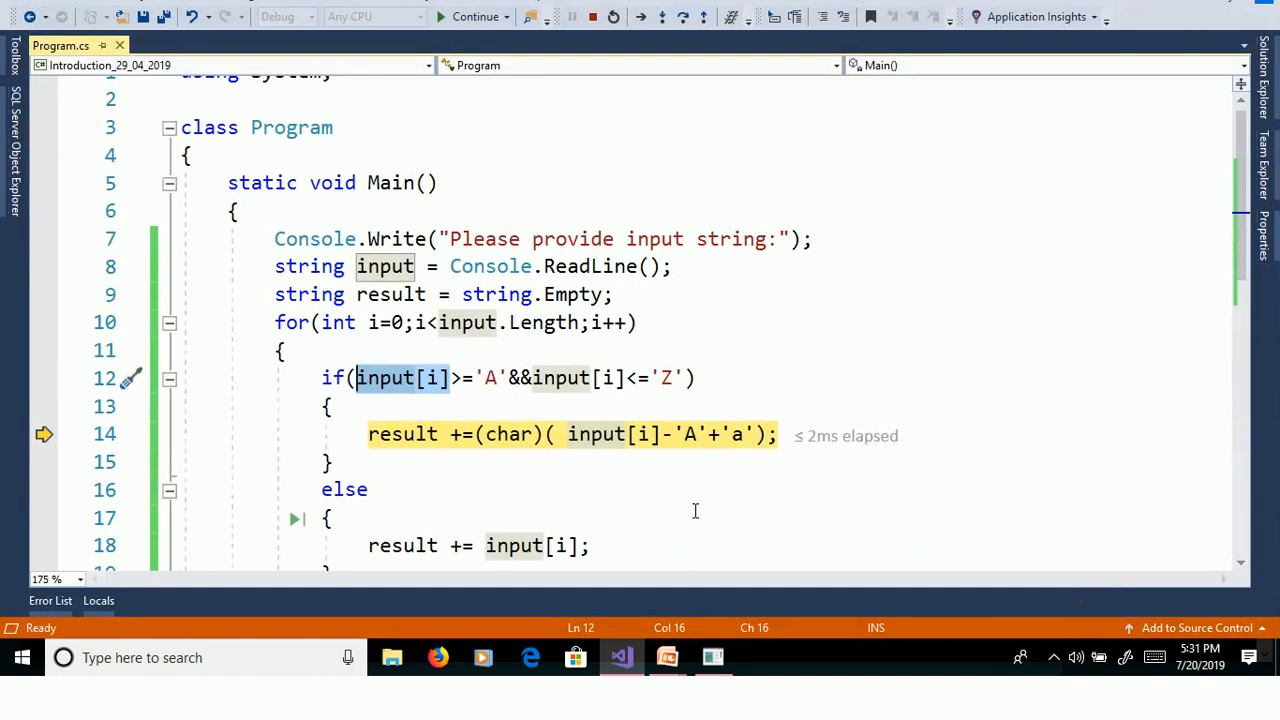
Step to the next statement with F10 and QuickWatch input[i], showing 112 'p'.
key("F10")
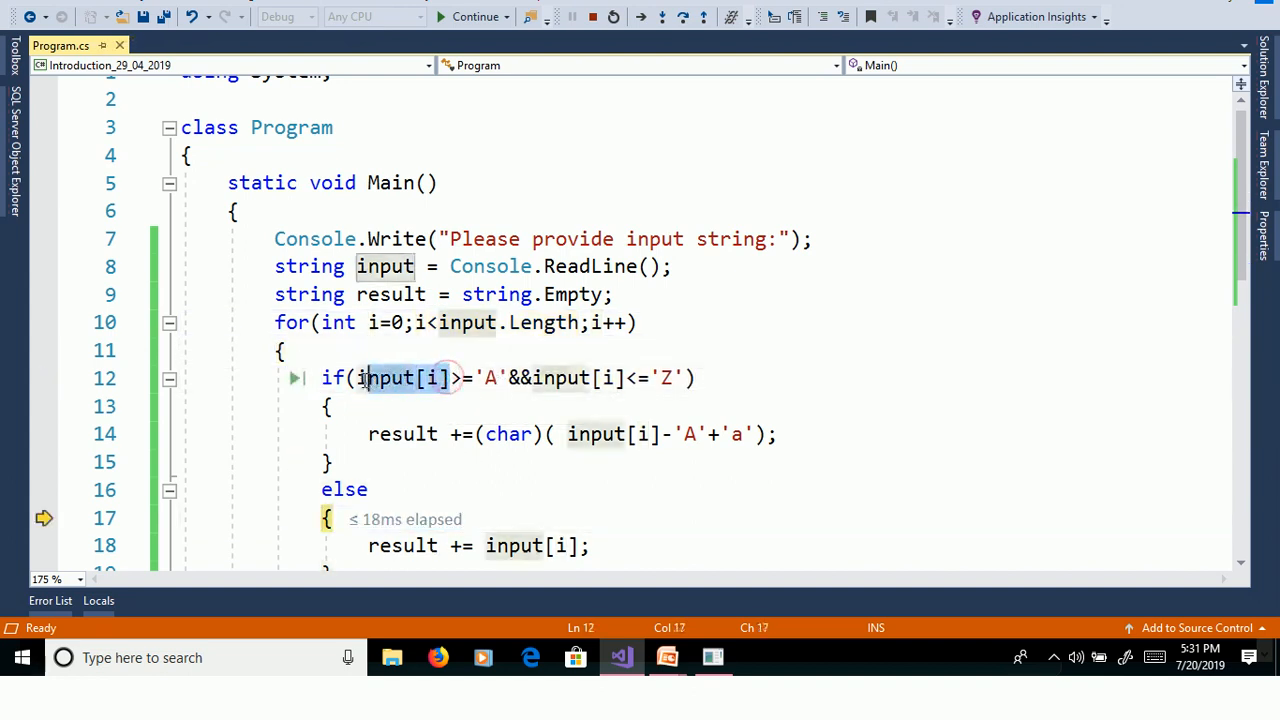
right_click(395, 378)
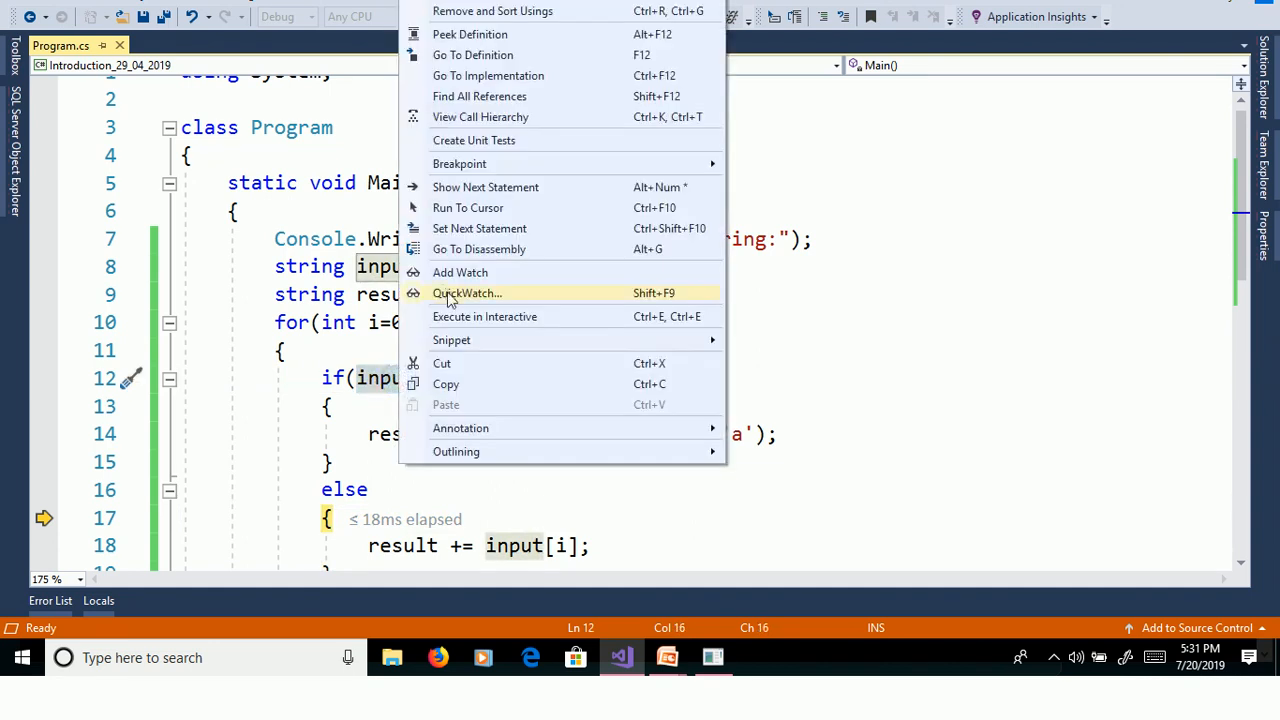
left_click(468, 293)
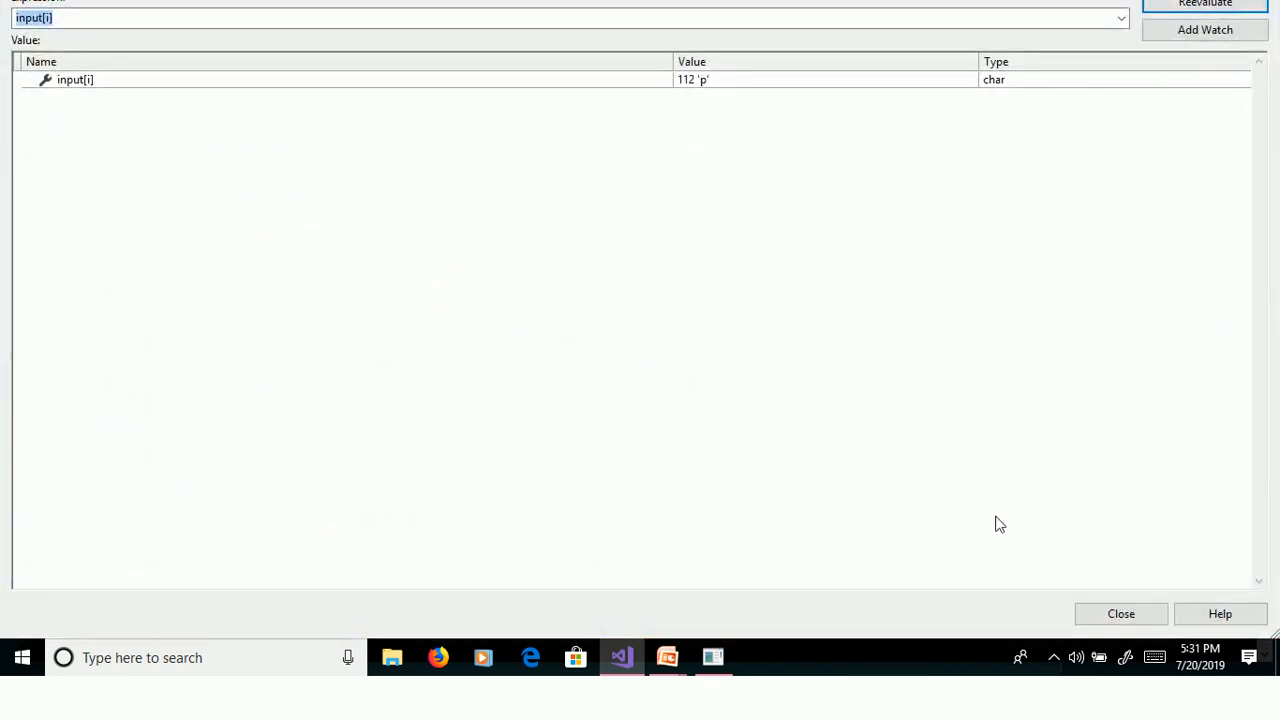
left_click(1121, 613)
type("Hello W")
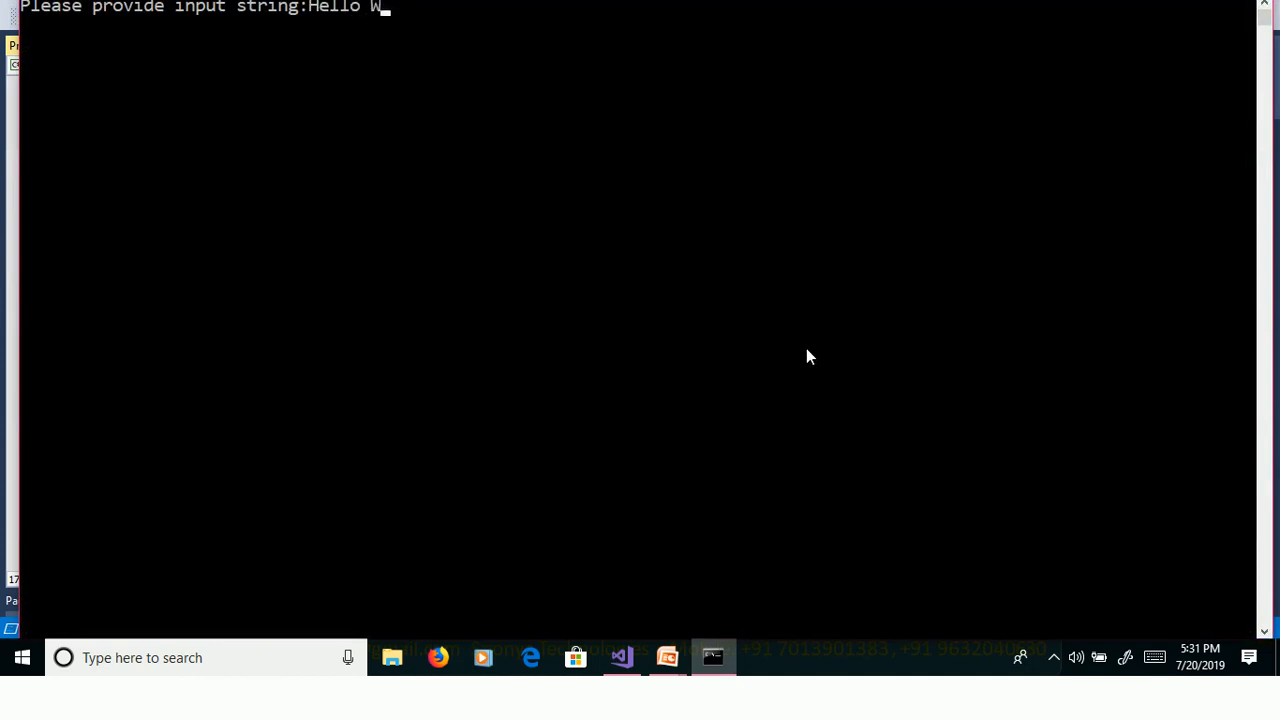
Finish entering Hello World and submit it to the program.
type("orld")
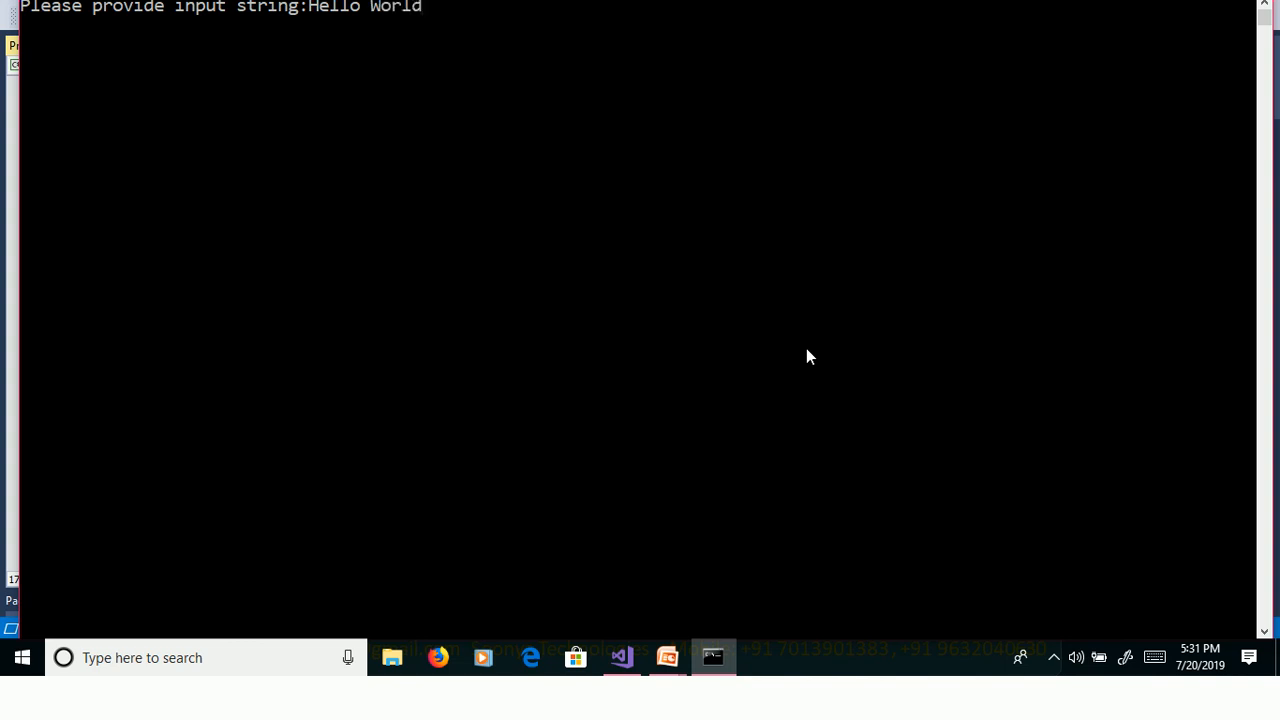
key("Enter")
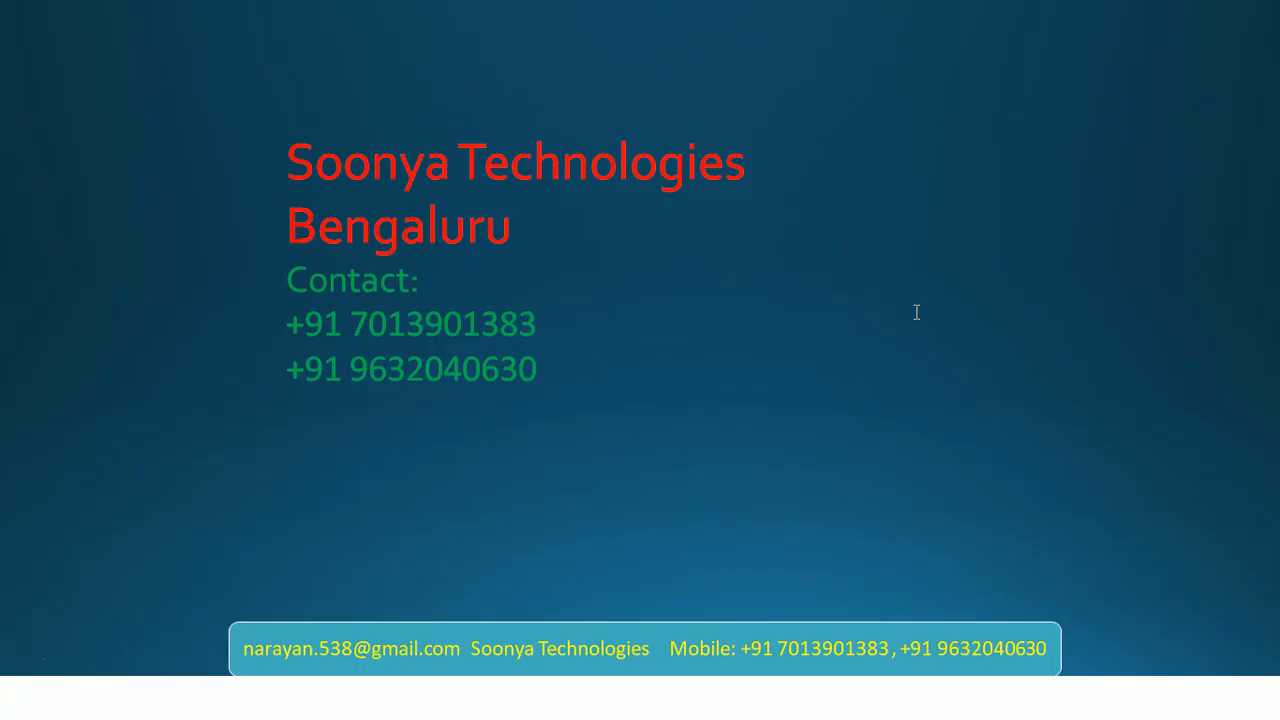
mouse_move(921, 302)
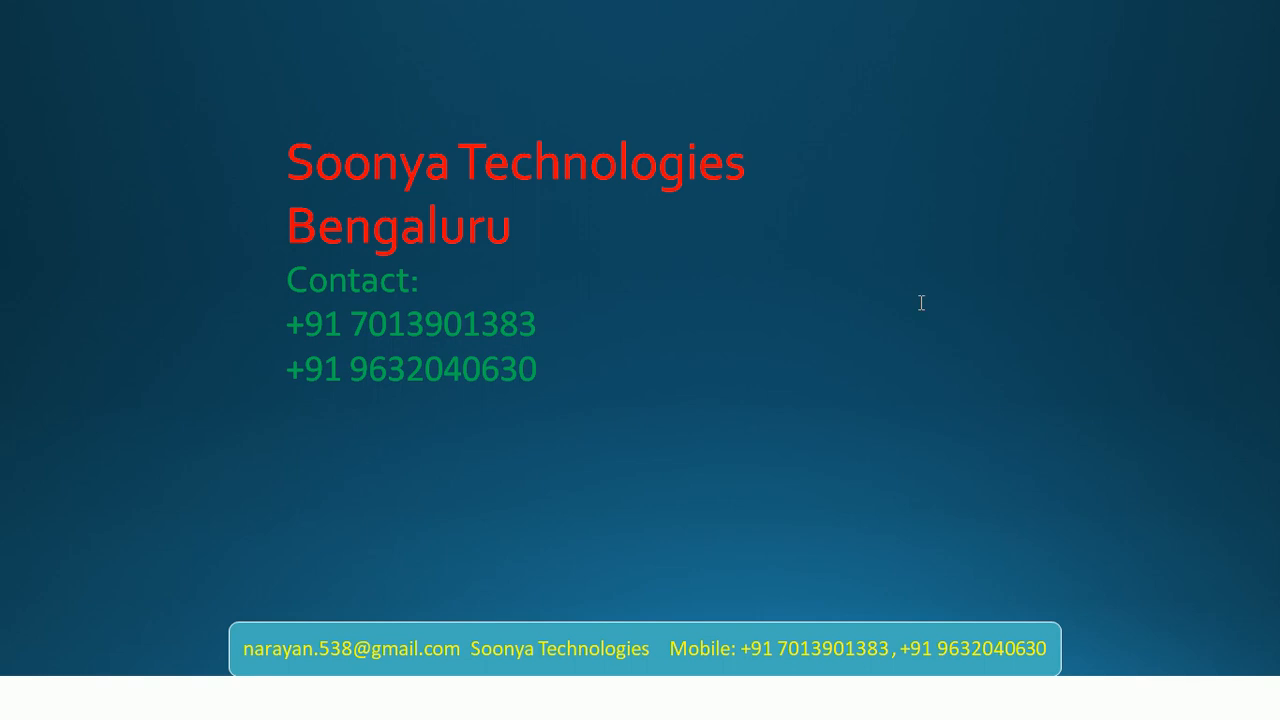
mouse_move(921, 298)
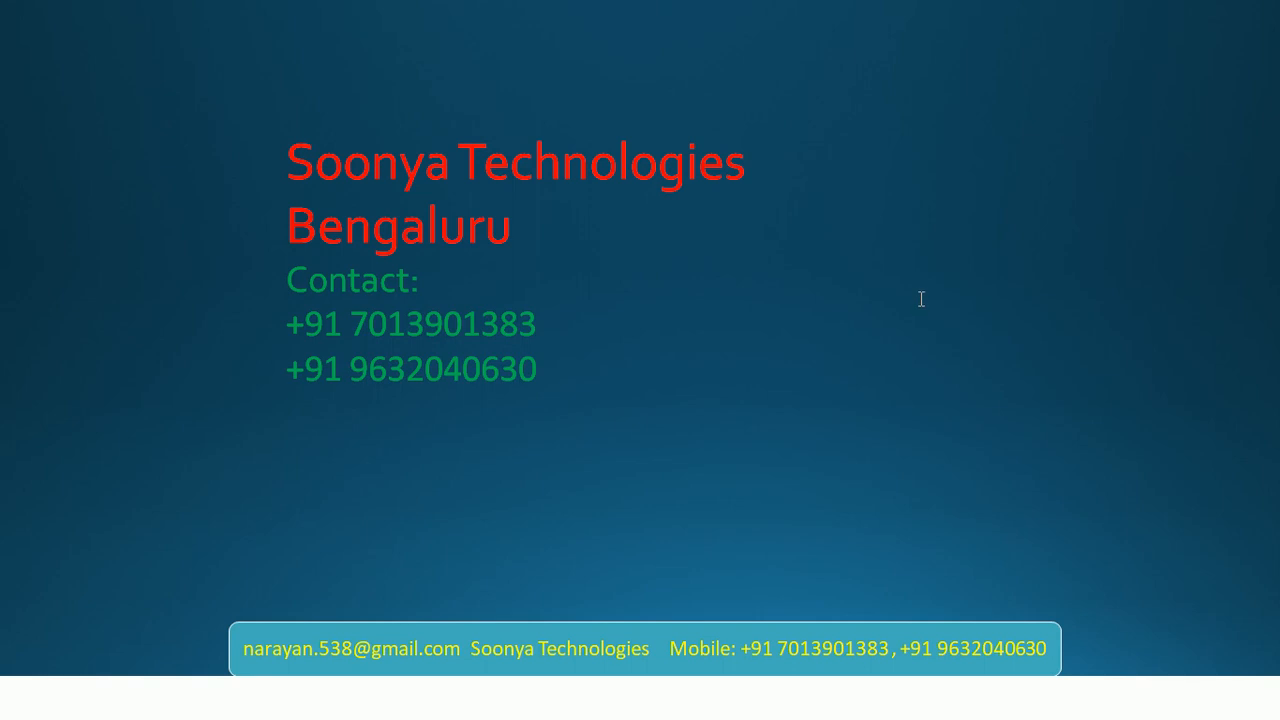
mouse_move(929, 291)
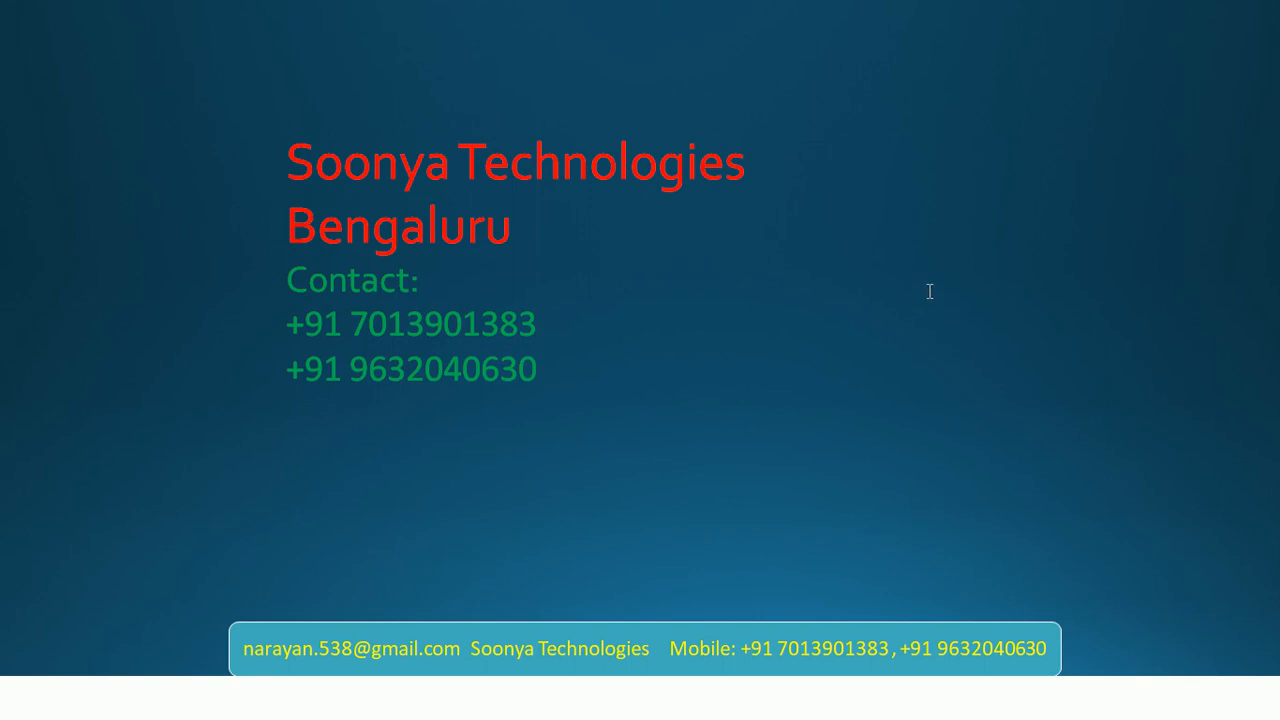